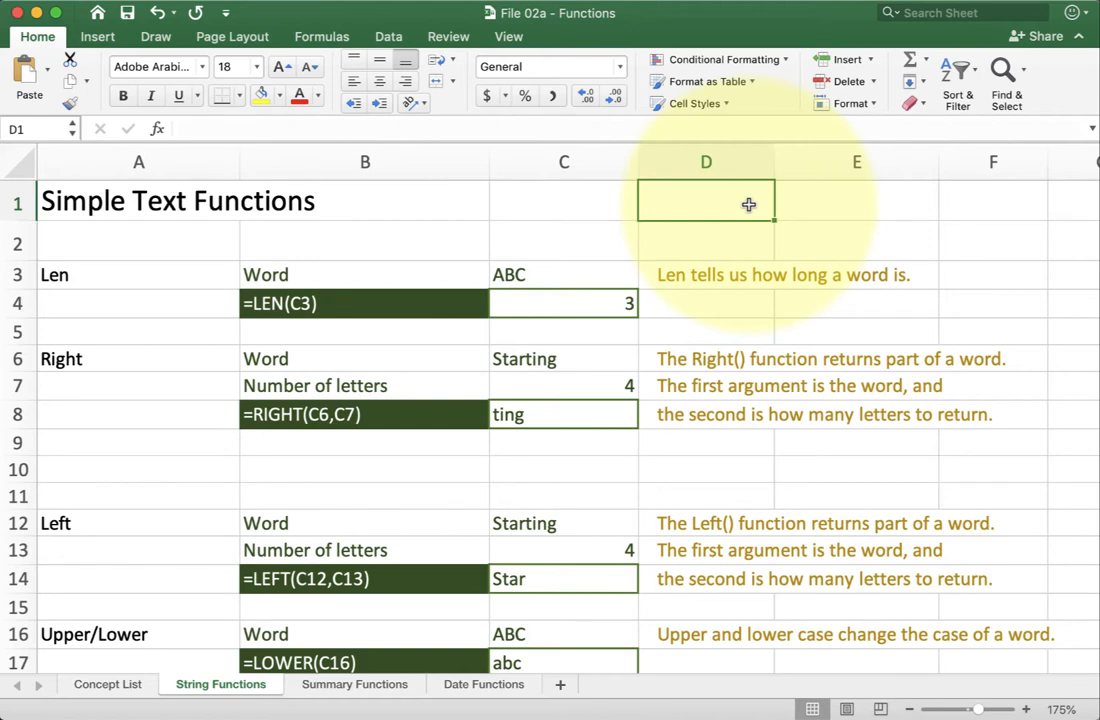
# Replace the Len example's word in C3 with 'something else'
pyautogui.click(563, 274)
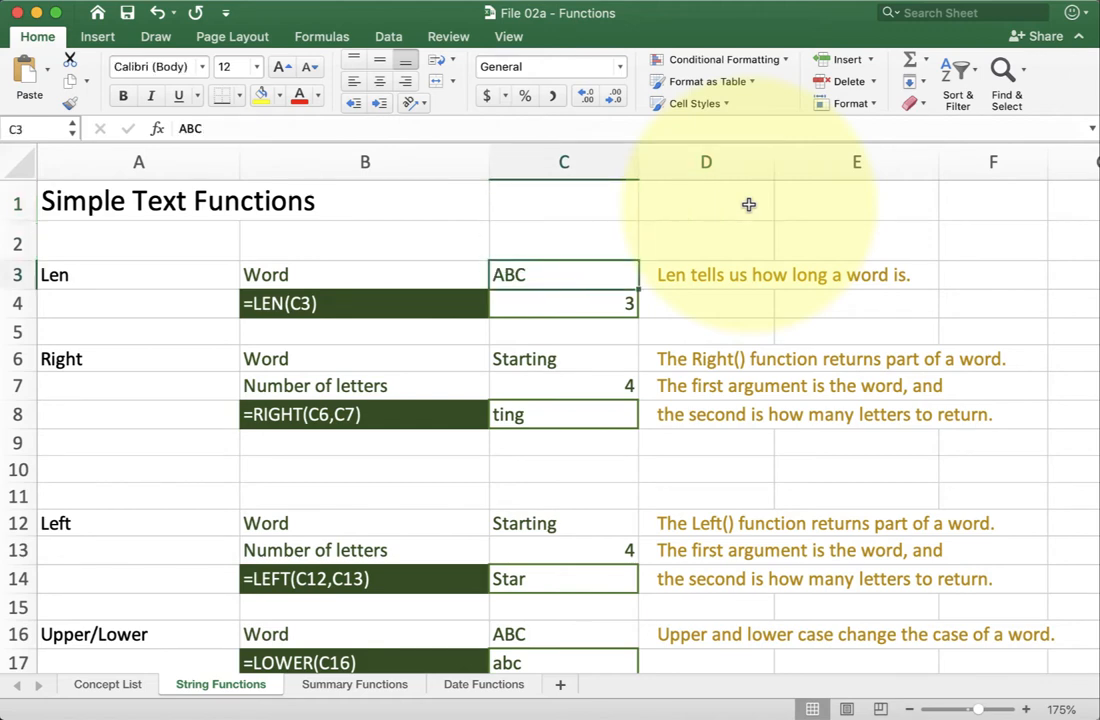
pyautogui.doubleClick(563, 303)
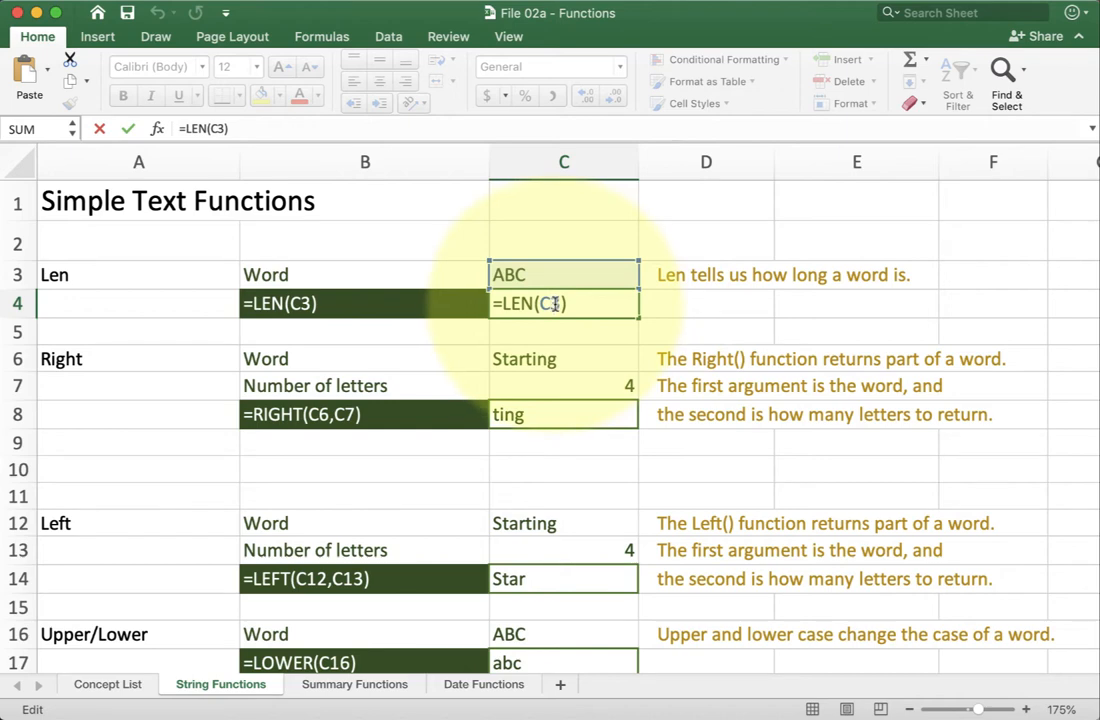
pyautogui.press('Return')
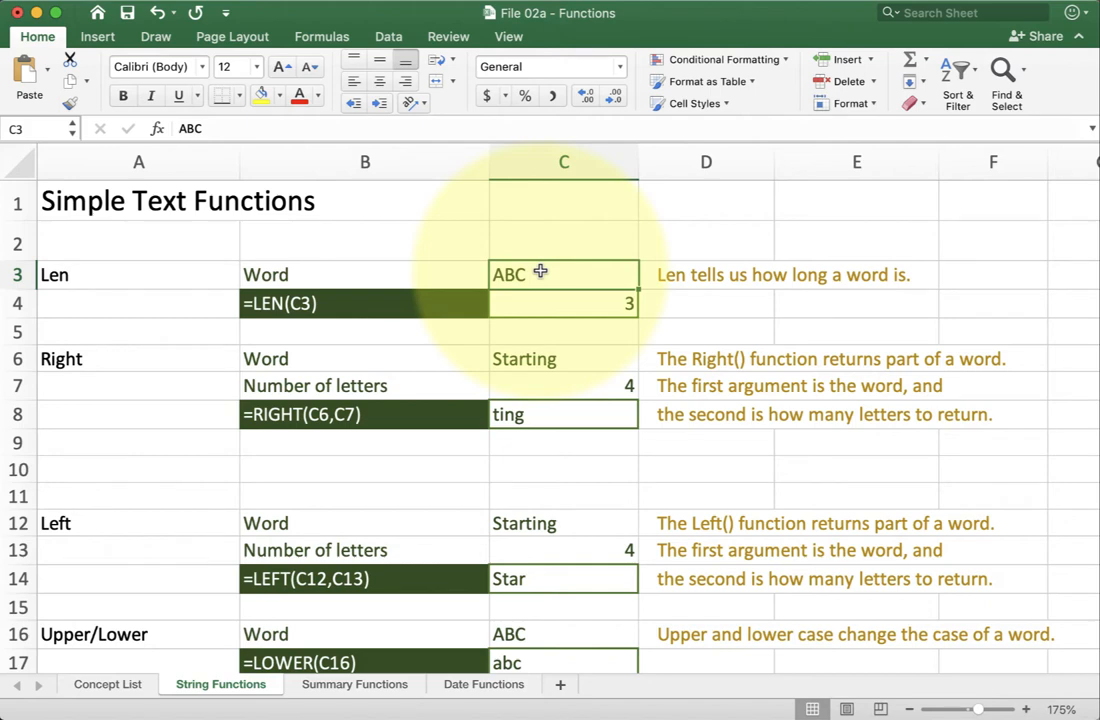
pyautogui.write('something else')
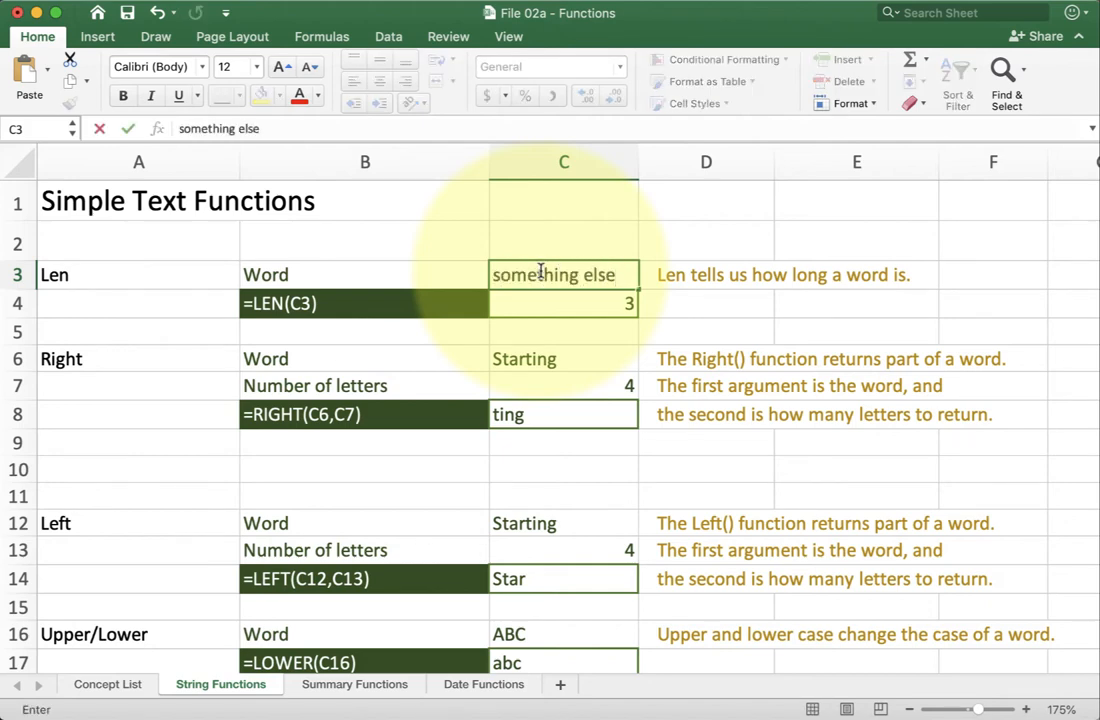
pyautogui.press('Return')
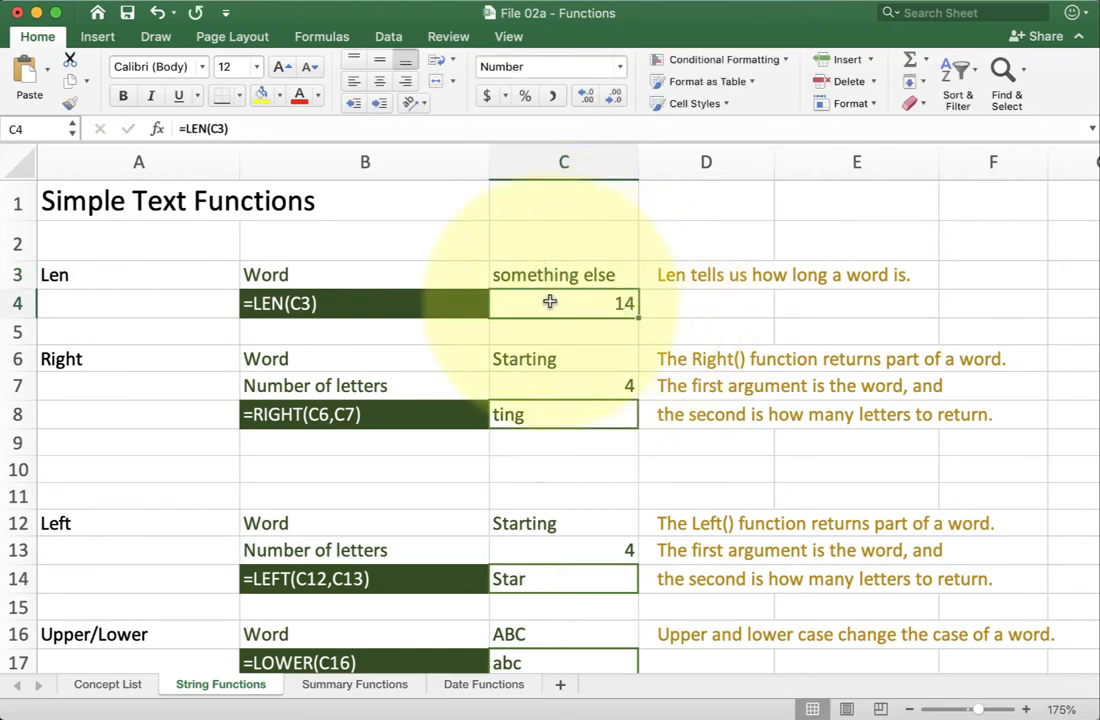
# Change C4's formula to =LEN("something") so it returns 9
pyautogui.doubleClick(549, 302)
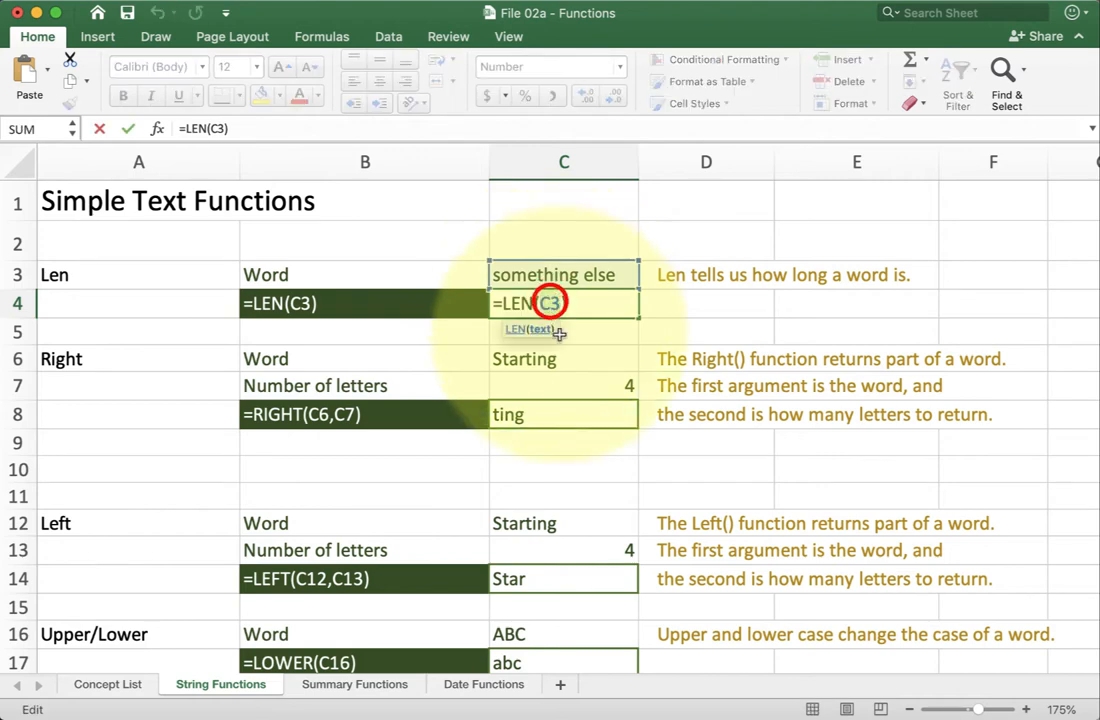
pyautogui.write('"')
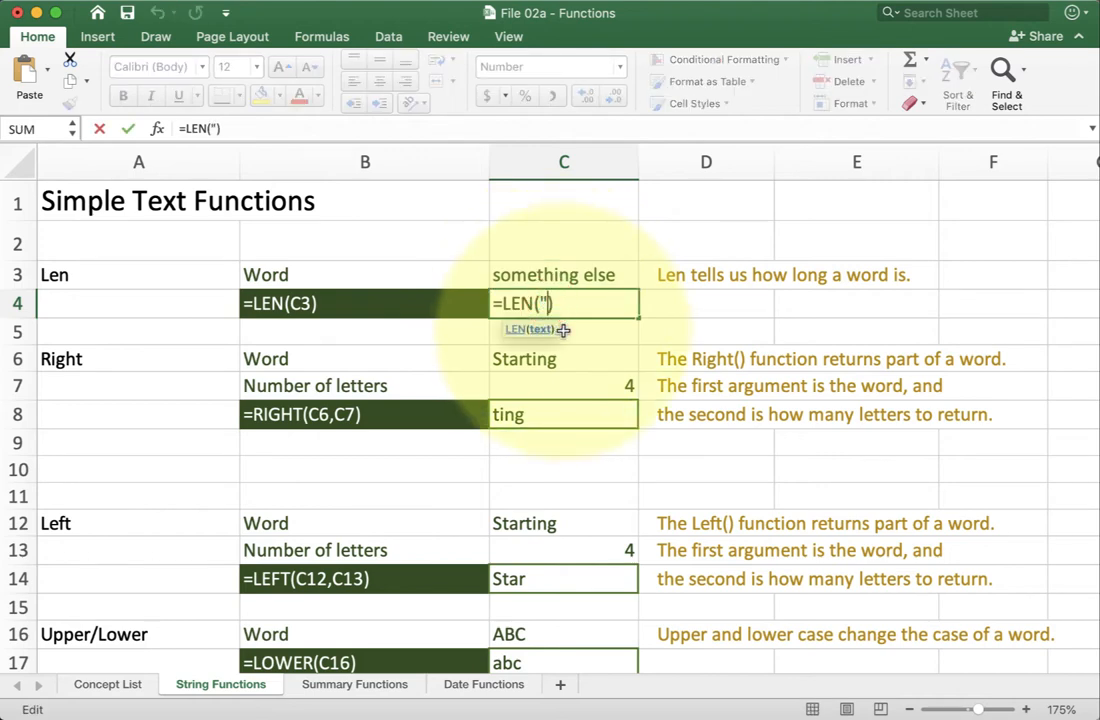
pyautogui.write('somethi')
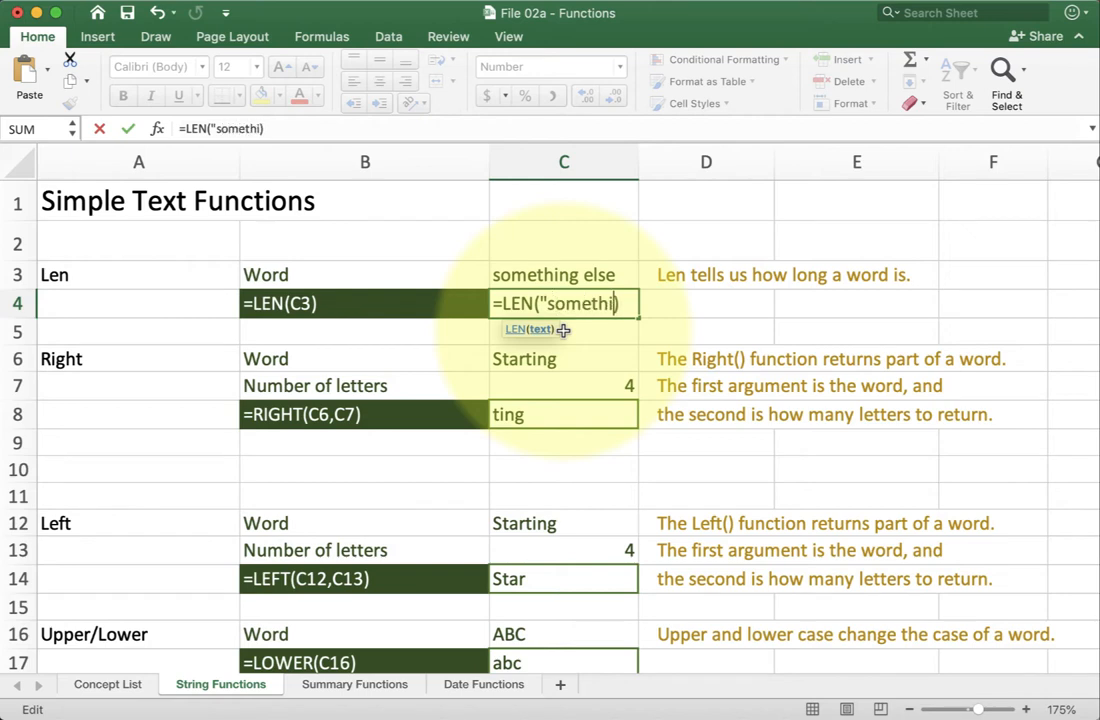
pyautogui.write('ng")')
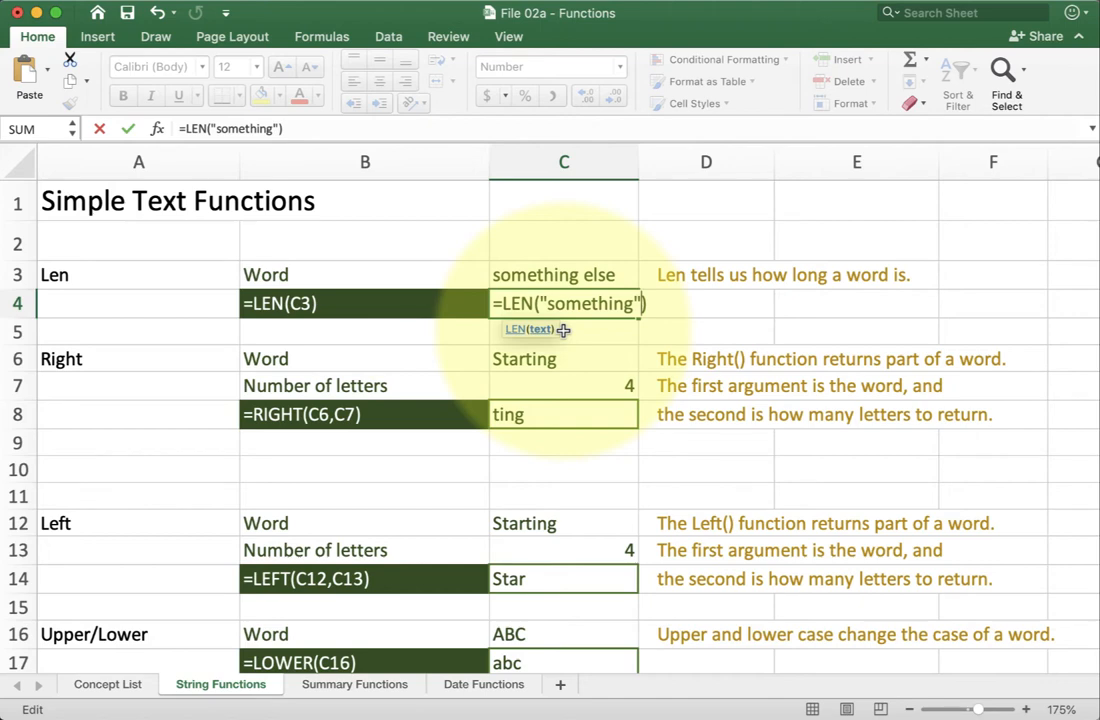
pyautogui.press('Return')
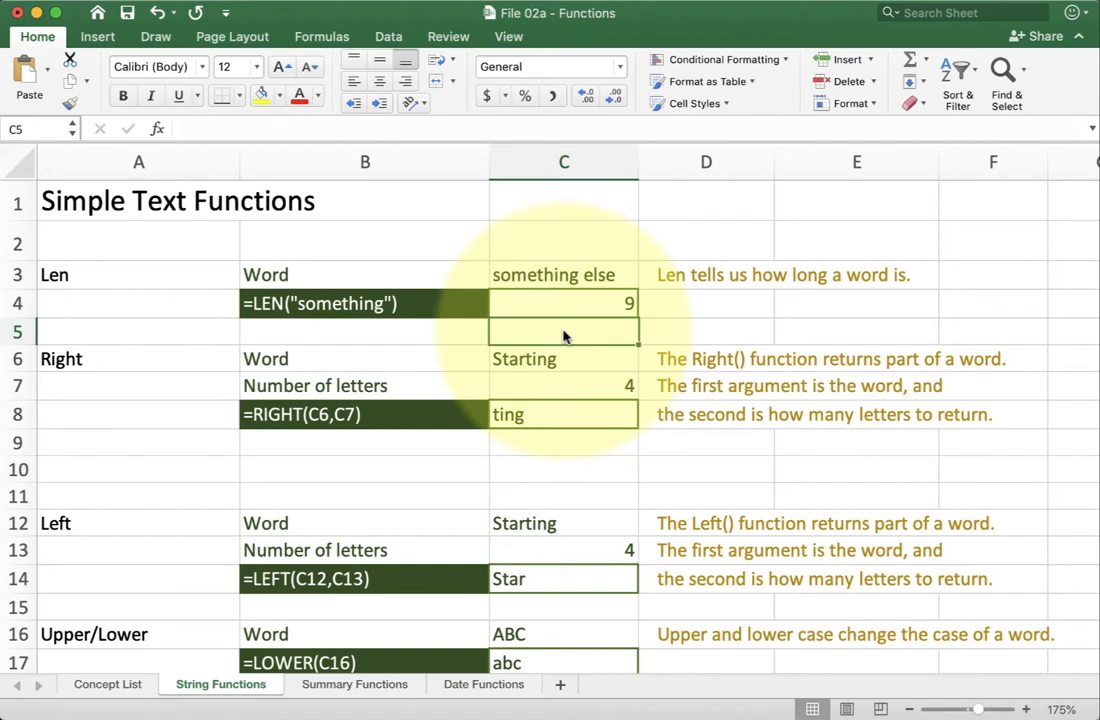
# Rewrite C8's formula as =RIGHT("Word",1), returning the letter d
pyautogui.scroll(-3)
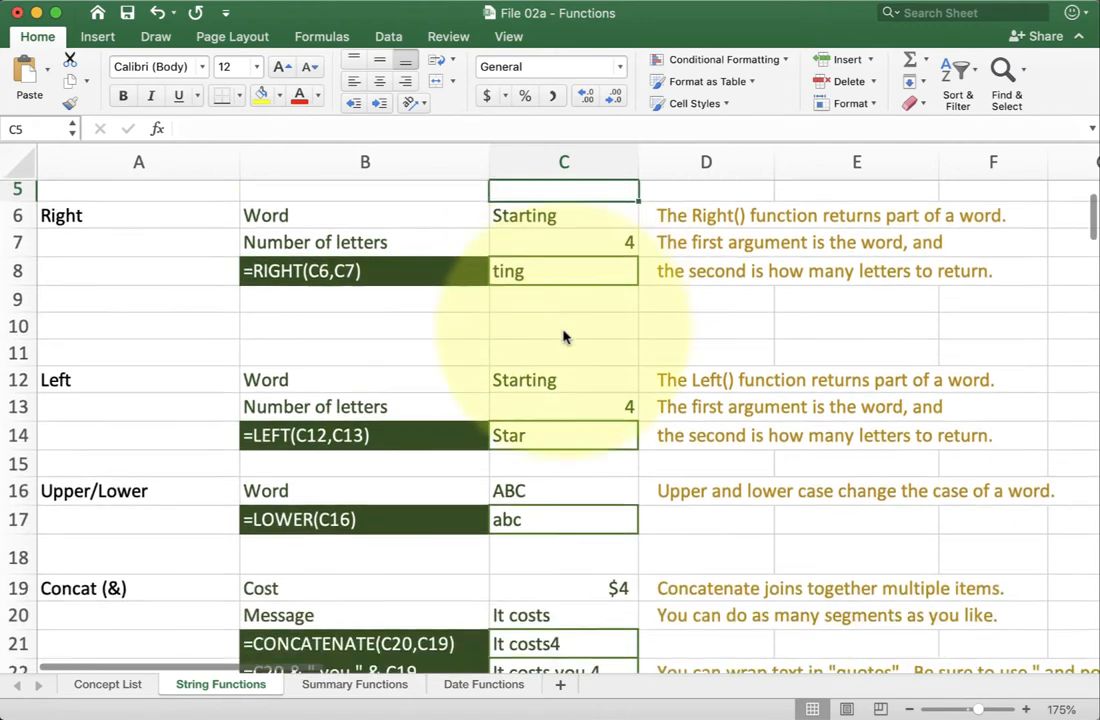
pyautogui.scroll(-3)
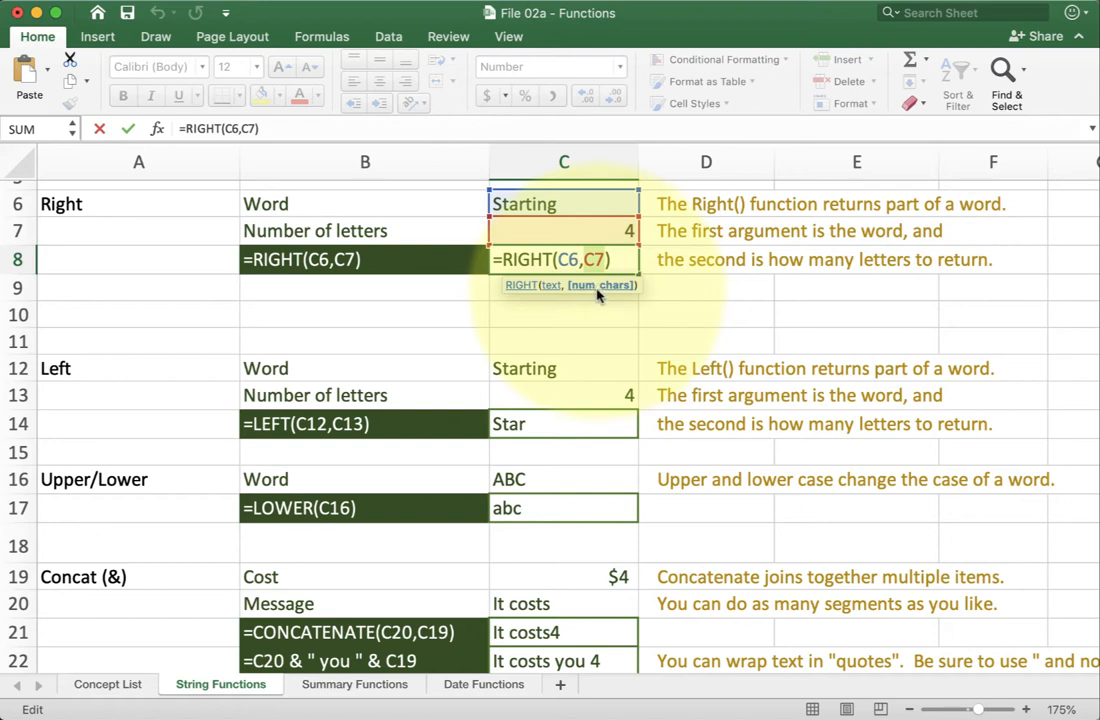
pyautogui.press('Return')
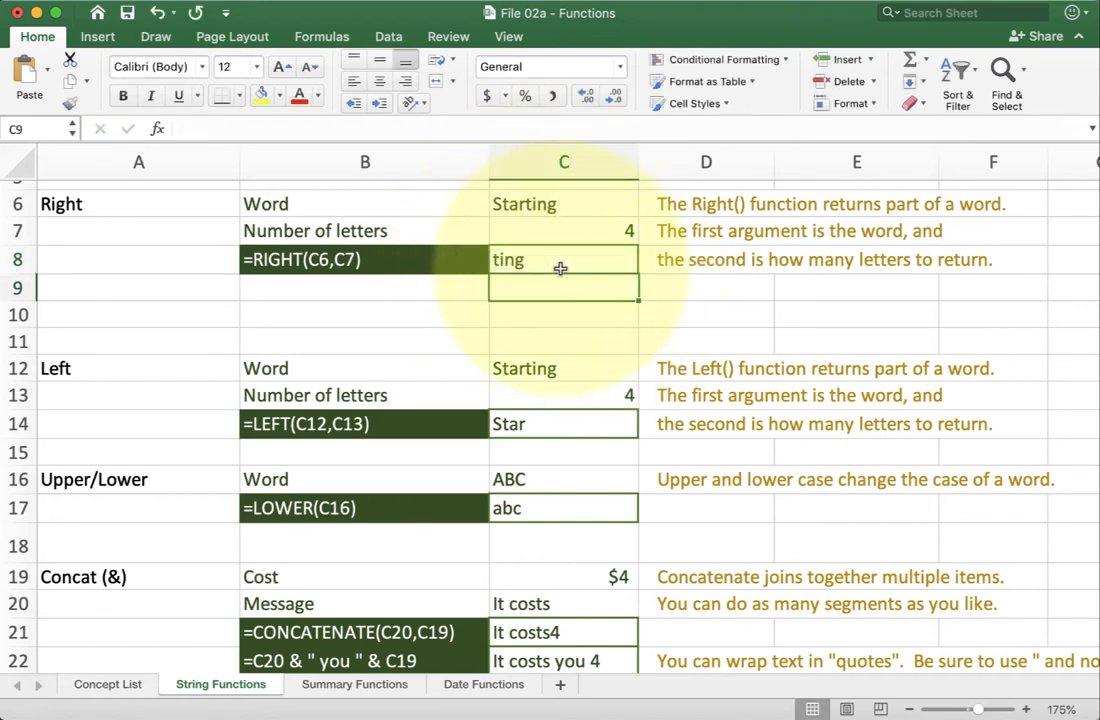
pyautogui.doubleClick(563, 259)
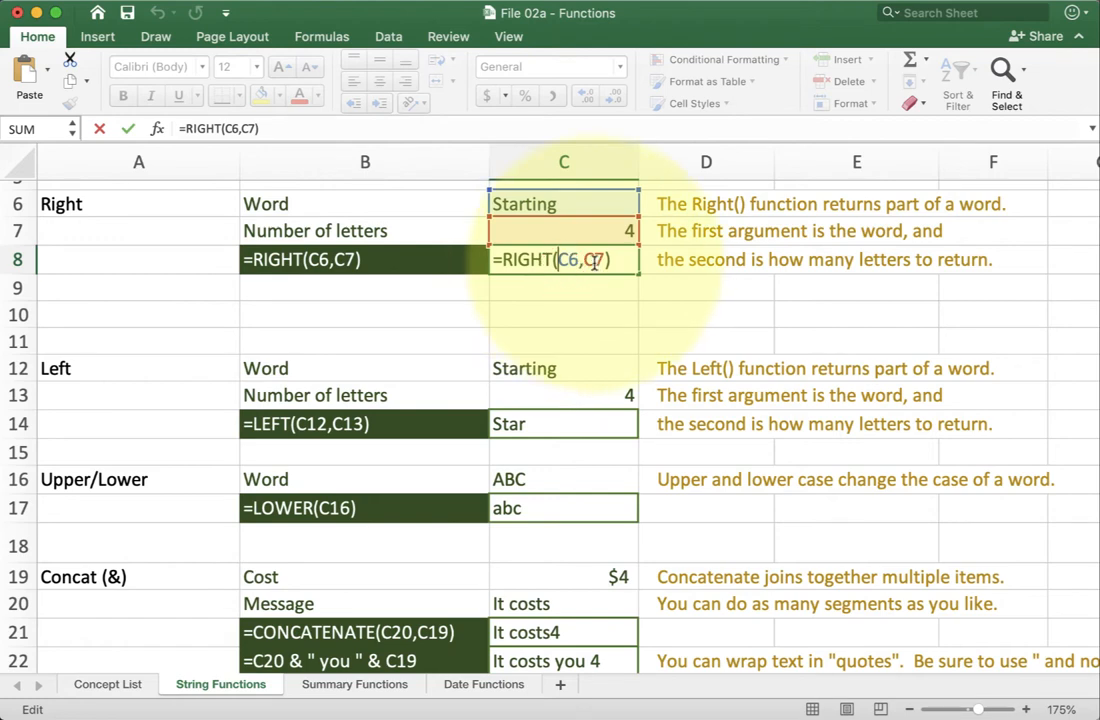
pyautogui.write('4')
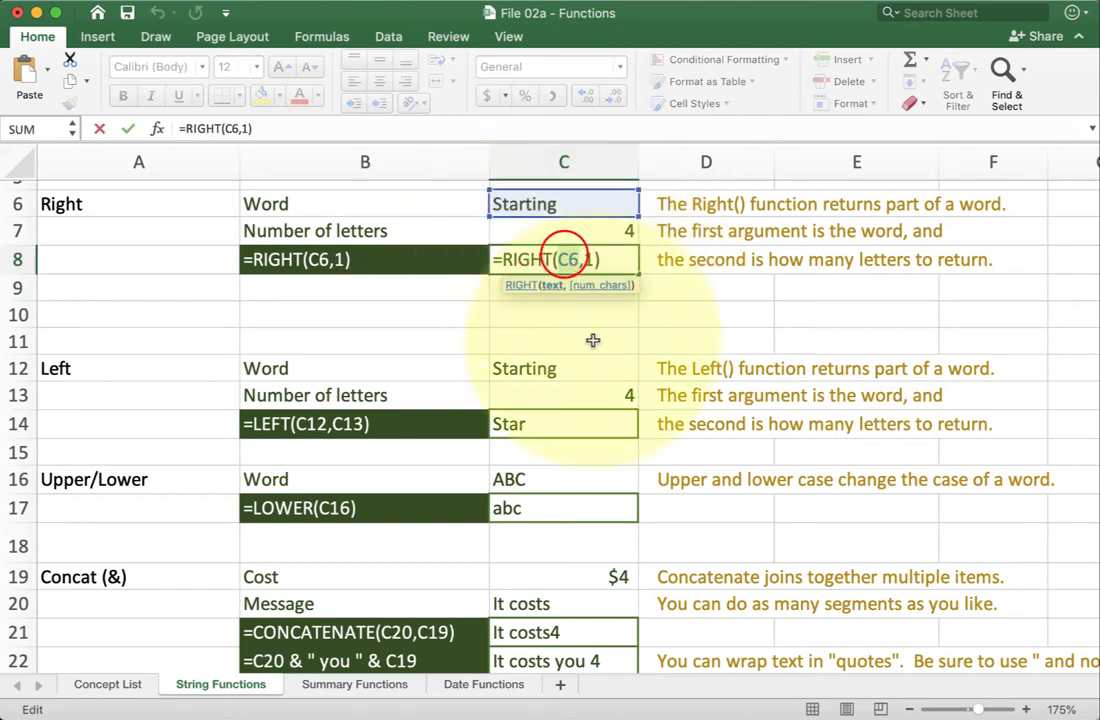
pyautogui.write('"Wp')
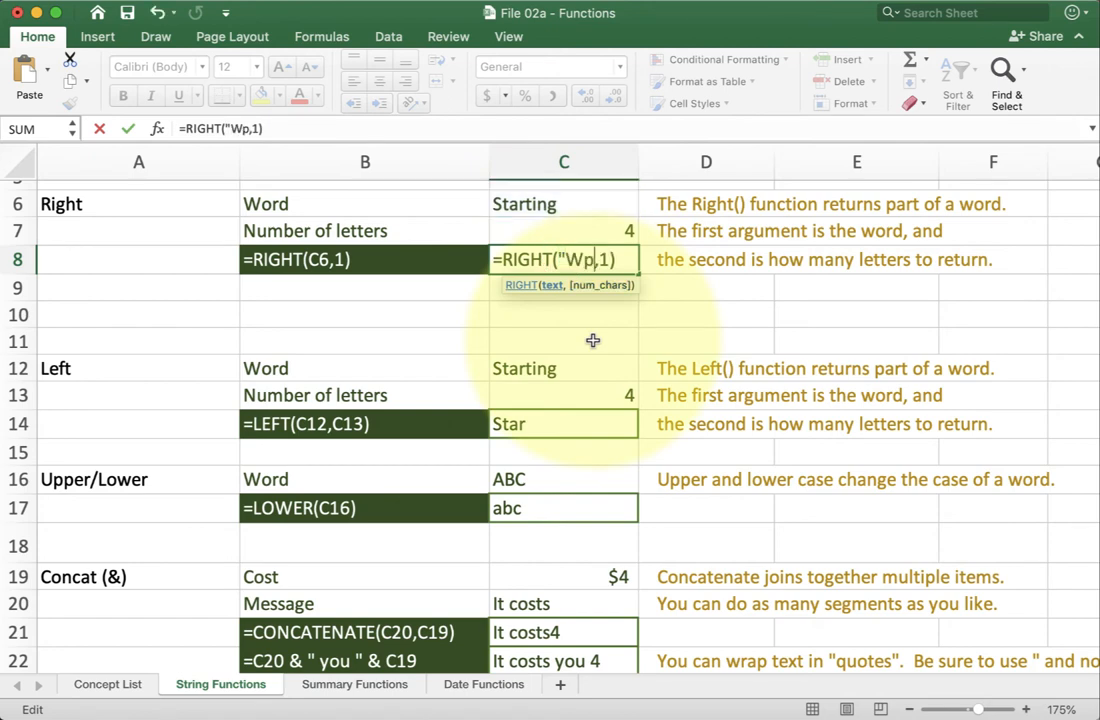
pyautogui.write('ord')
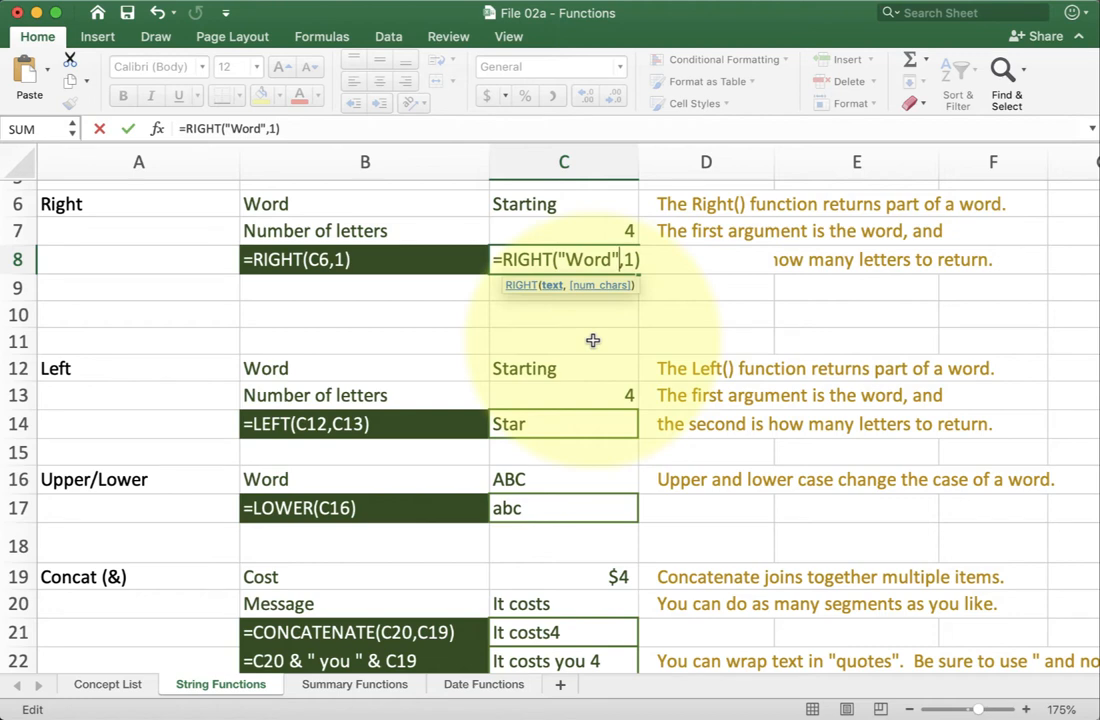
pyautogui.press('Return')
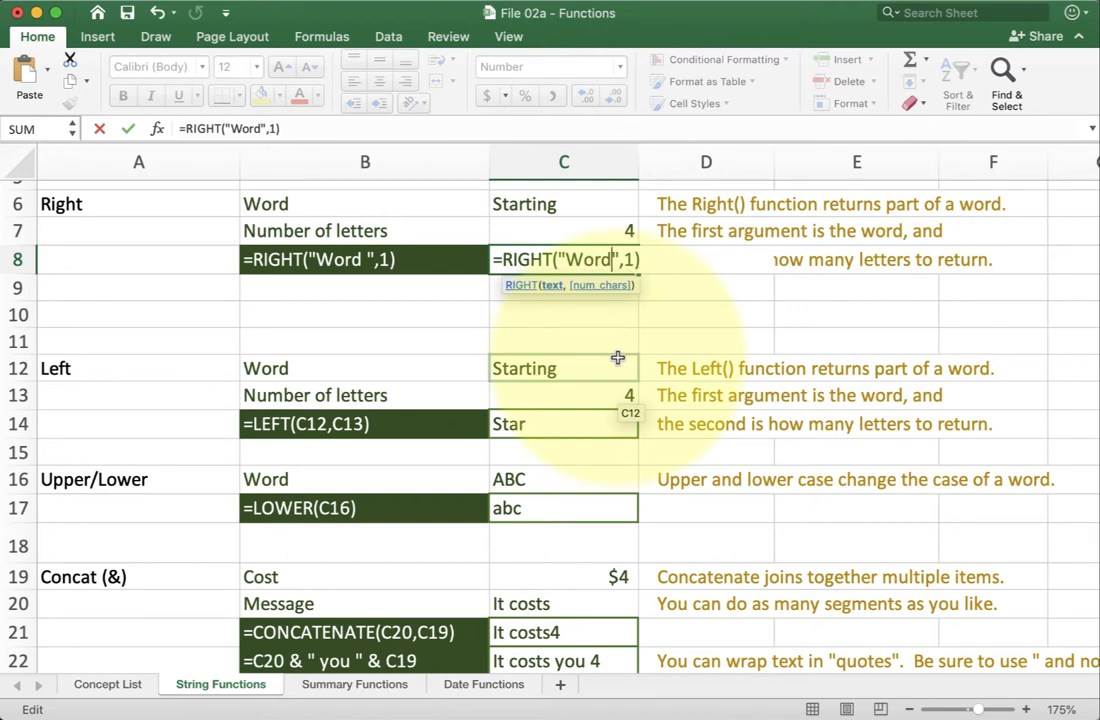
pyautogui.press('Return')
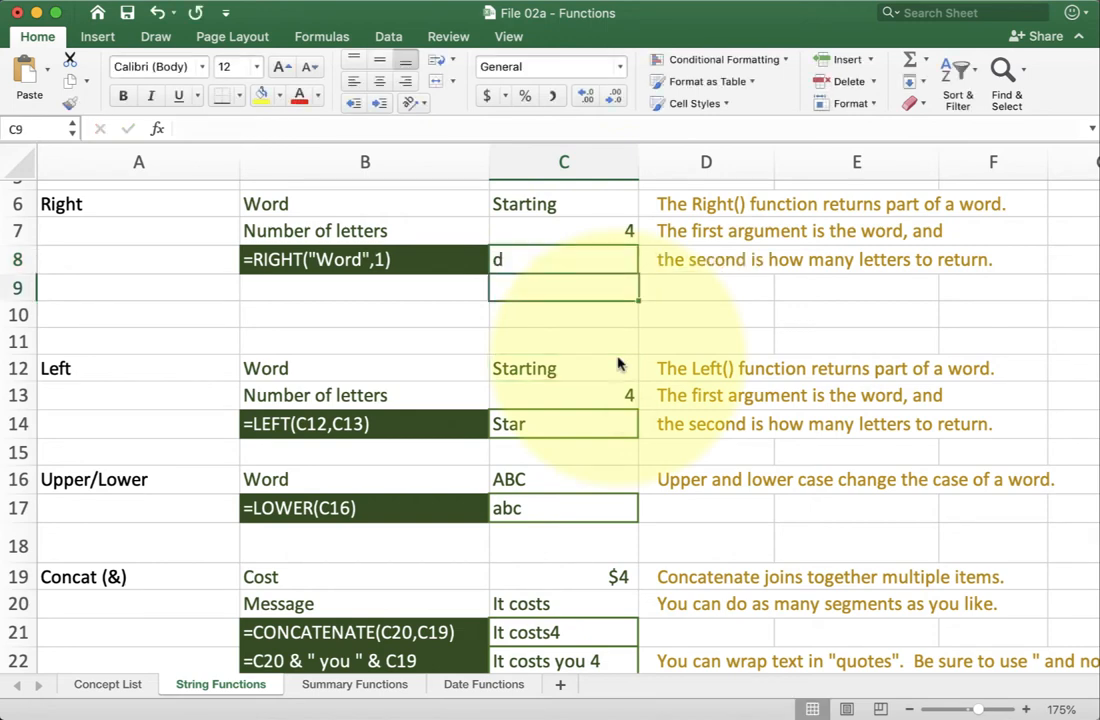
pyautogui.scroll(-3)
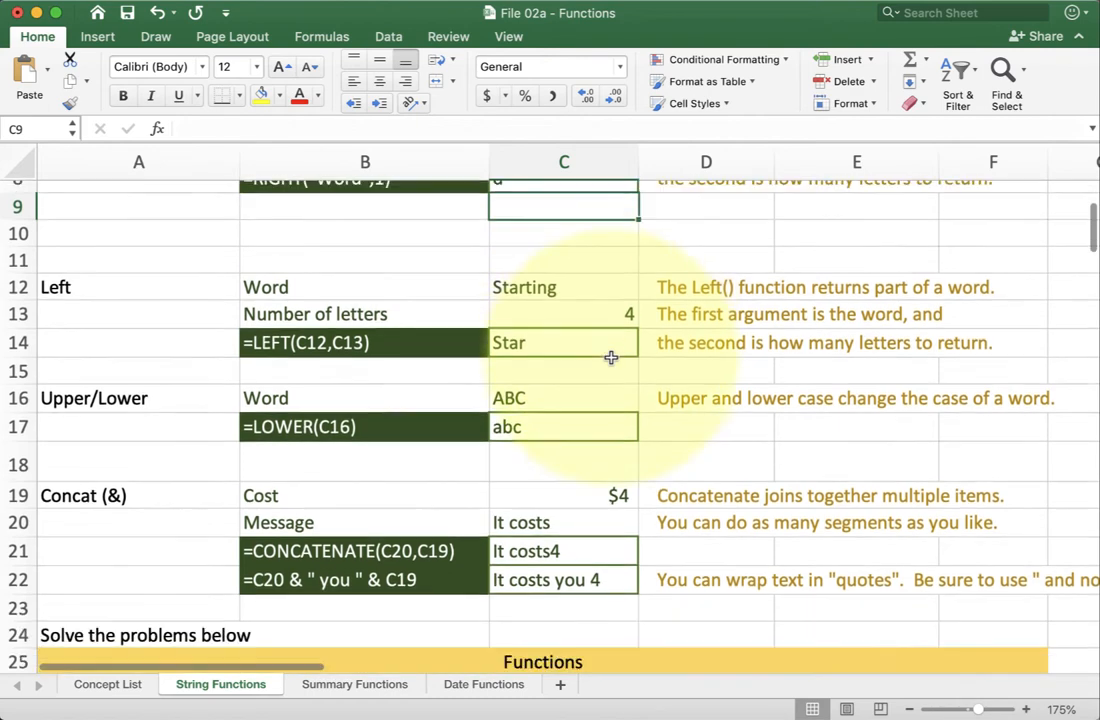
pyautogui.doubleClick(563, 328)
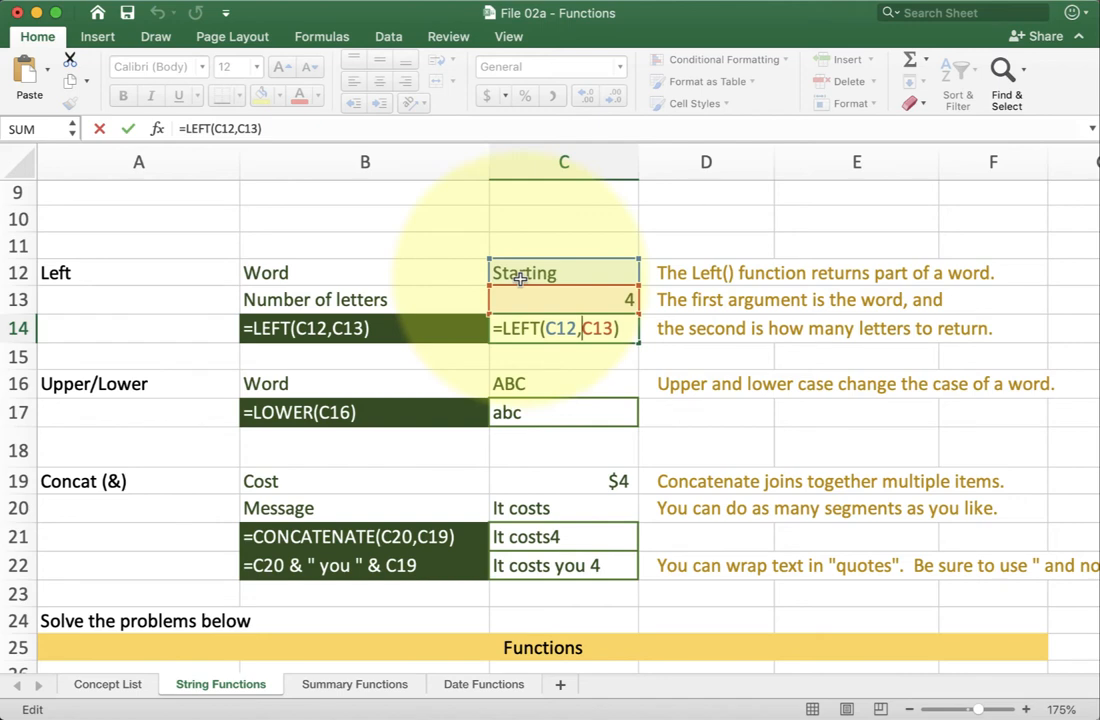
pyautogui.press('Return')
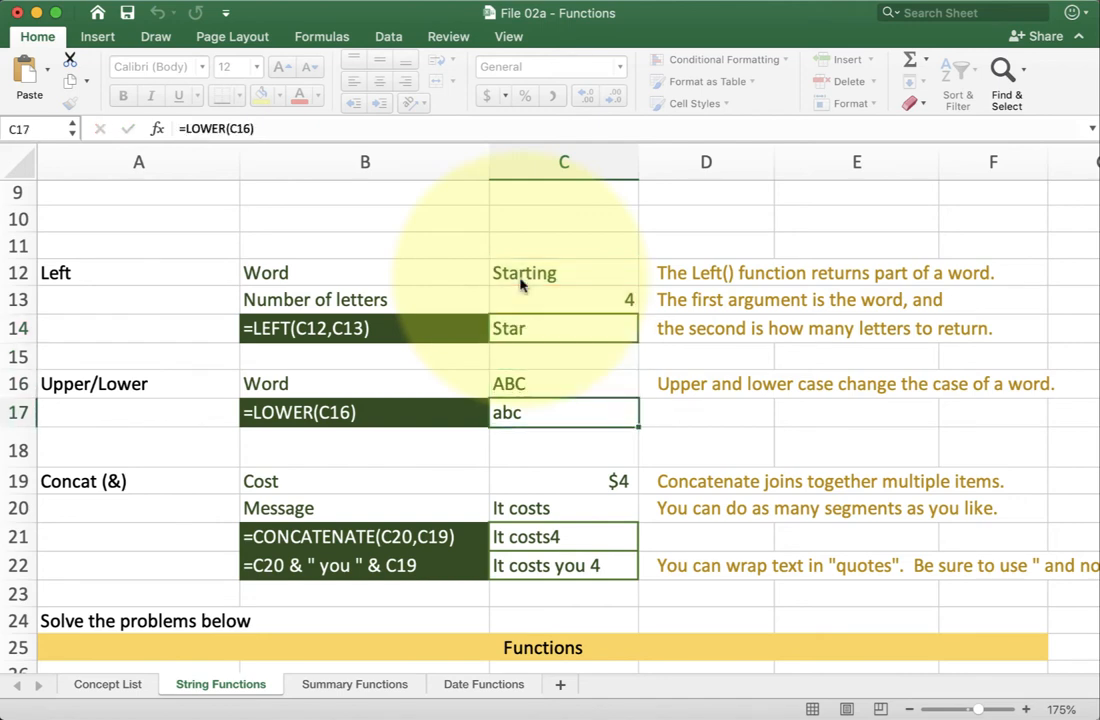
# Set C16 to 'Something Else' and switch C17's LOWER formula to UPPER
pyautogui.scroll(-3)
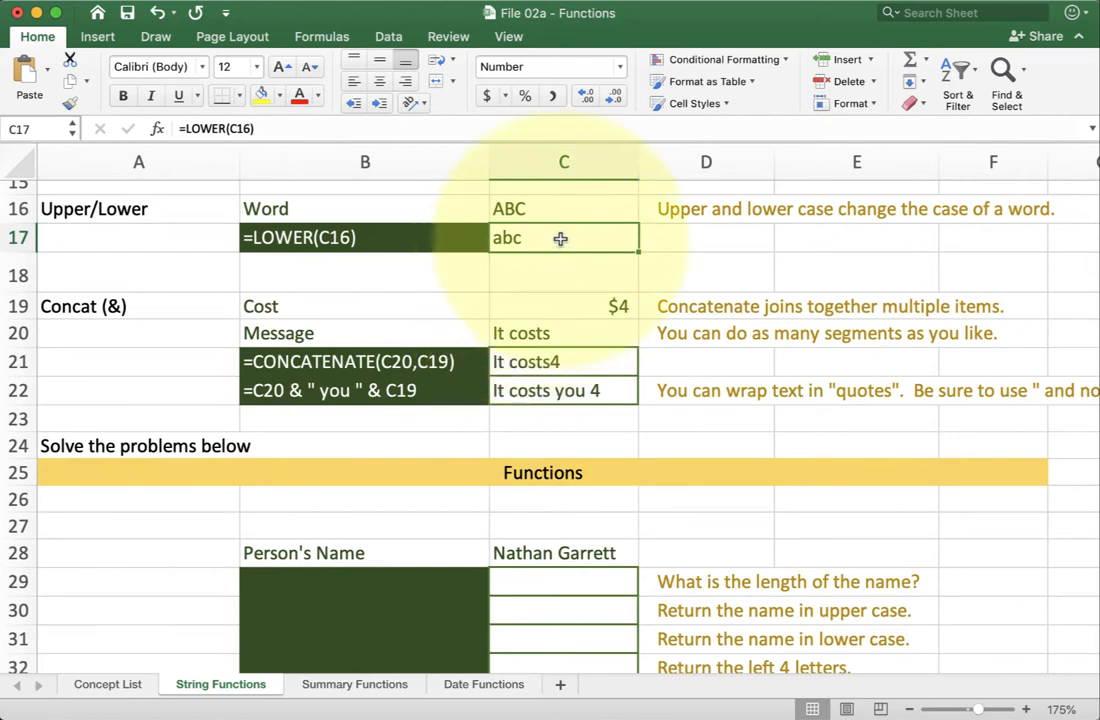
pyautogui.moveTo(543, 210)
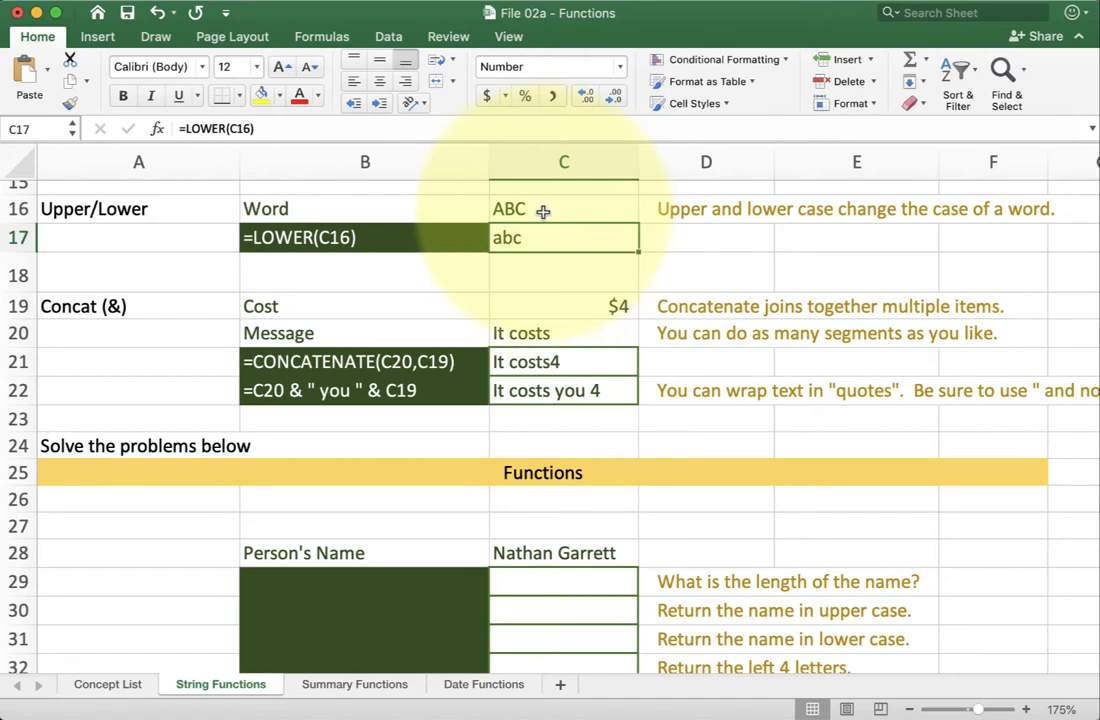
pyautogui.moveTo(490, 208)
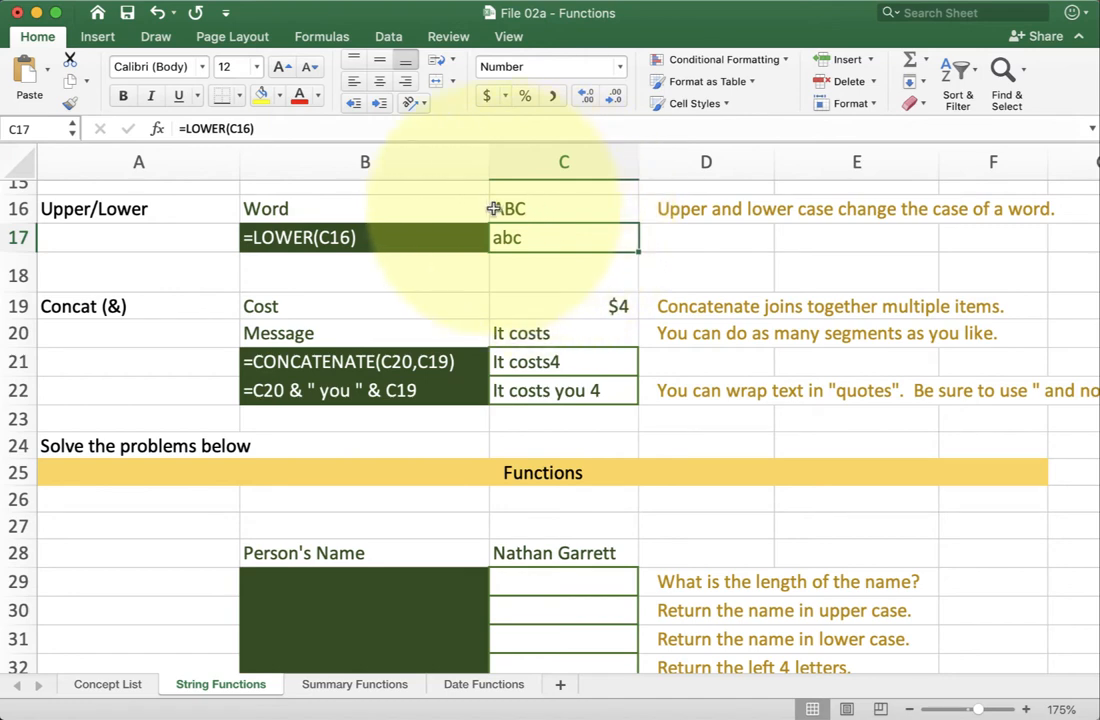
pyautogui.doubleClick(563, 237)
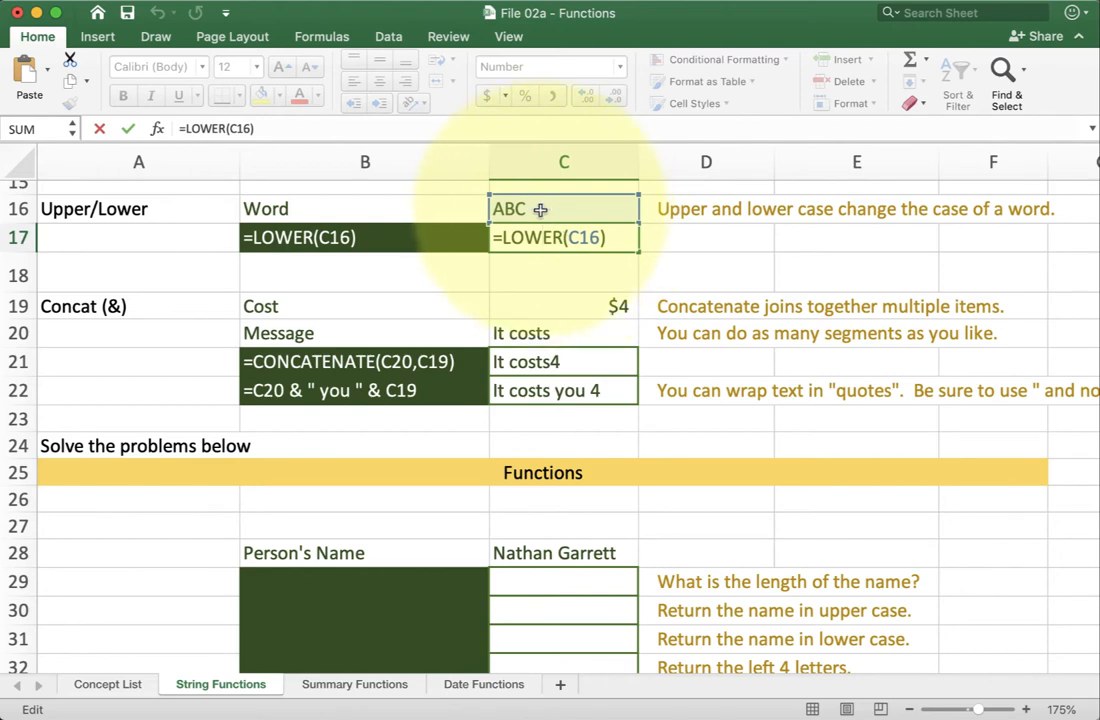
pyautogui.press('Return')
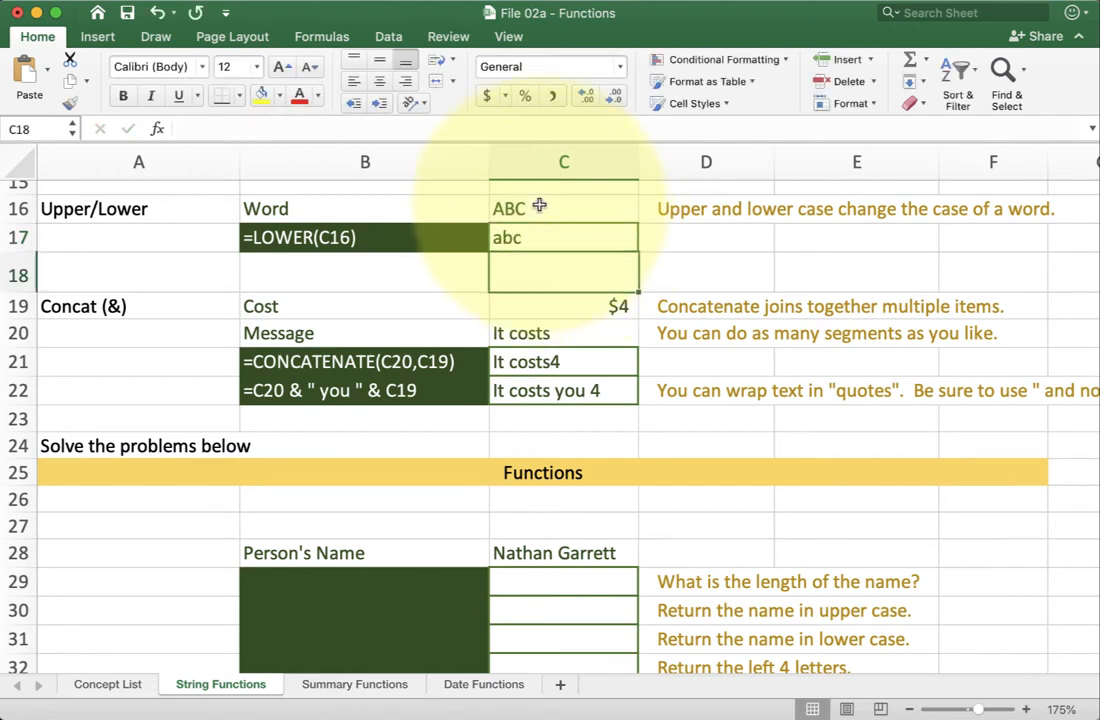
pyautogui.write('Seo')
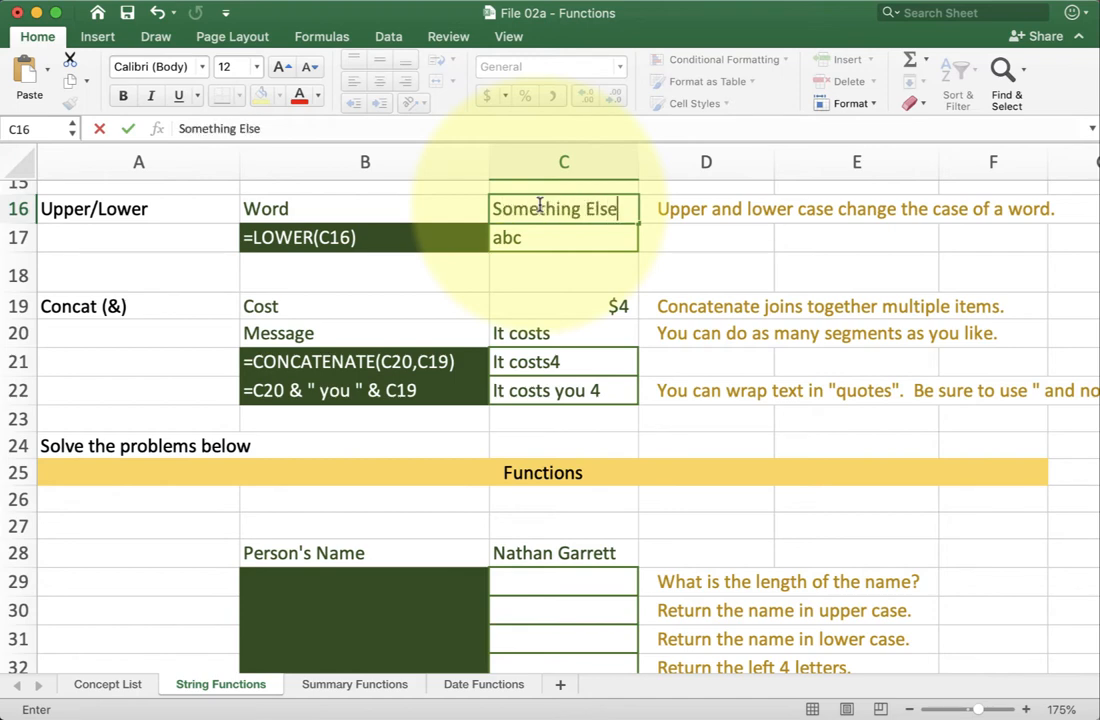
pyautogui.press('Return')
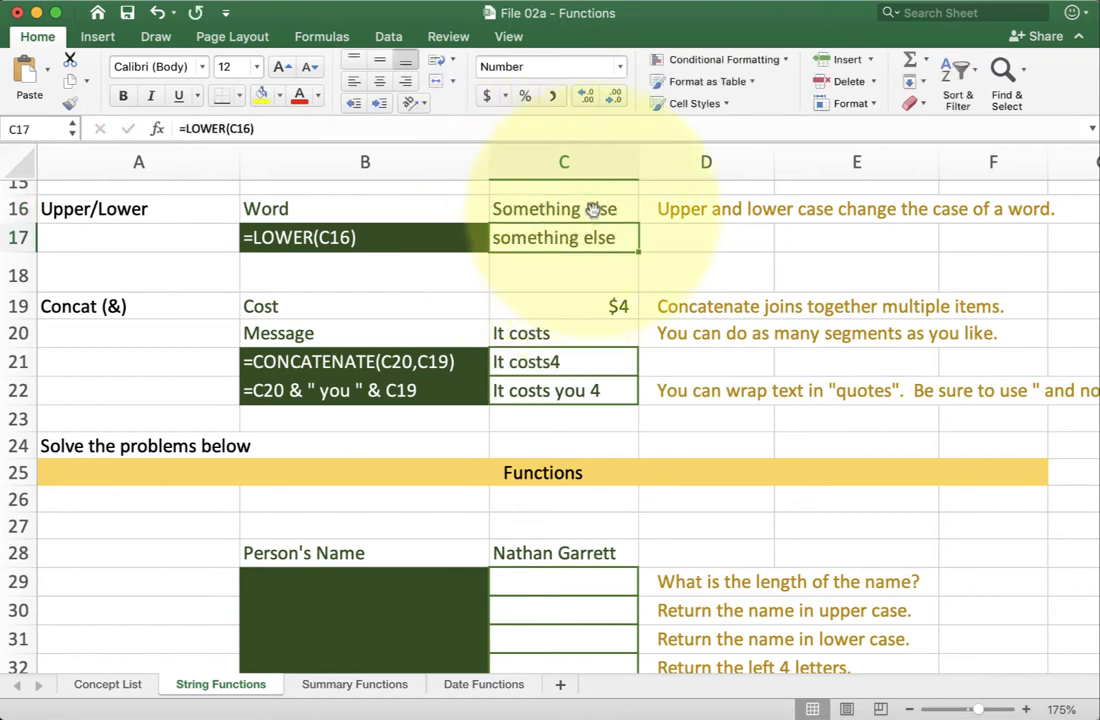
pyautogui.doubleClick(563, 237)
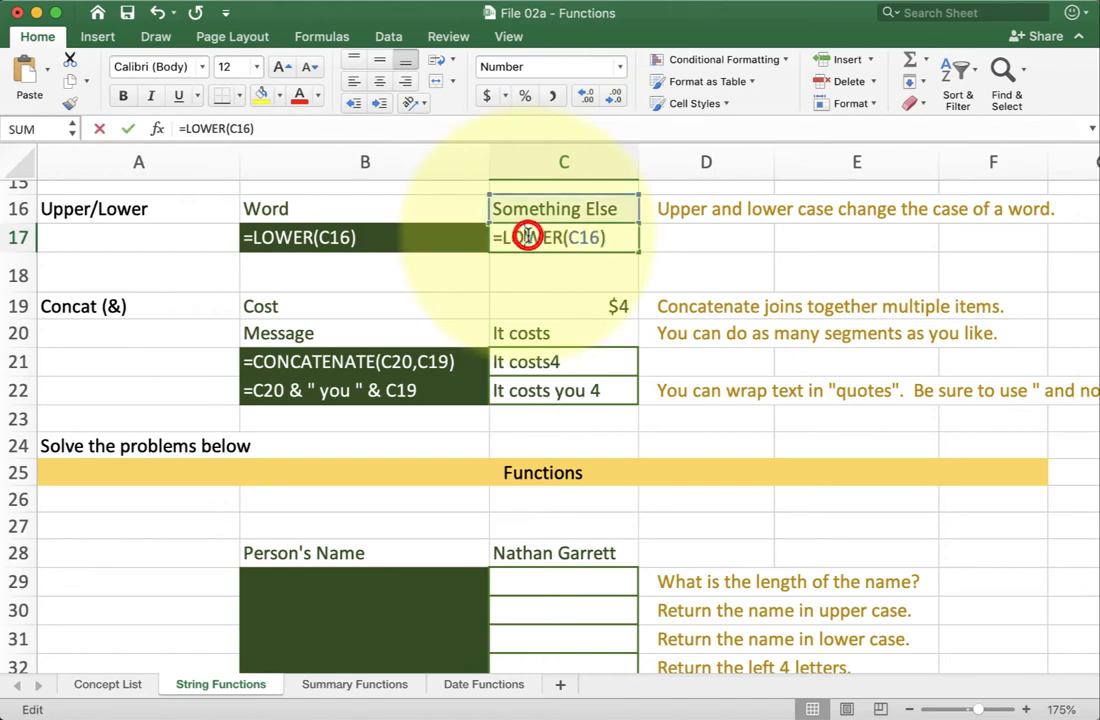
pyautogui.write('upp')
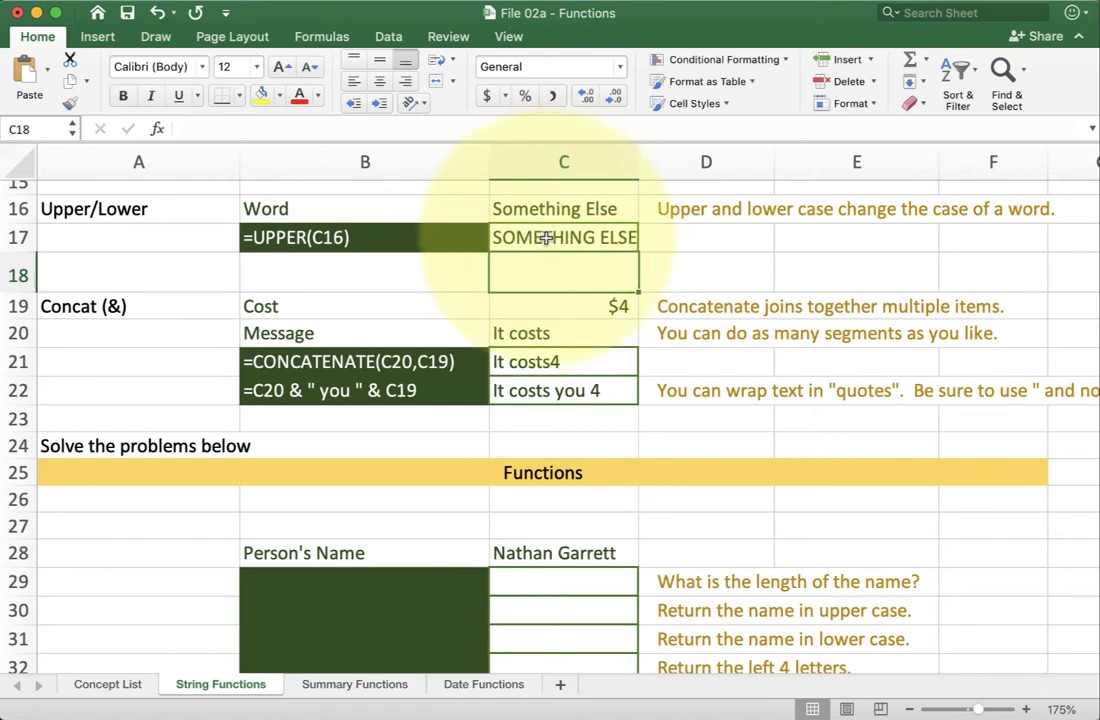
pyautogui.scroll(-3)
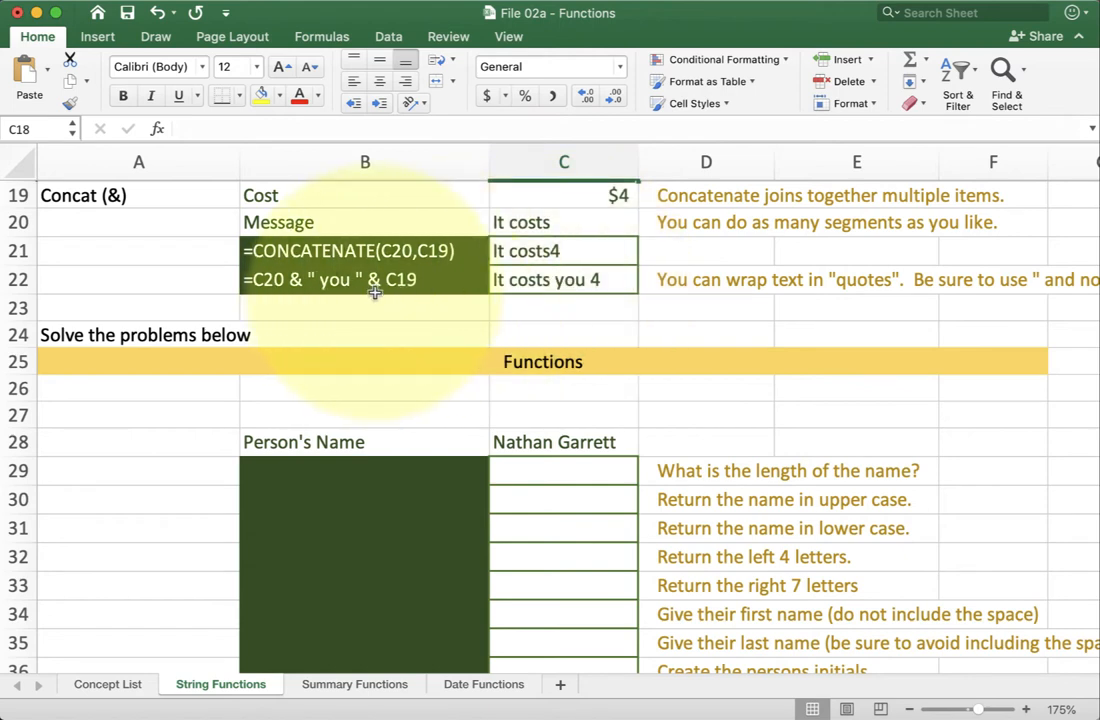
pyautogui.doubleClick(563, 279)
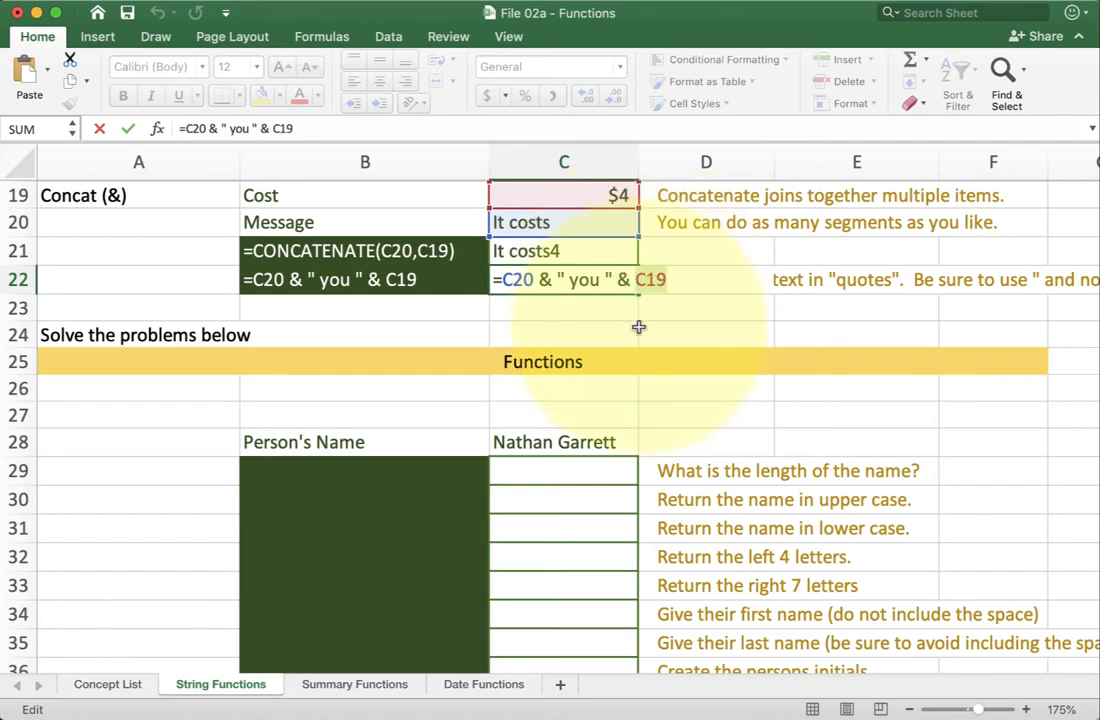
pyautogui.press('Return')
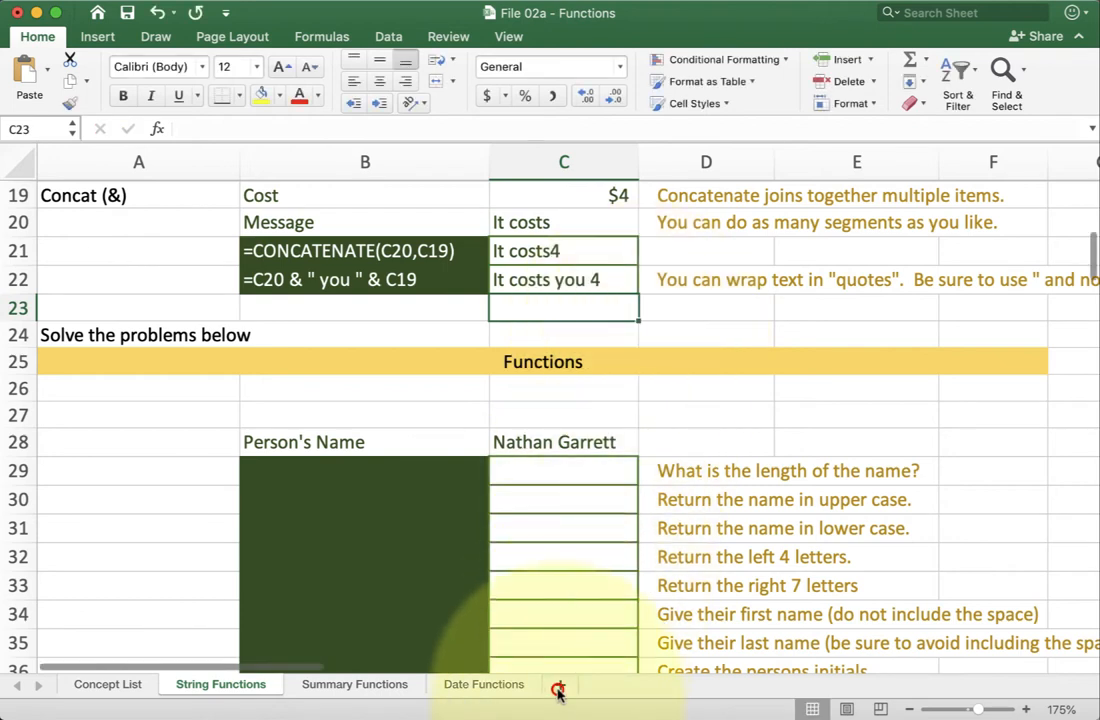
# Add a new worksheet and enter =1+2 in B2, returning 3
pyautogui.click(558, 688)
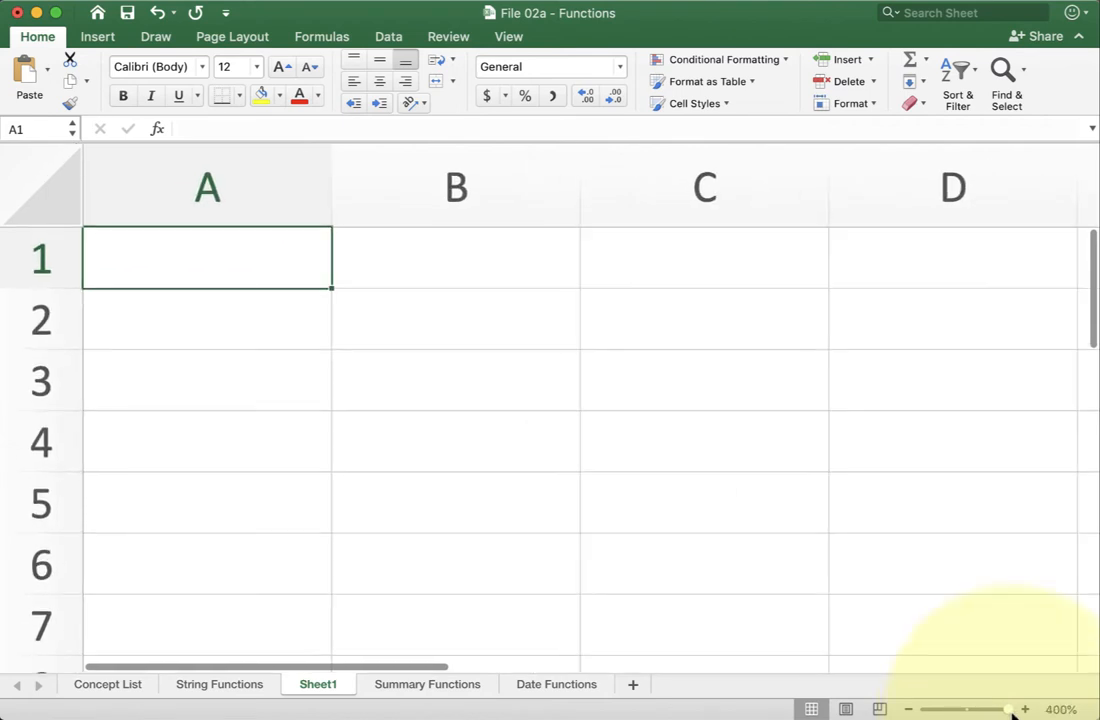
pyautogui.click(456, 318)
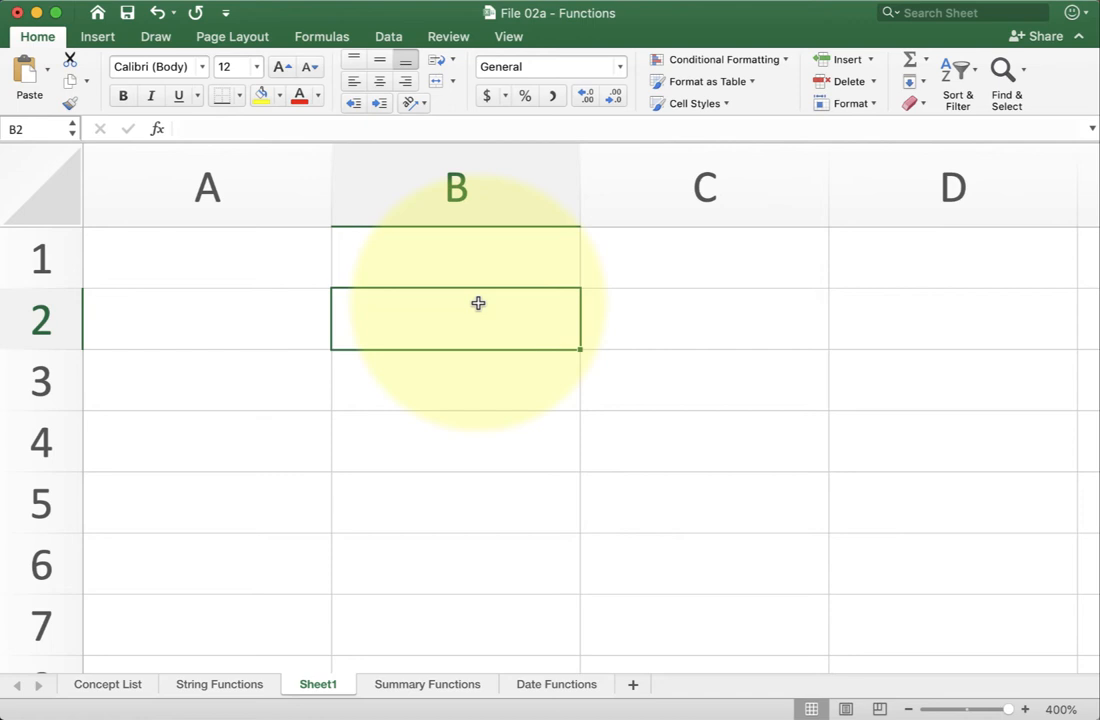
pyautogui.write('=')
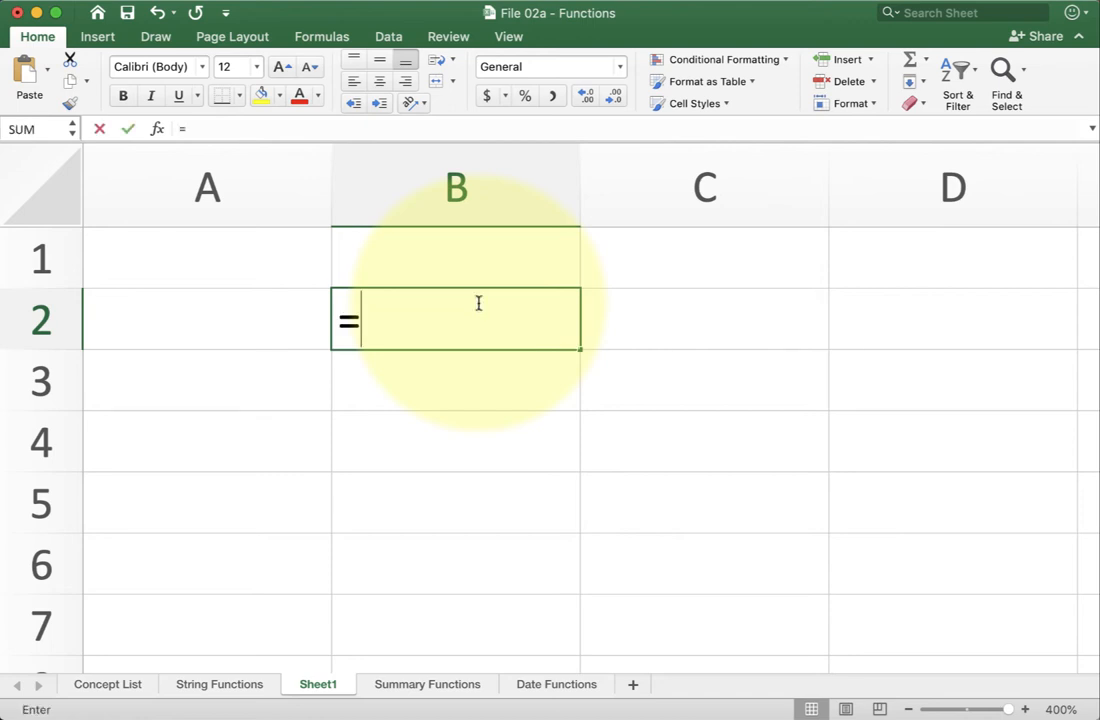
pyautogui.write('1+')
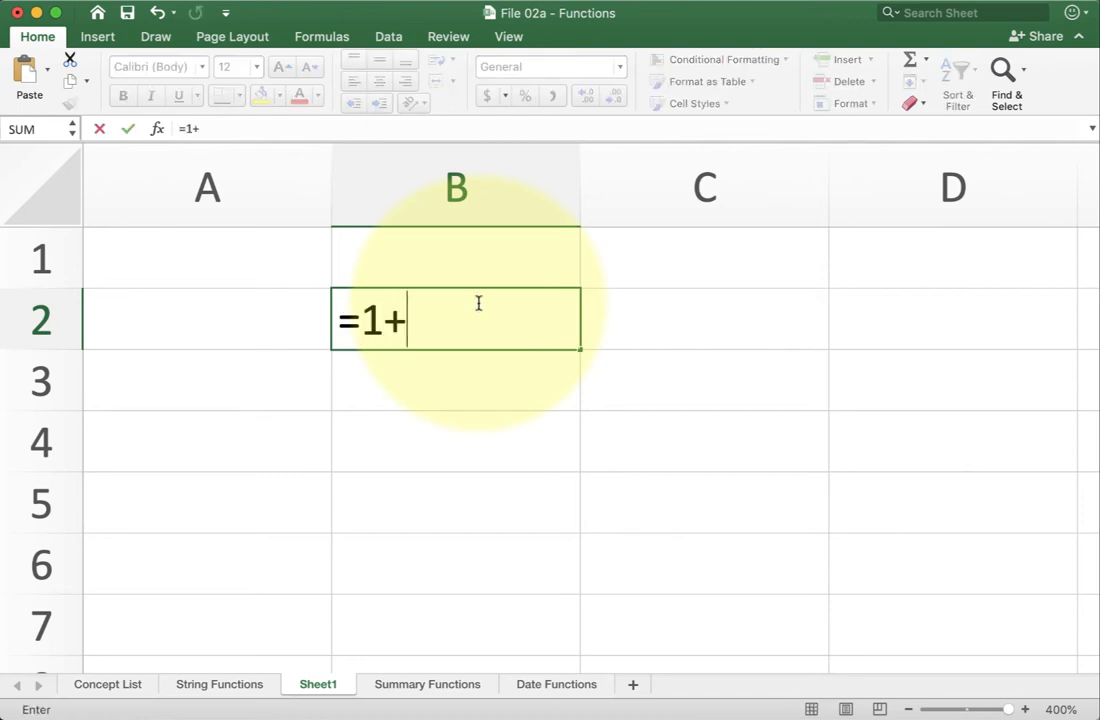
pyautogui.write('2')
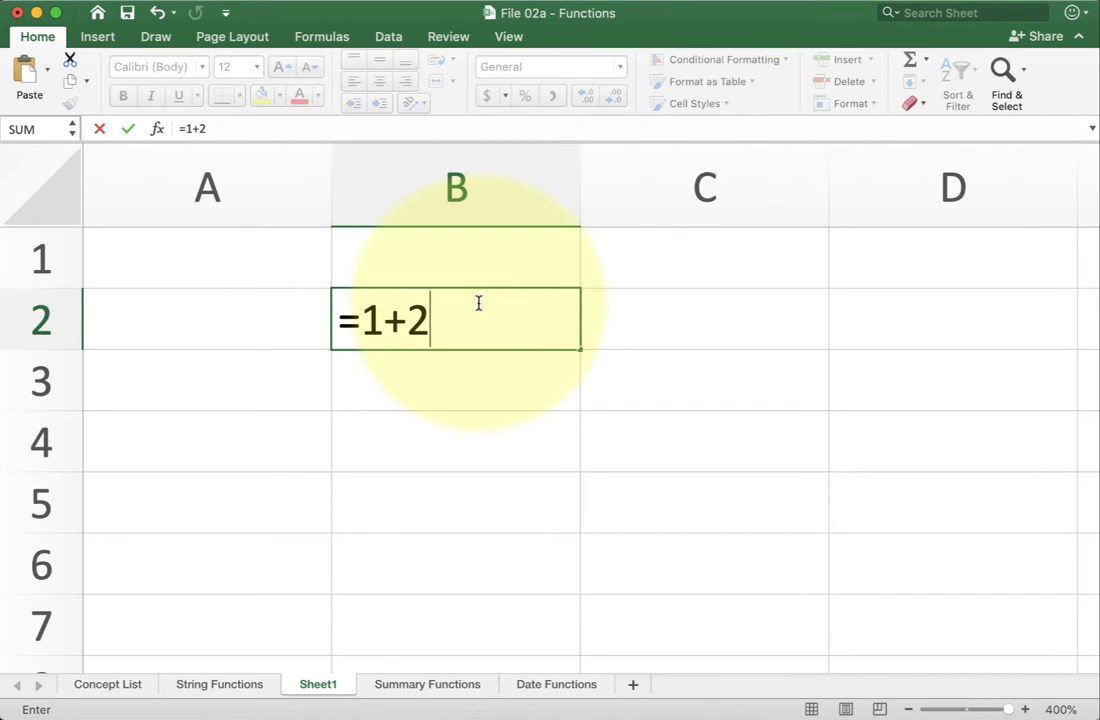
pyautogui.press('Return')
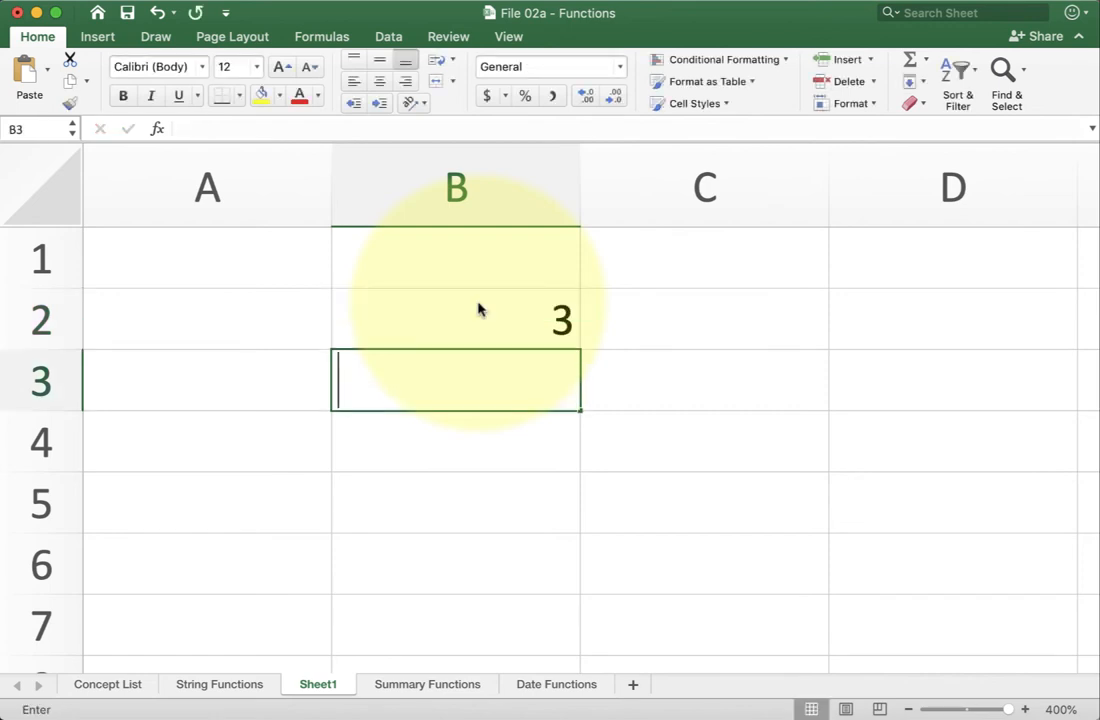
# Try =SUM(1,2,3) and =SUM(1+2+3) formulas, then clear those practice cells
pyautogui.write('=')
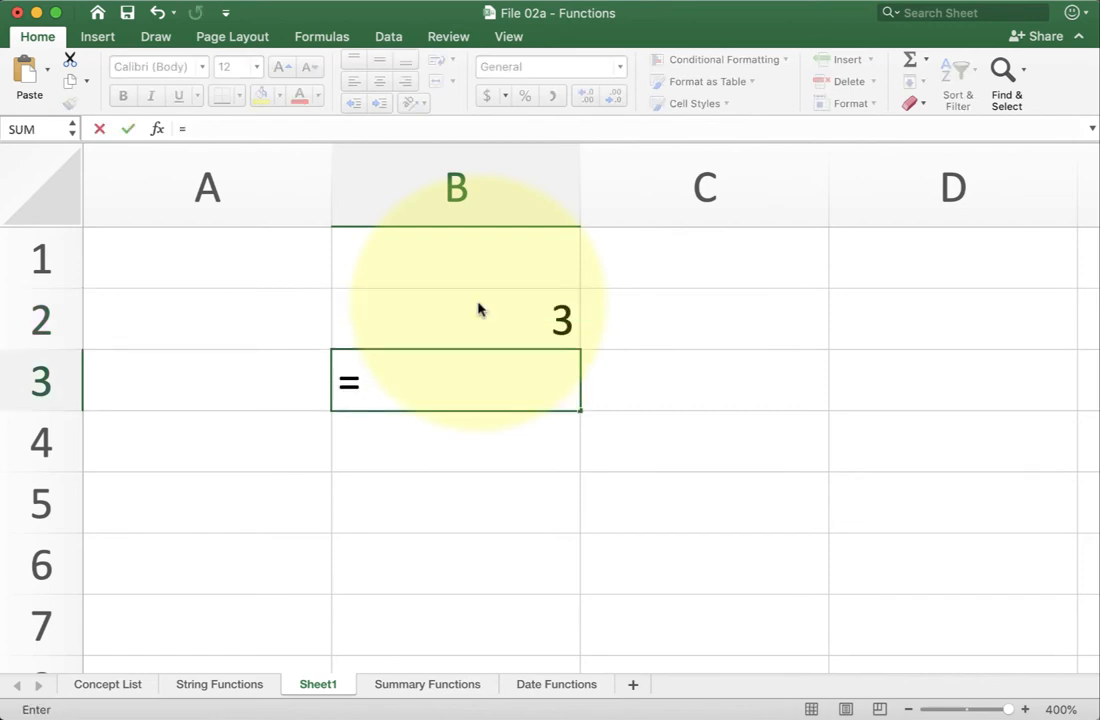
pyautogui.write('SUM(')
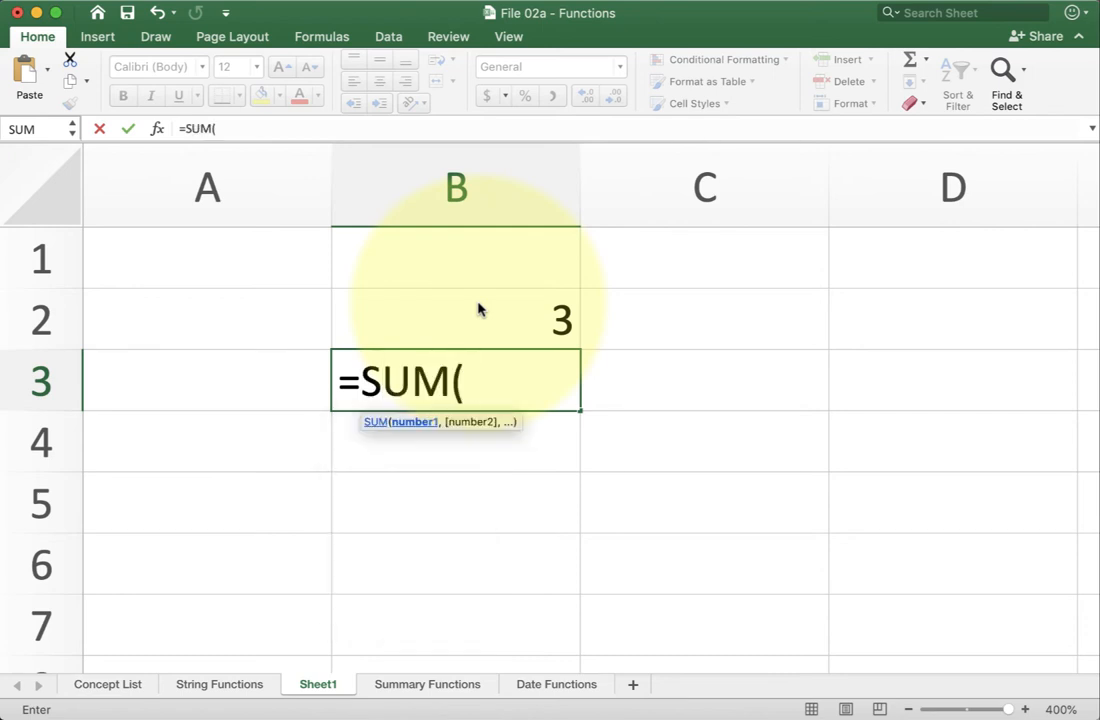
pyautogui.write('1, 2, 3')
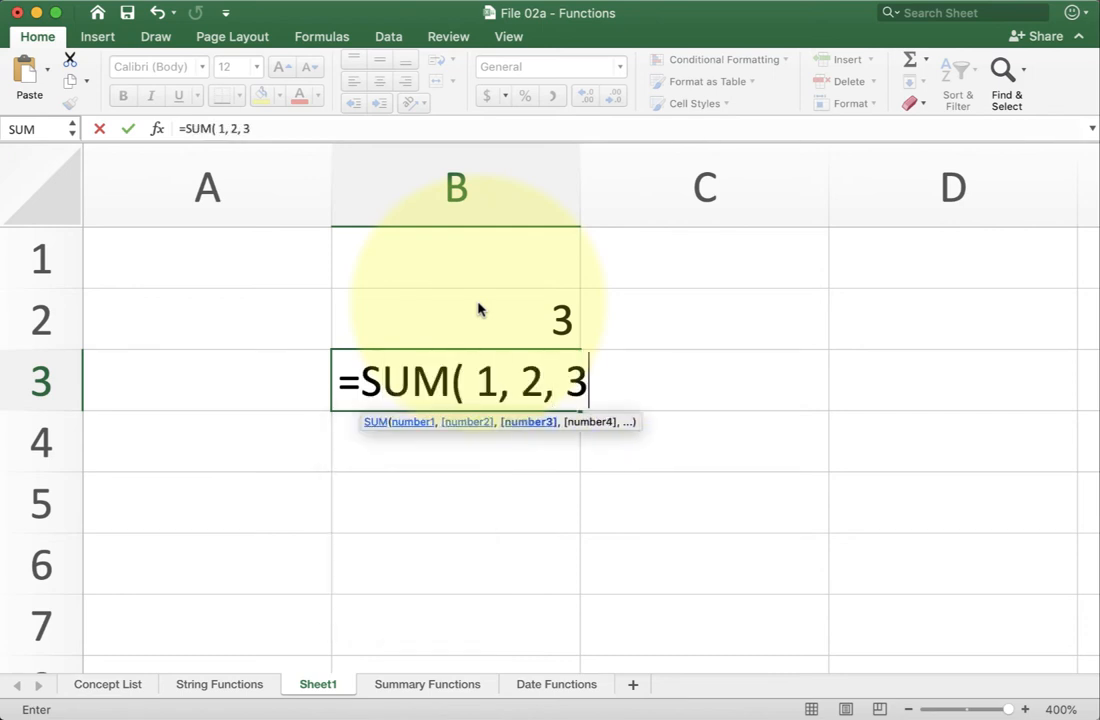
pyautogui.write(')')
pyautogui.click(455, 441)
pyautogui.write('=sum(')
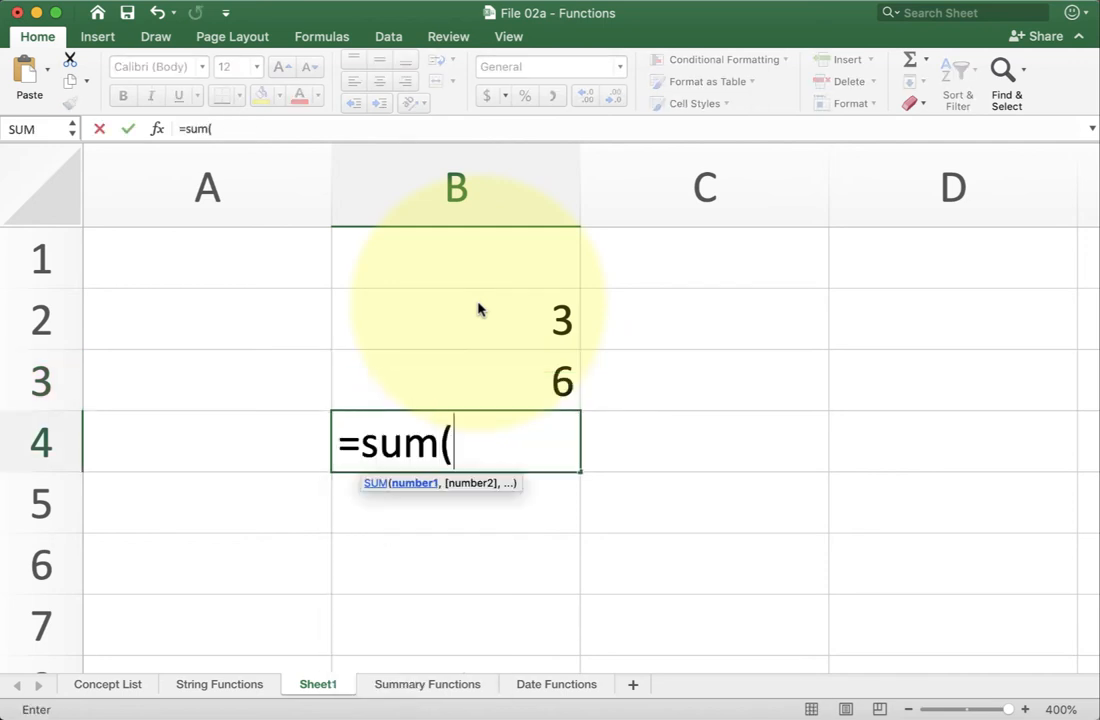
pyautogui.write('1 +')
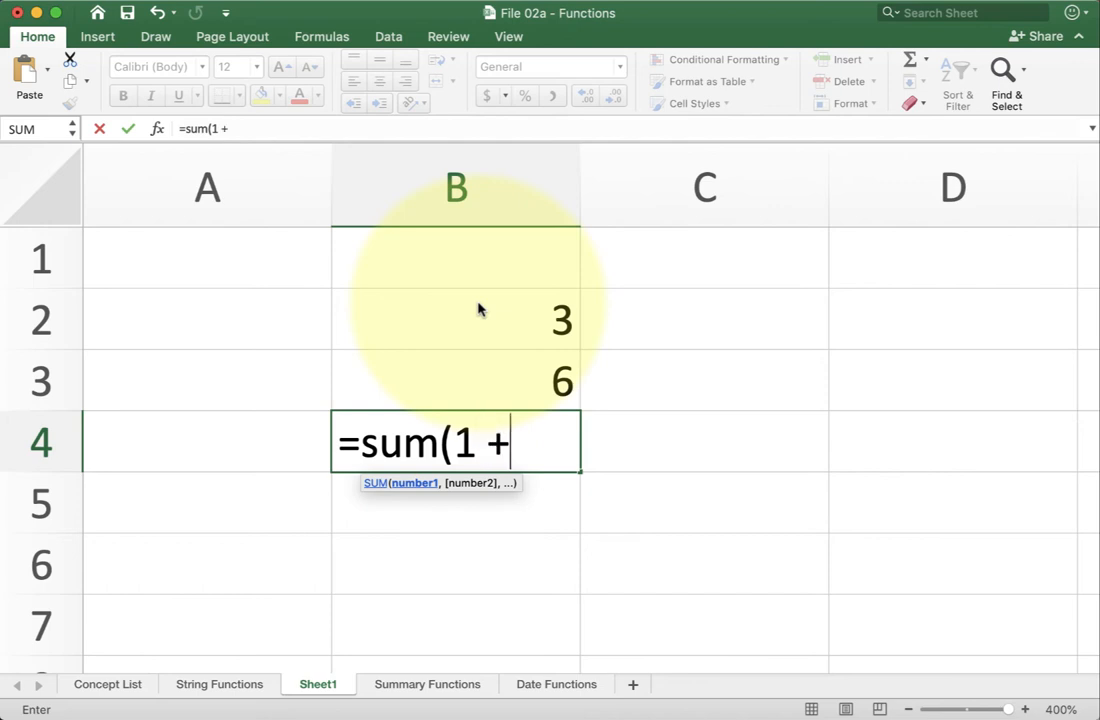
pyautogui.write('2 + 3)')
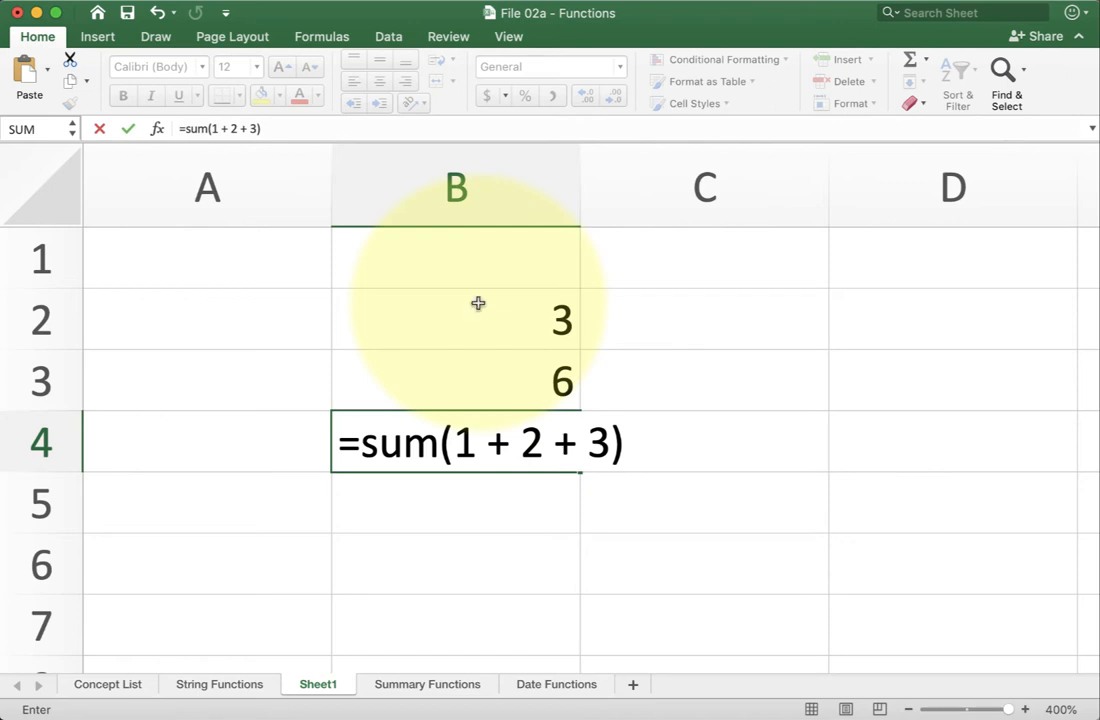
pyautogui.click(395, 442)
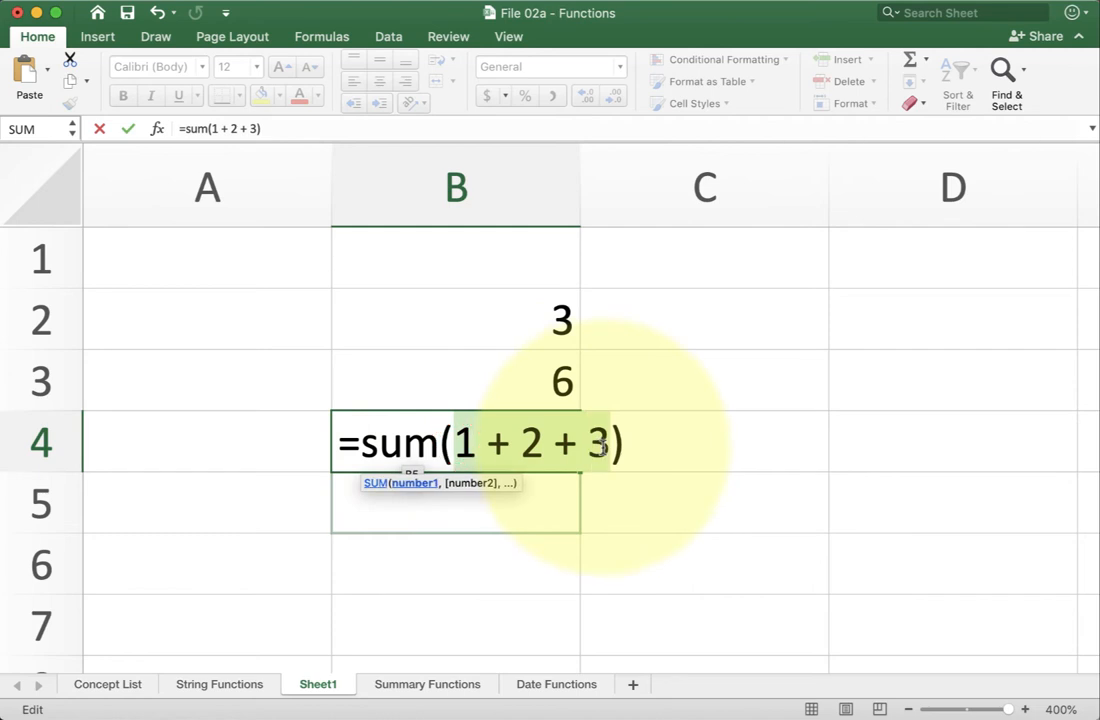
pyautogui.moveTo(460, 443)
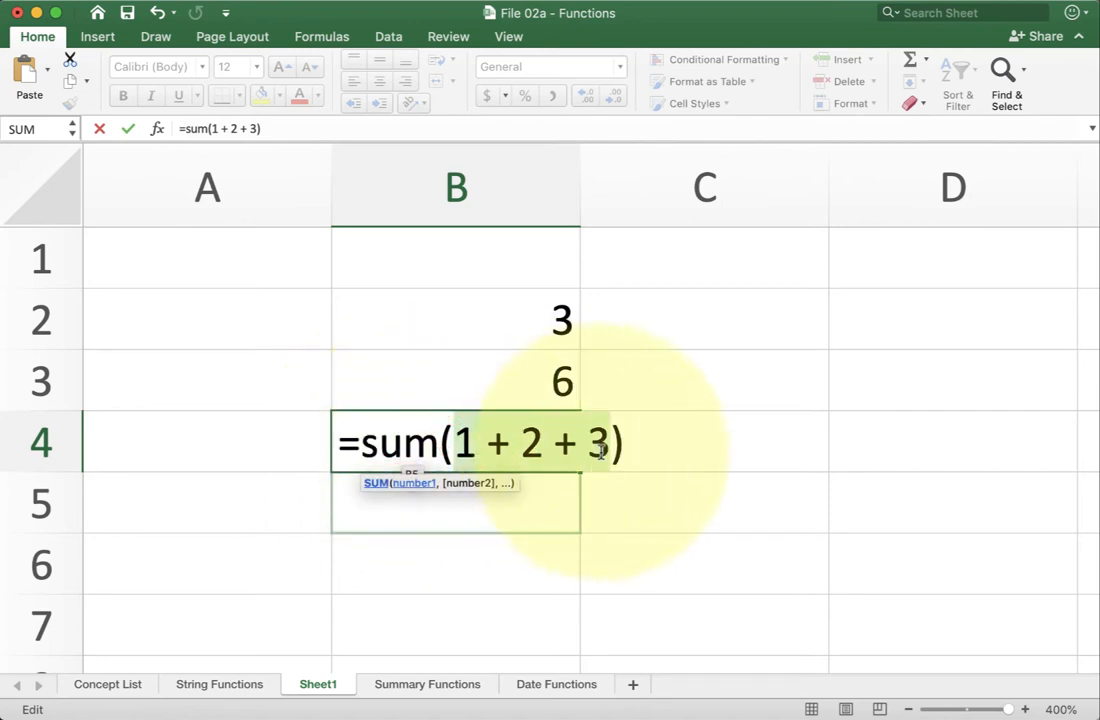
pyautogui.press('delete')
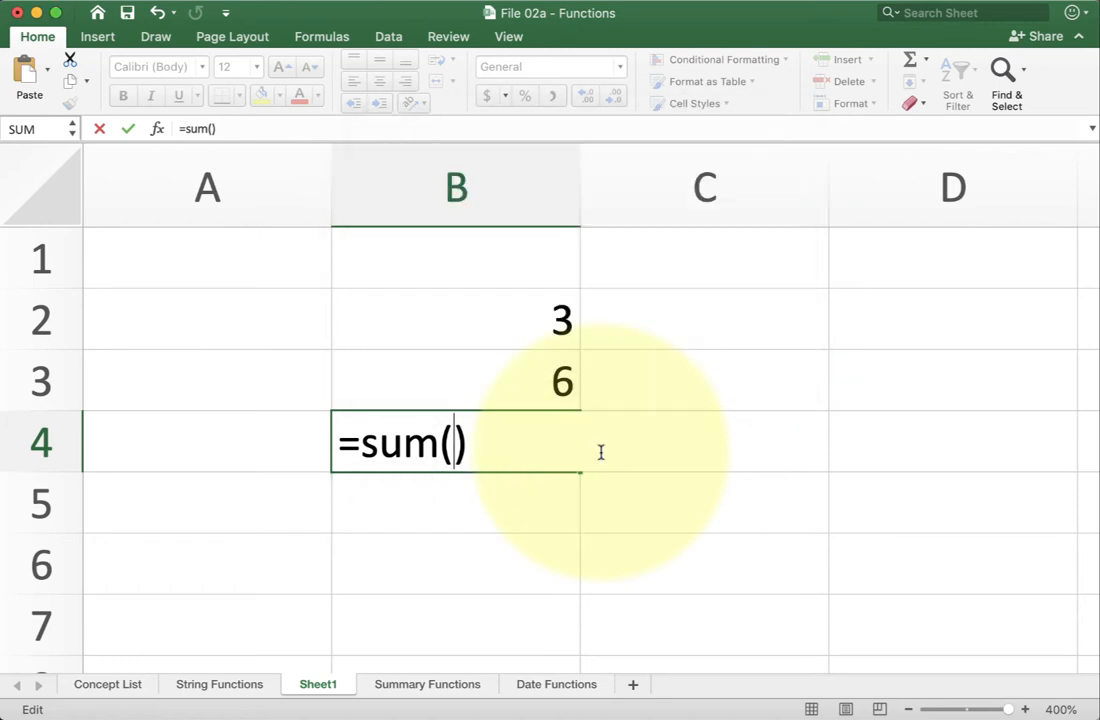
pyautogui.press('Escape')
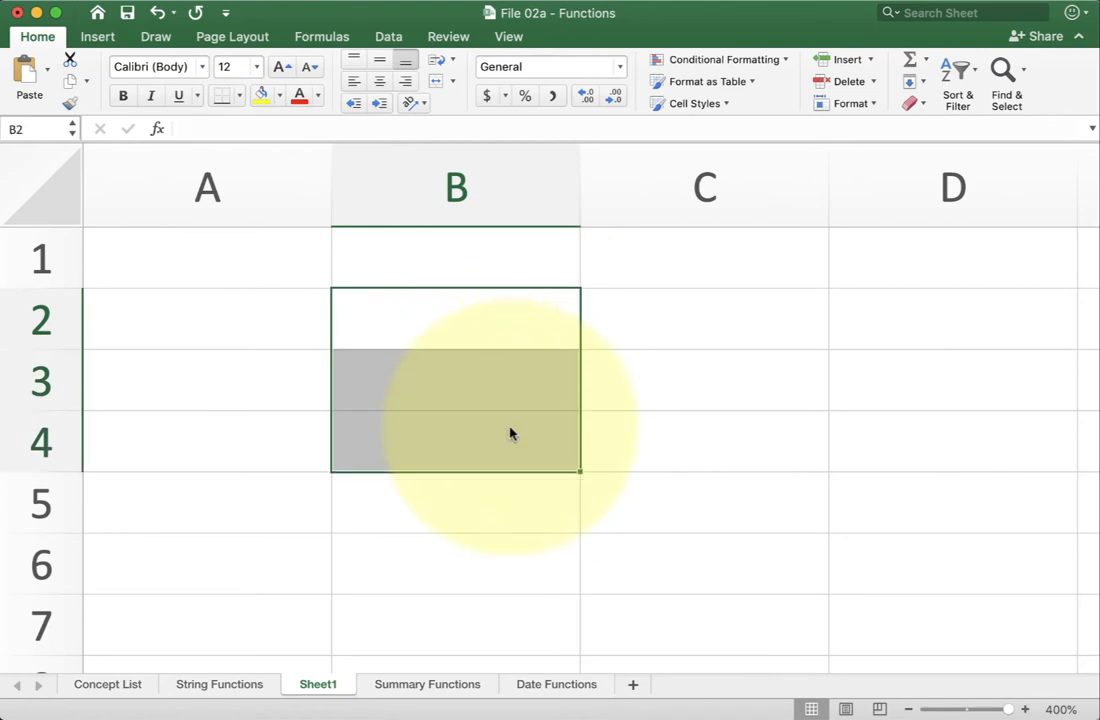
# Enter ="Left"&"Right" in B2 to show LeftRight
pyautogui.click(455, 318)
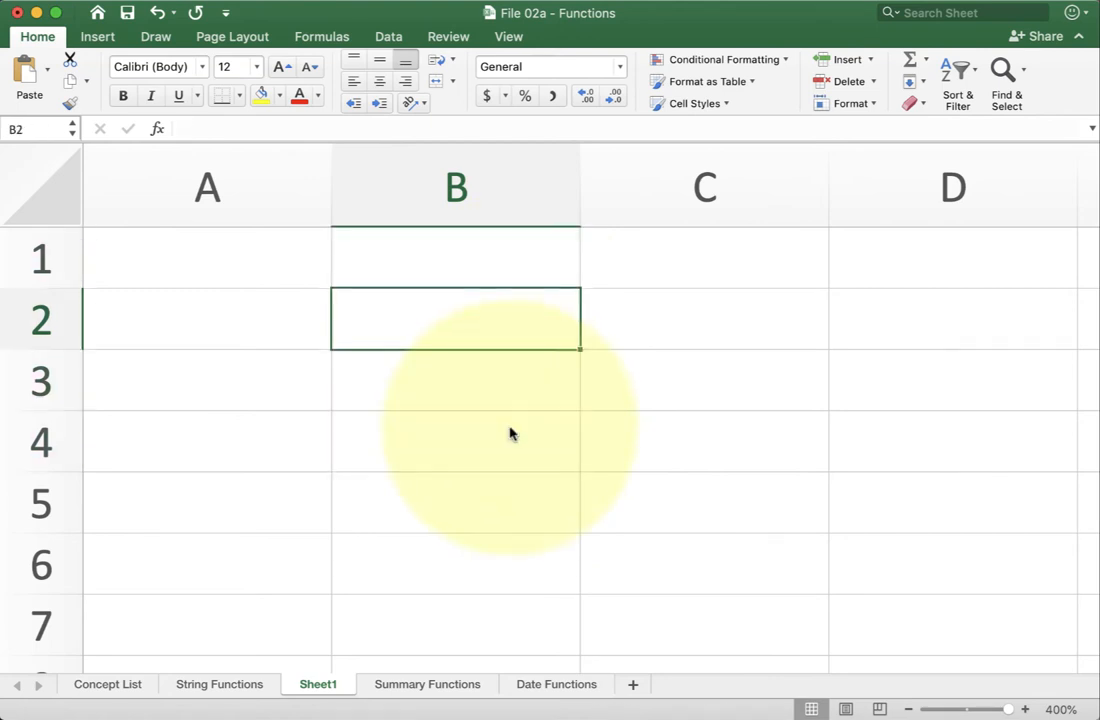
pyautogui.write('="Le')
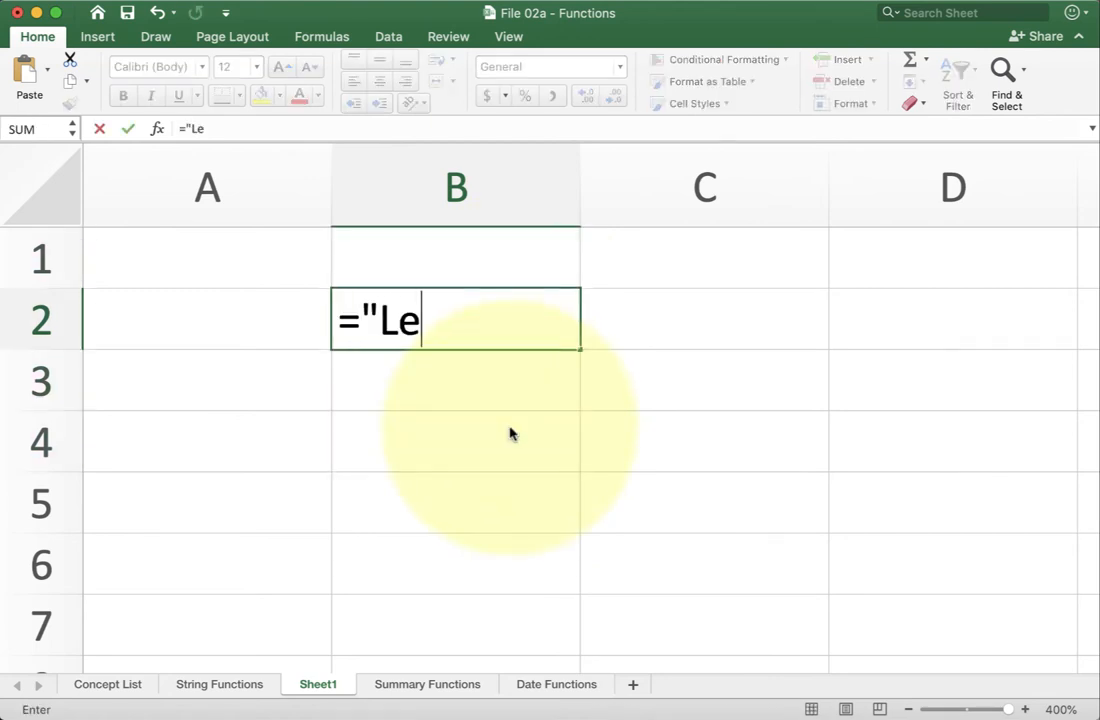
pyautogui.write('ft"')
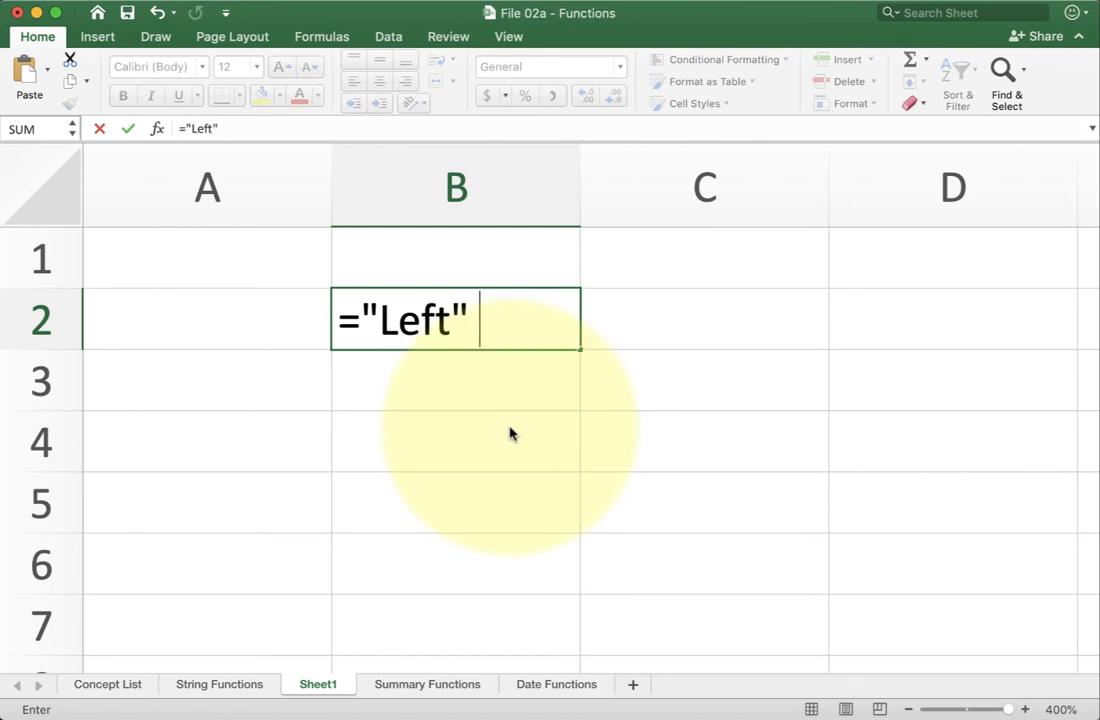
pyautogui.write('&')
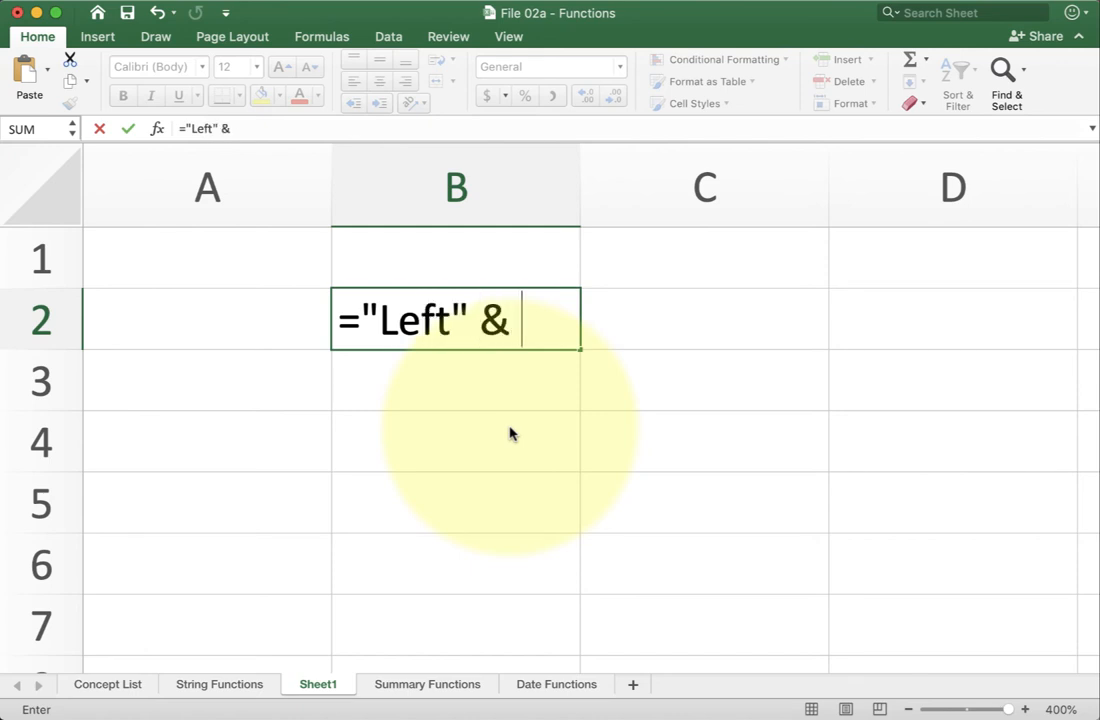
pyautogui.write('"Right"')
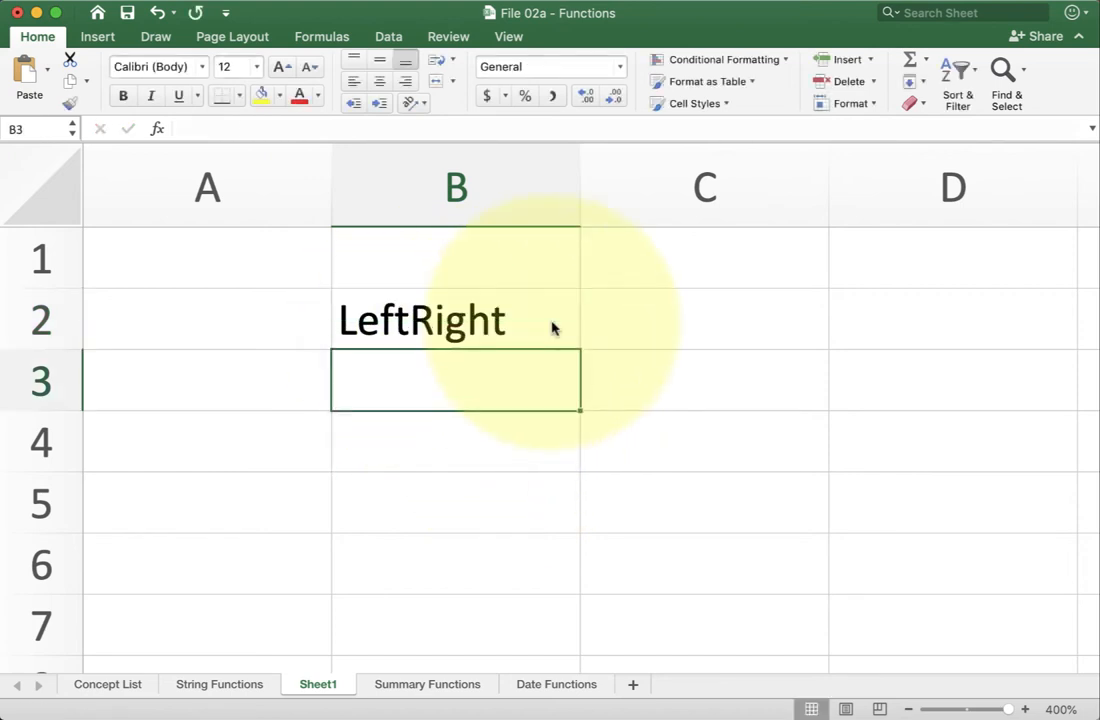
# Enter =CONCATENATE("Left","Right") in B3, also showing LeftRight
pyautogui.write('=cont')
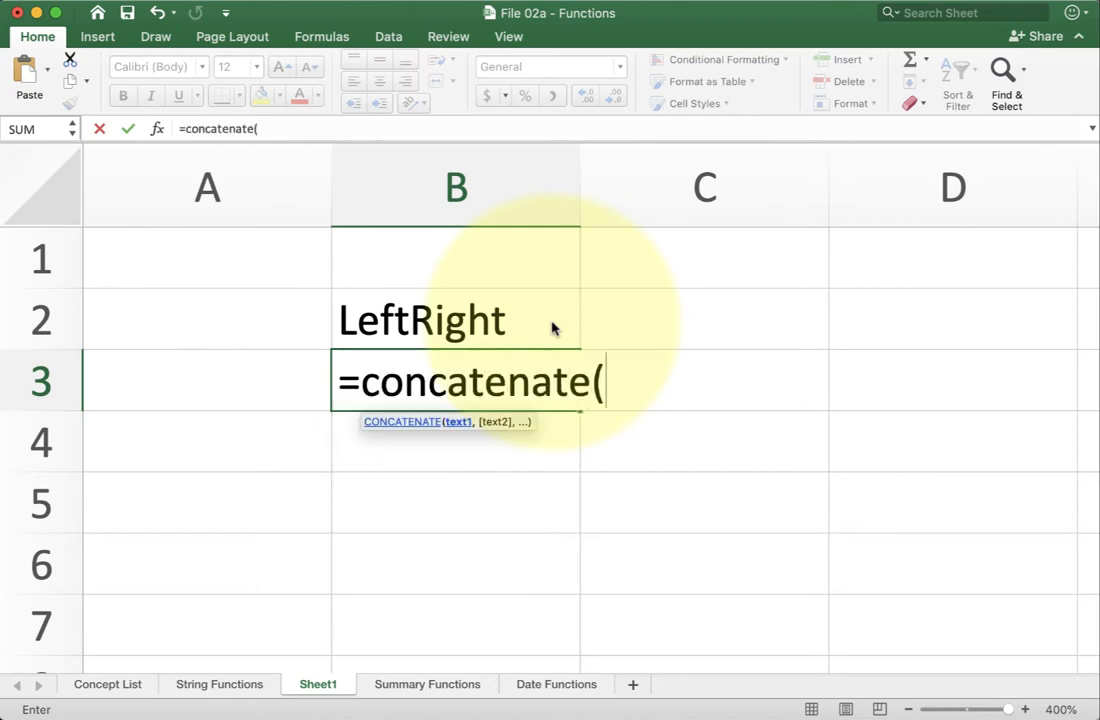
pyautogui.write('"Left",')
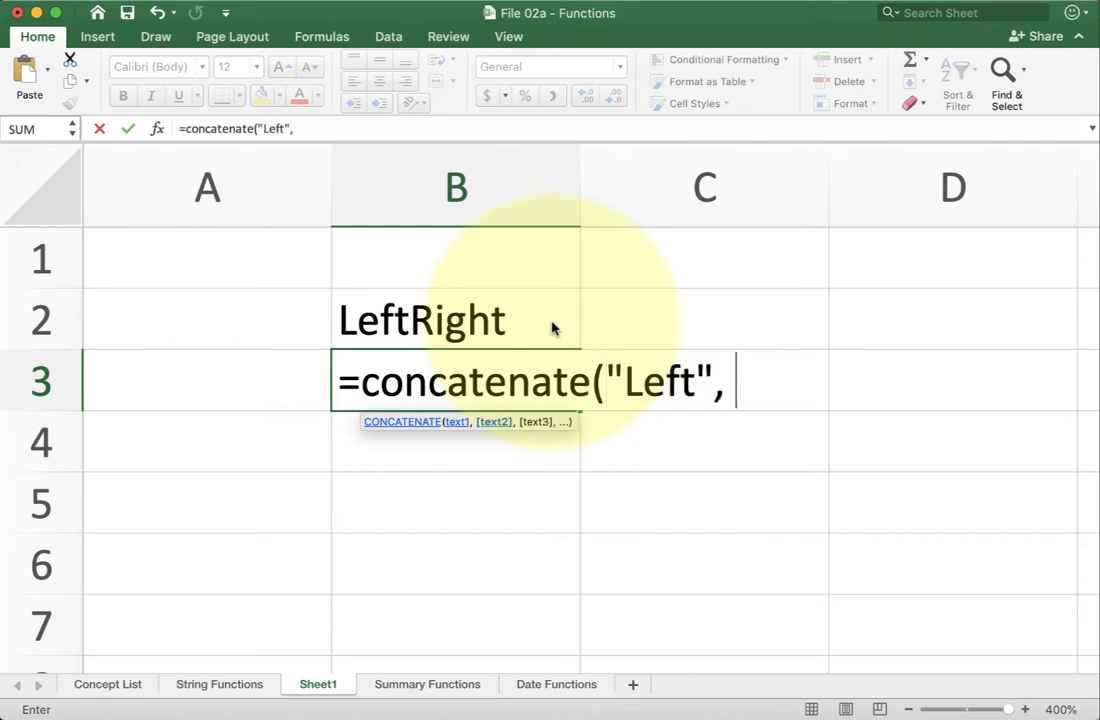
pyautogui.write('"Right")')
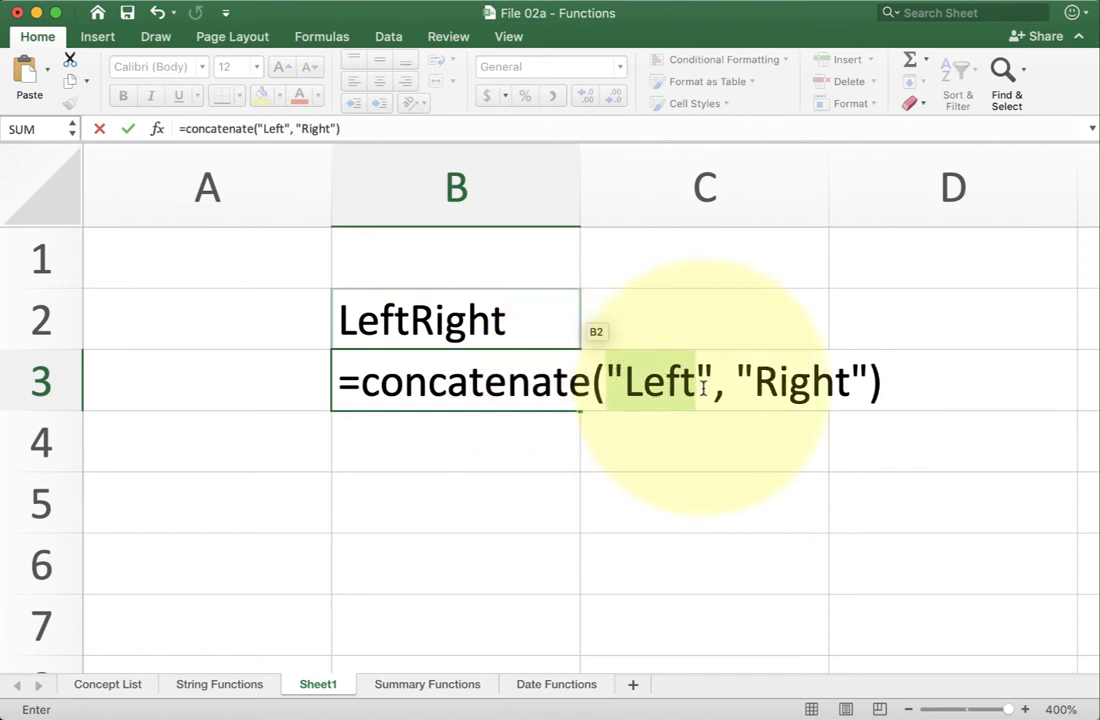
pyautogui.click(725, 381)
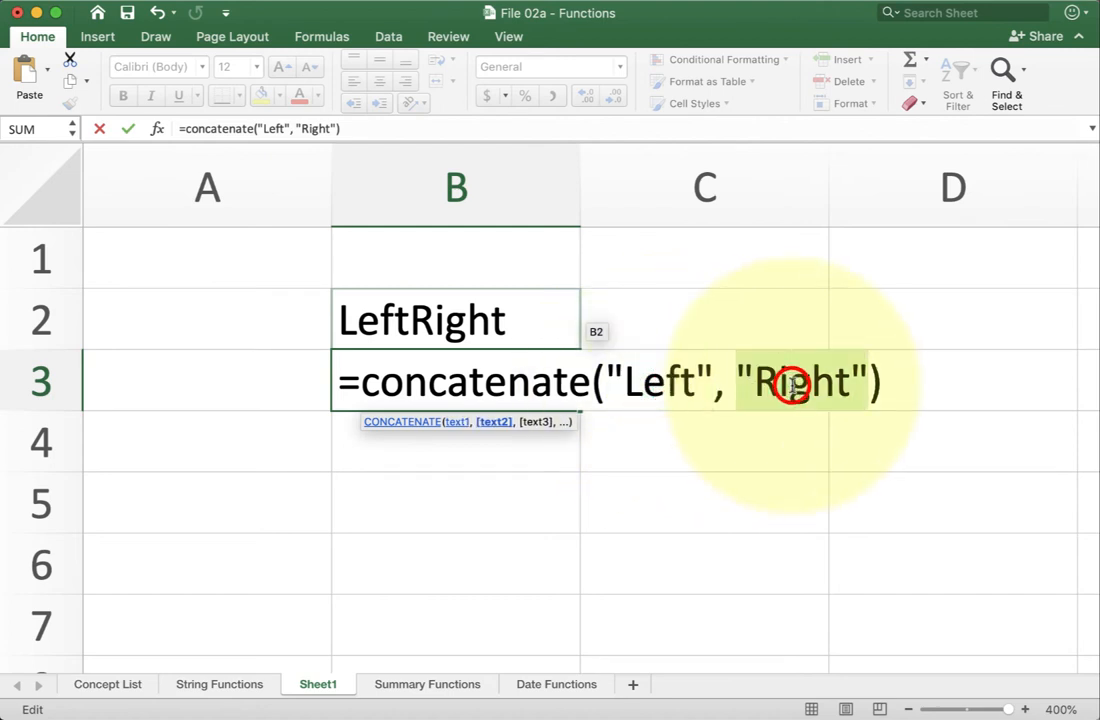
pyautogui.press('Return')
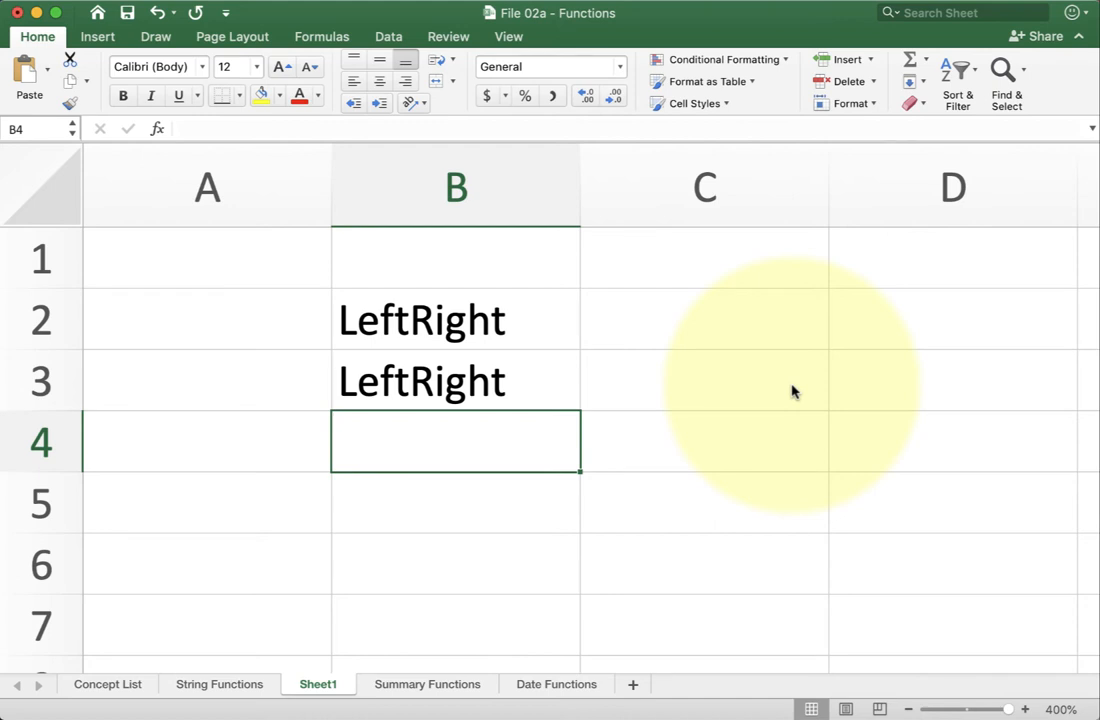
# Enter =CONCATENATE("Left"&"Right") in B4, showing LeftRight
pyautogui.write('=')
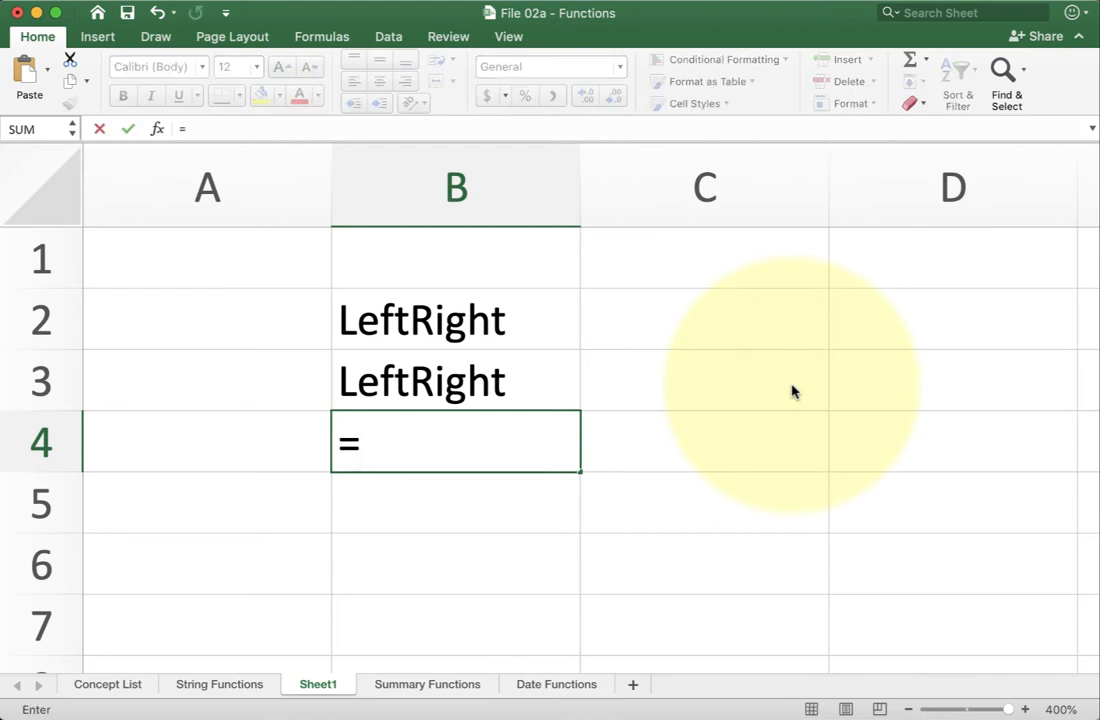
pyautogui.write('con')
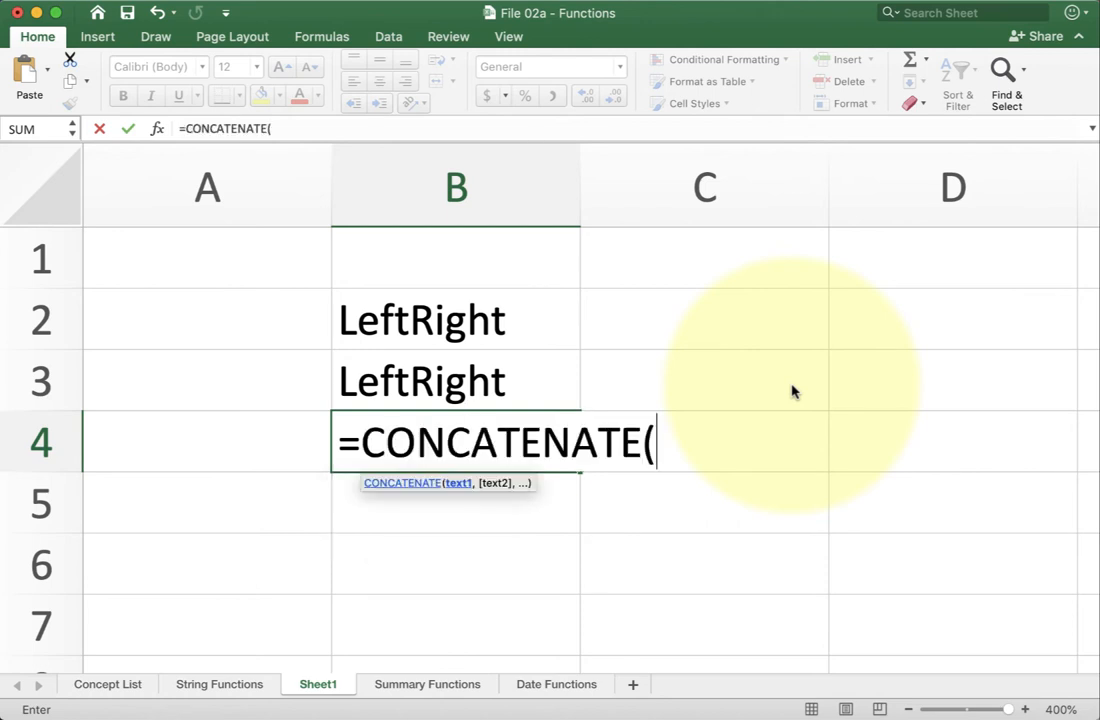
pyautogui.write('"Left"')
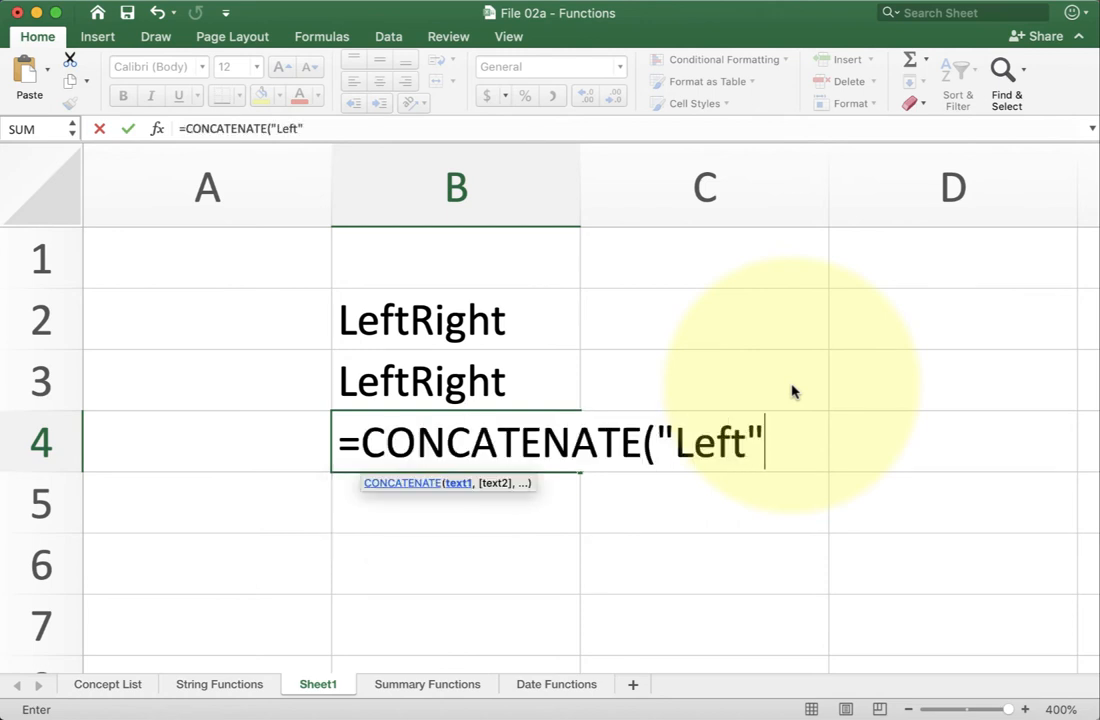
pyautogui.write('&"Right")')
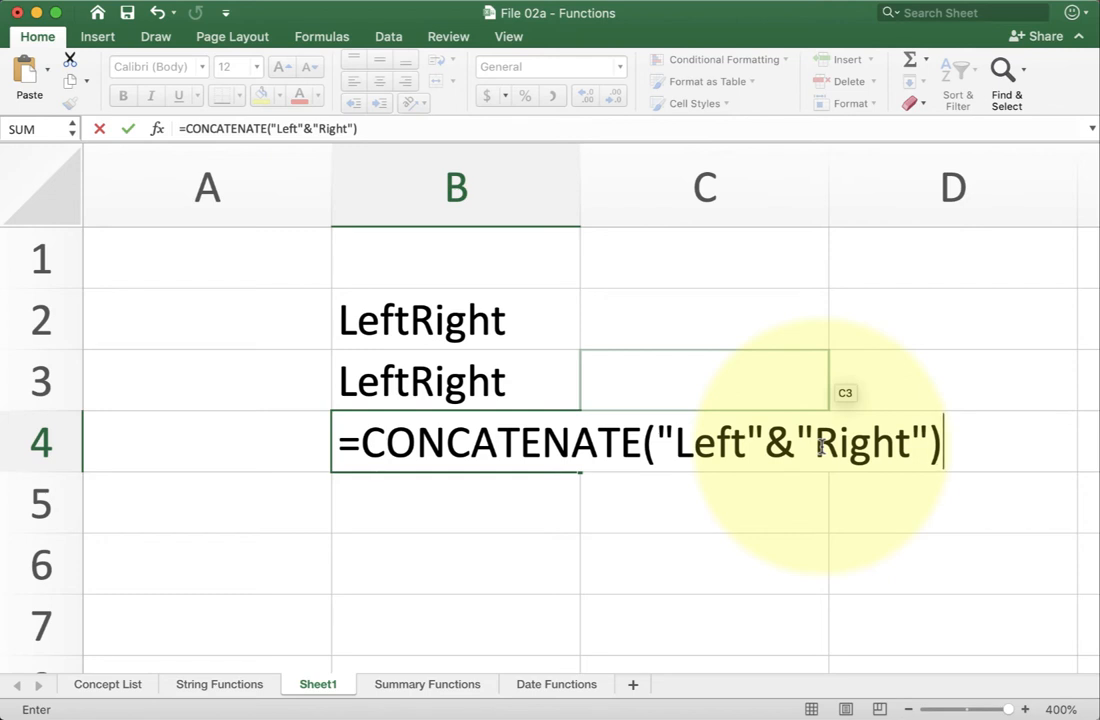
pyautogui.press('Return')
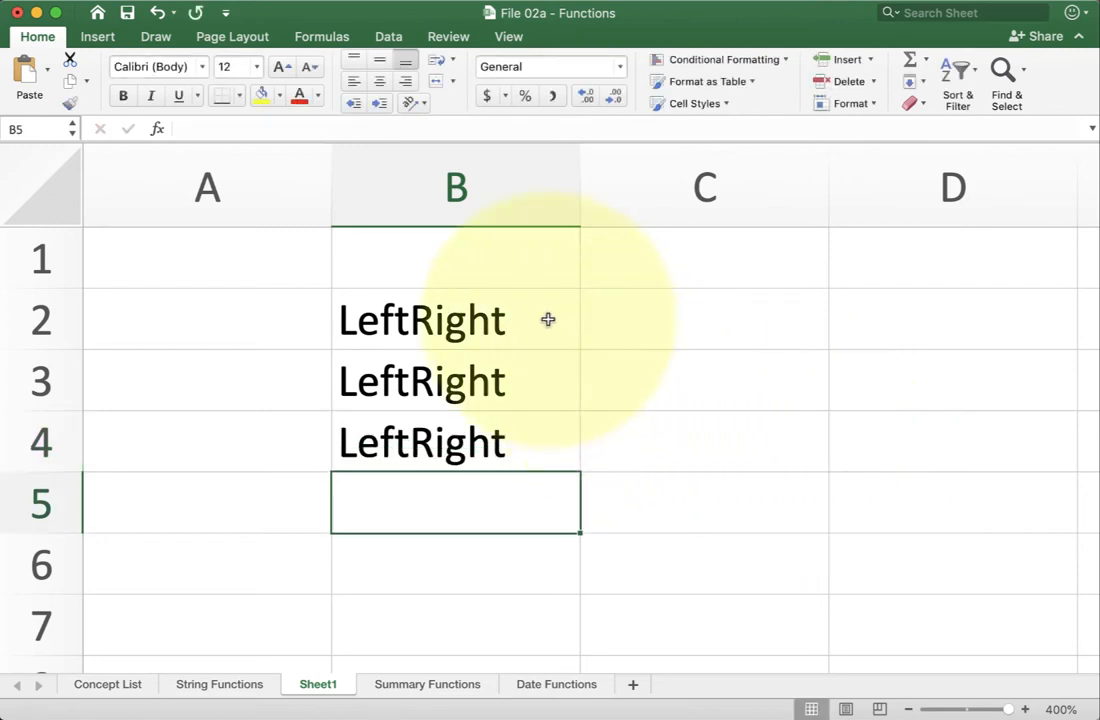
# Try replacing B2's & operator with +, then reopen B2 to restore it
pyautogui.doubleClick(421, 319)
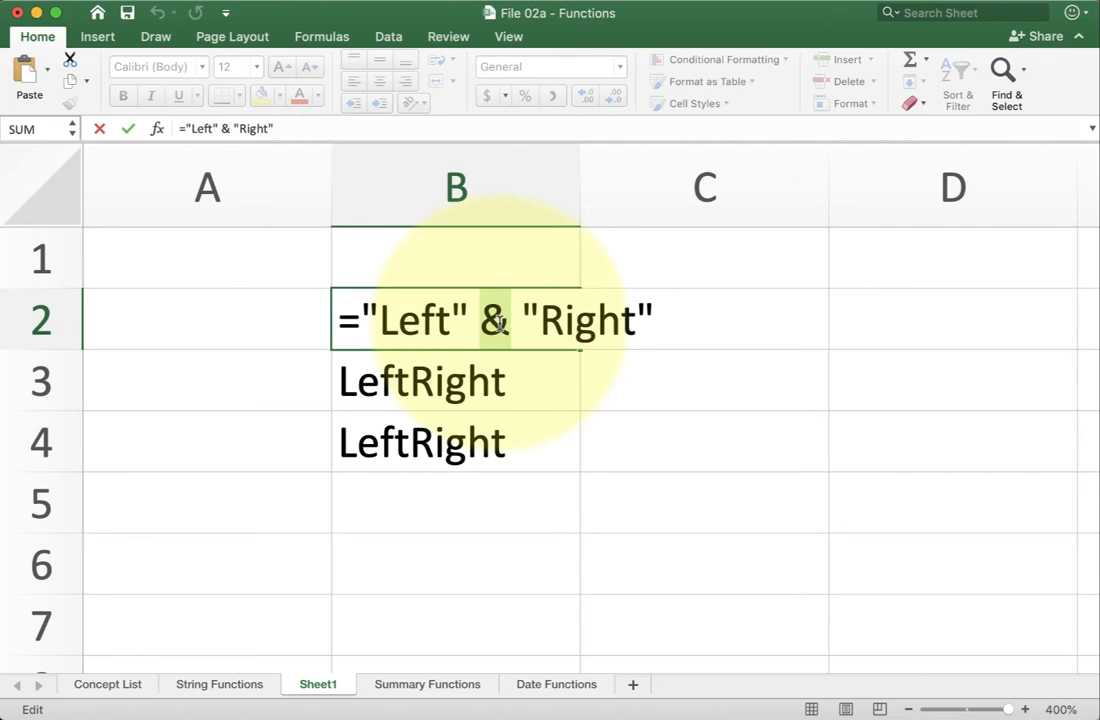
pyautogui.write('+')
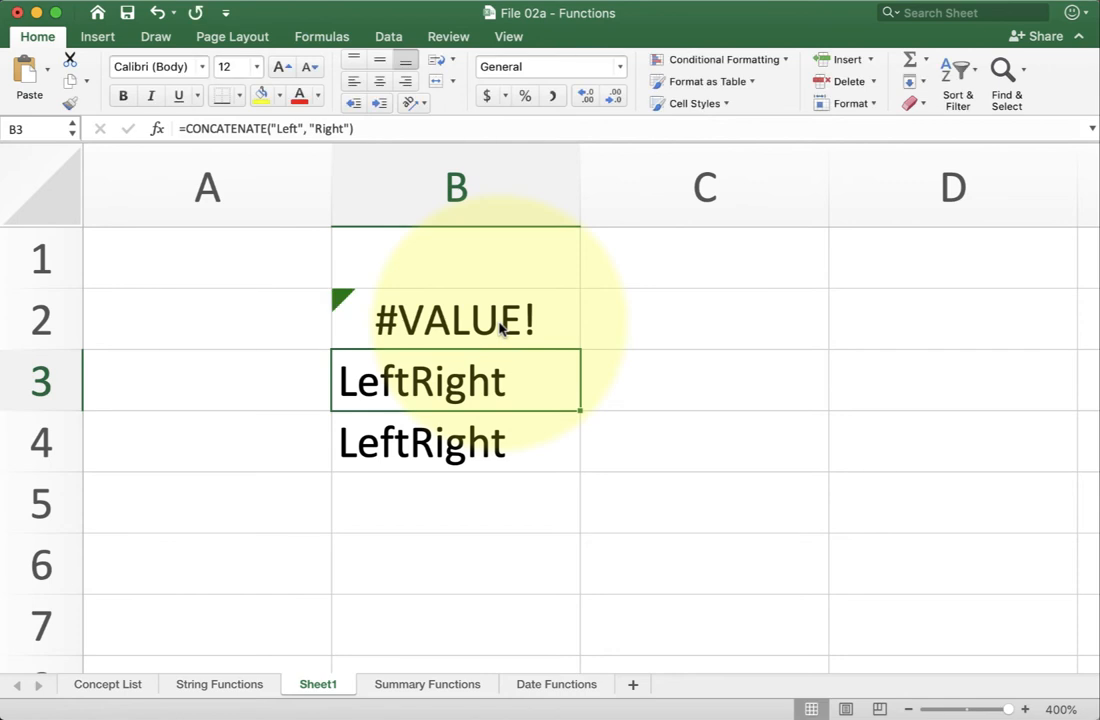
pyautogui.doubleClick(456, 319)
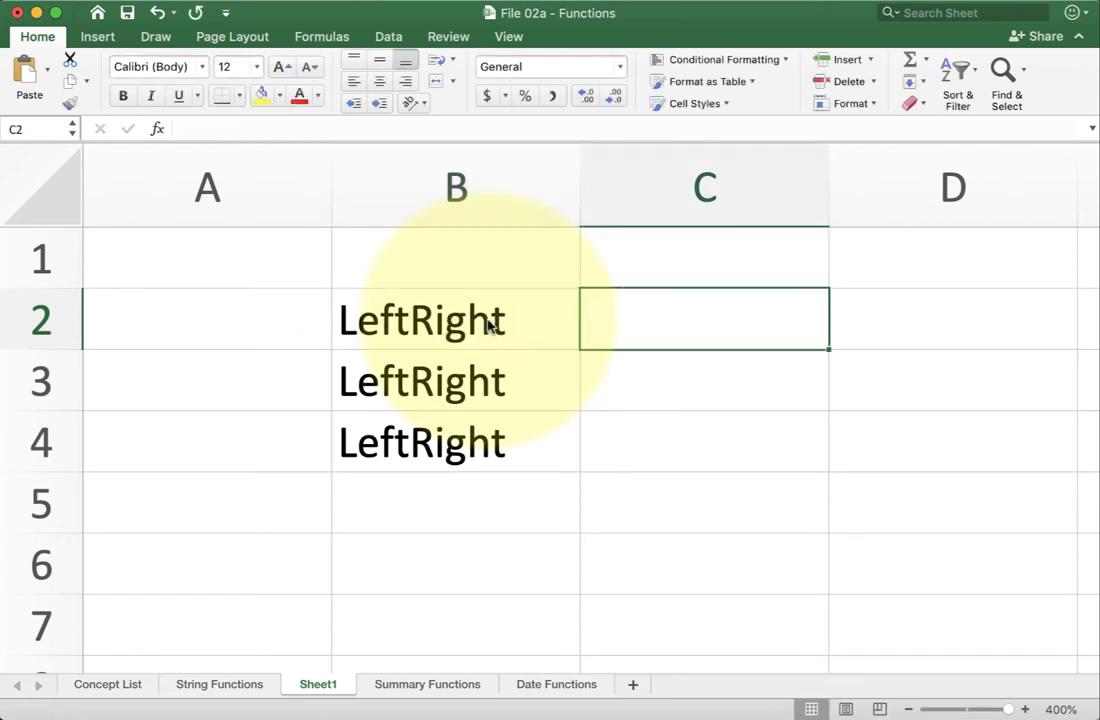
# Enter ="Left" & 0 in C2, then swap & for + to get #VALUE!
pyautogui.write('=')
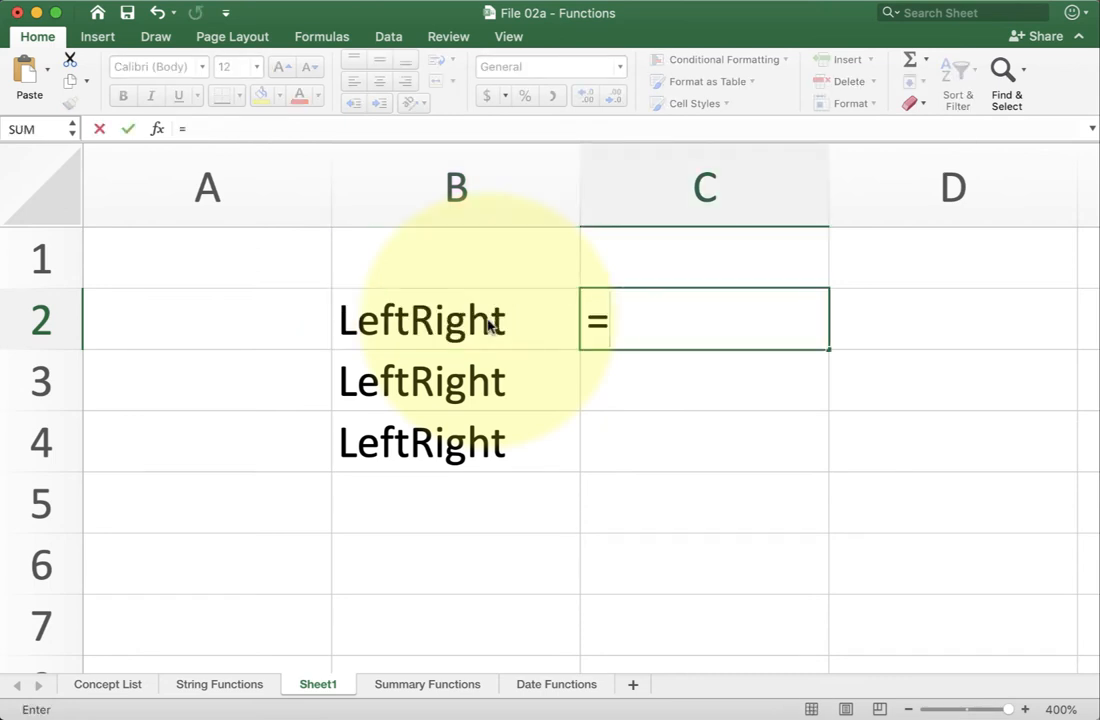
pyautogui.write('"Left"')
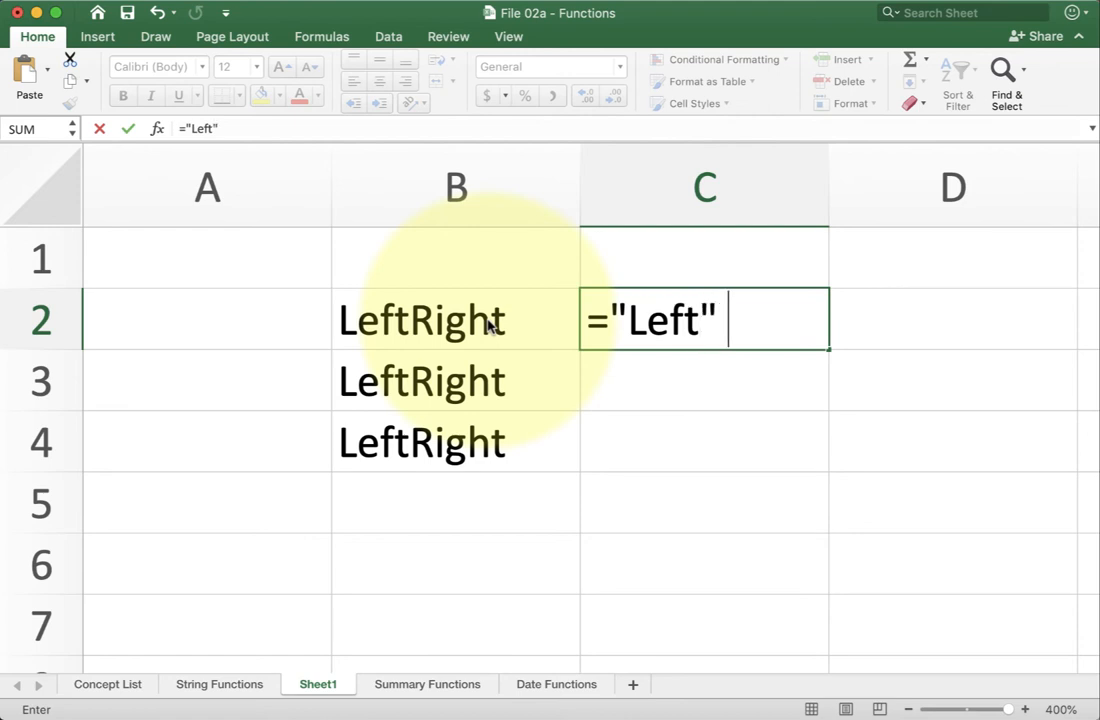
pyautogui.write('& 0')
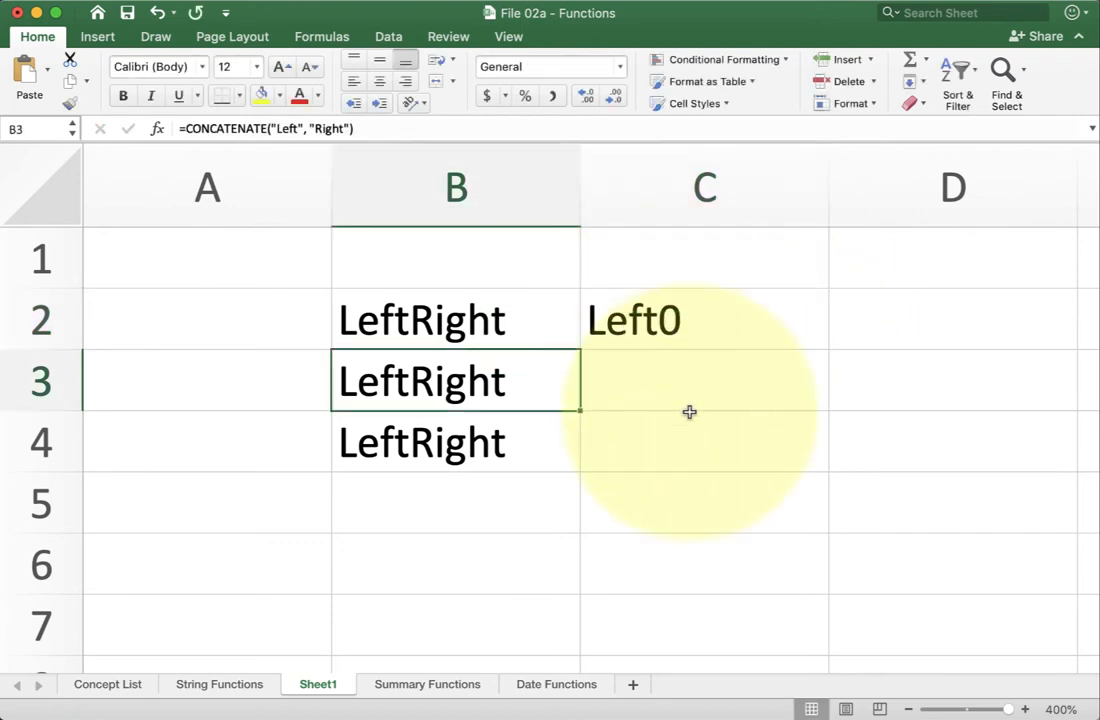
pyautogui.doubleClick(686, 335)
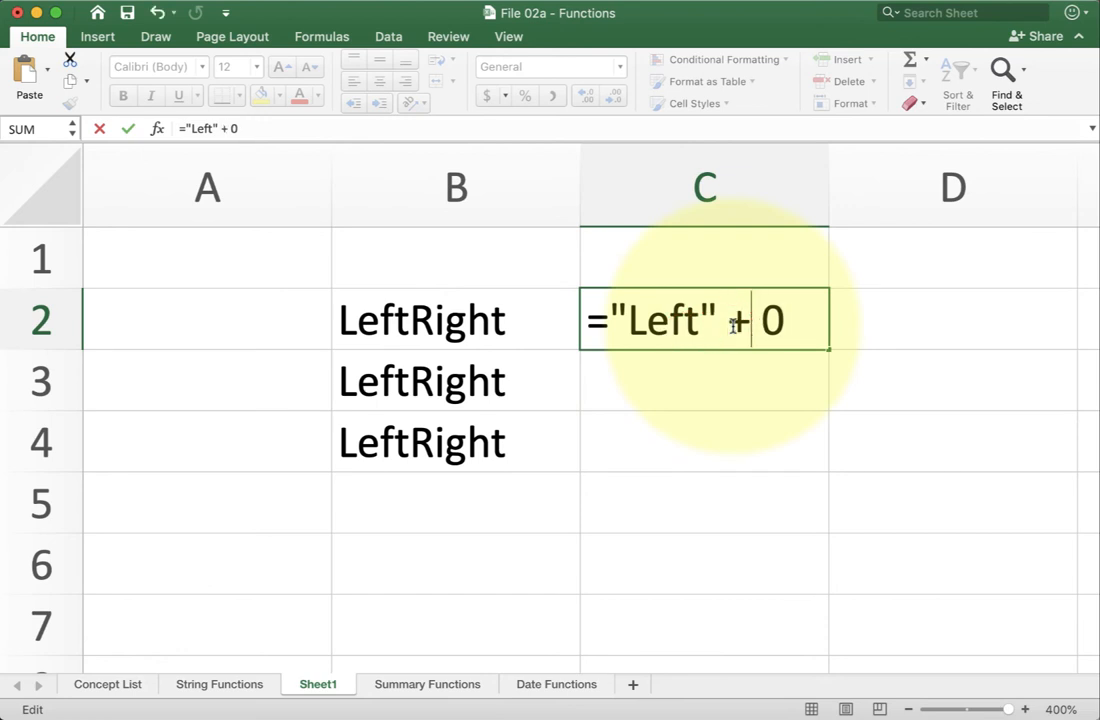
pyautogui.press('Return')
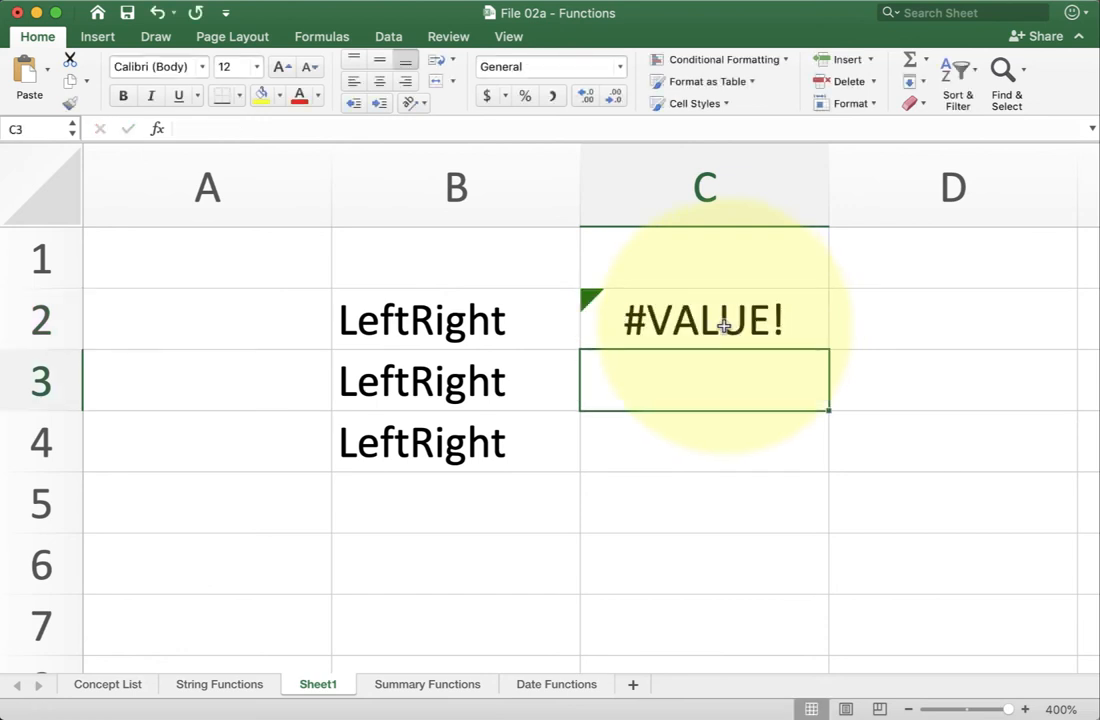
pyautogui.doubleClick(705, 320)
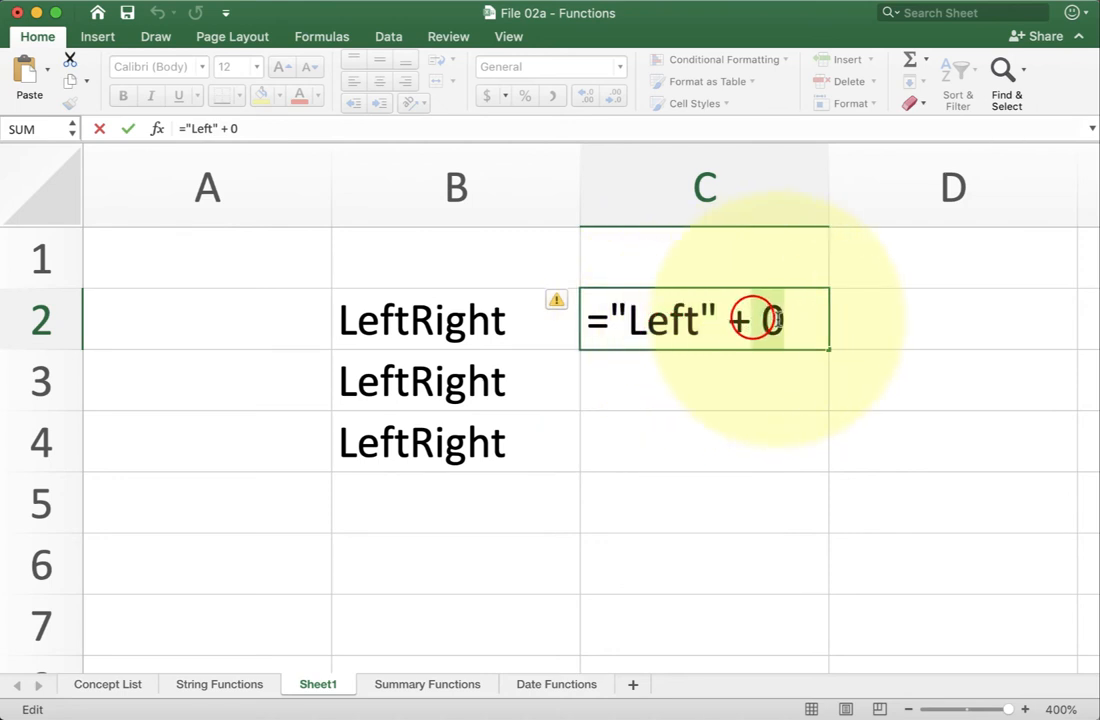
pyautogui.press('Return')
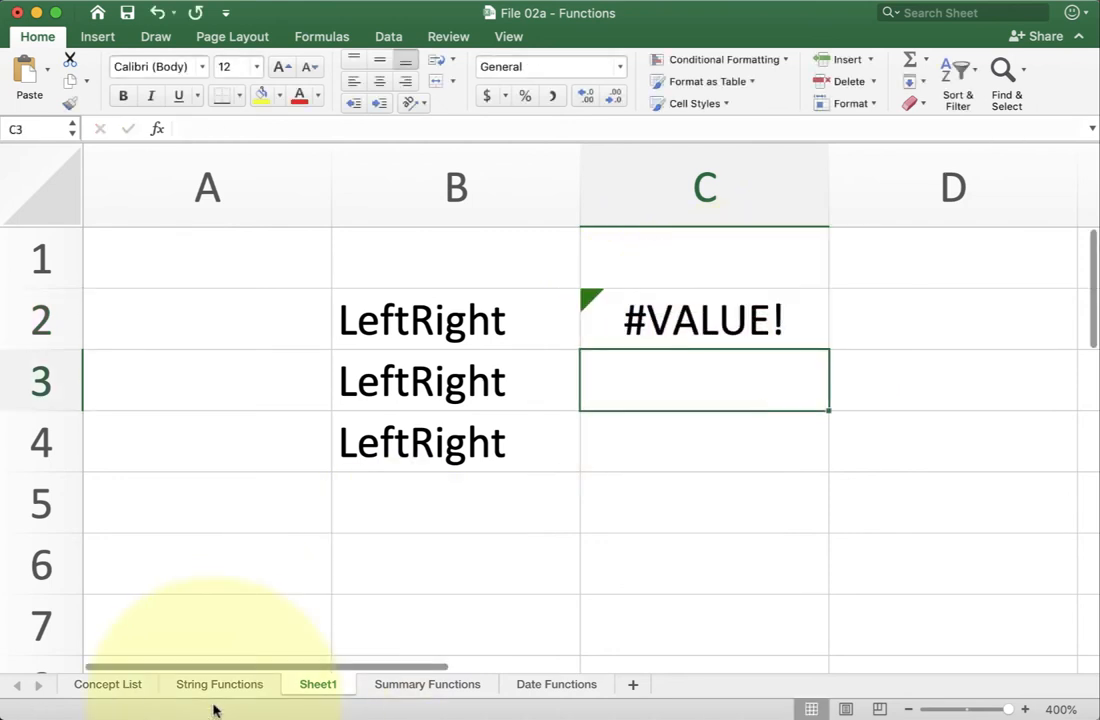
pyautogui.click(219, 684)
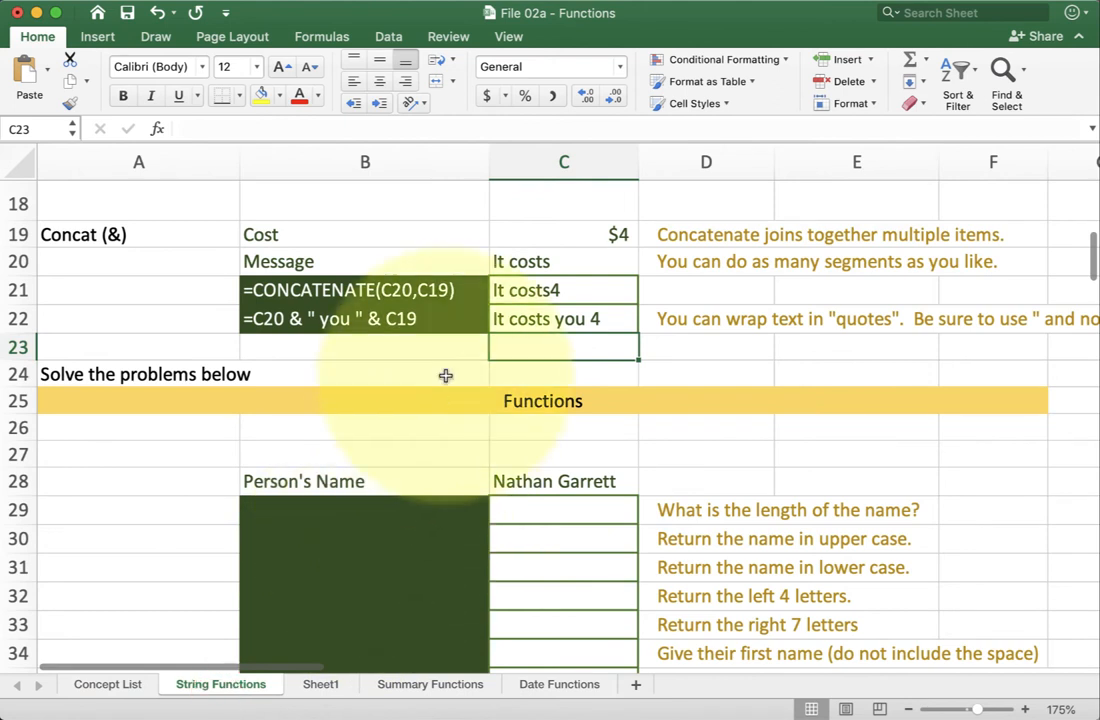
pyautogui.moveTo(315, 315)
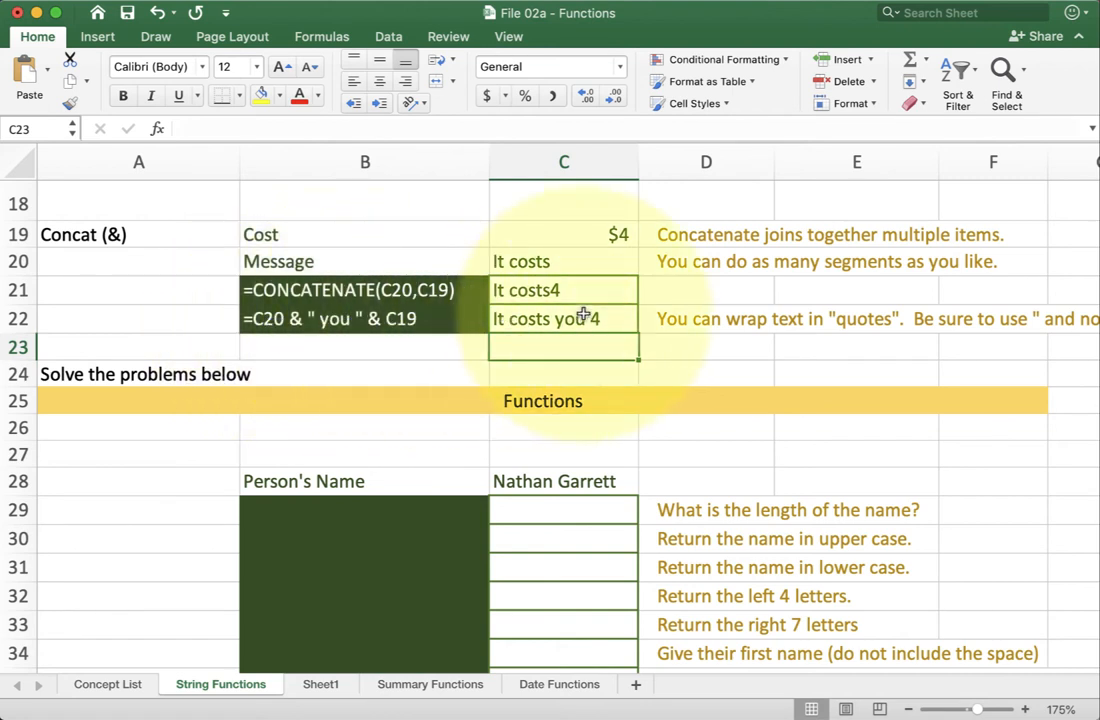
pyautogui.doubleClick(563, 318)
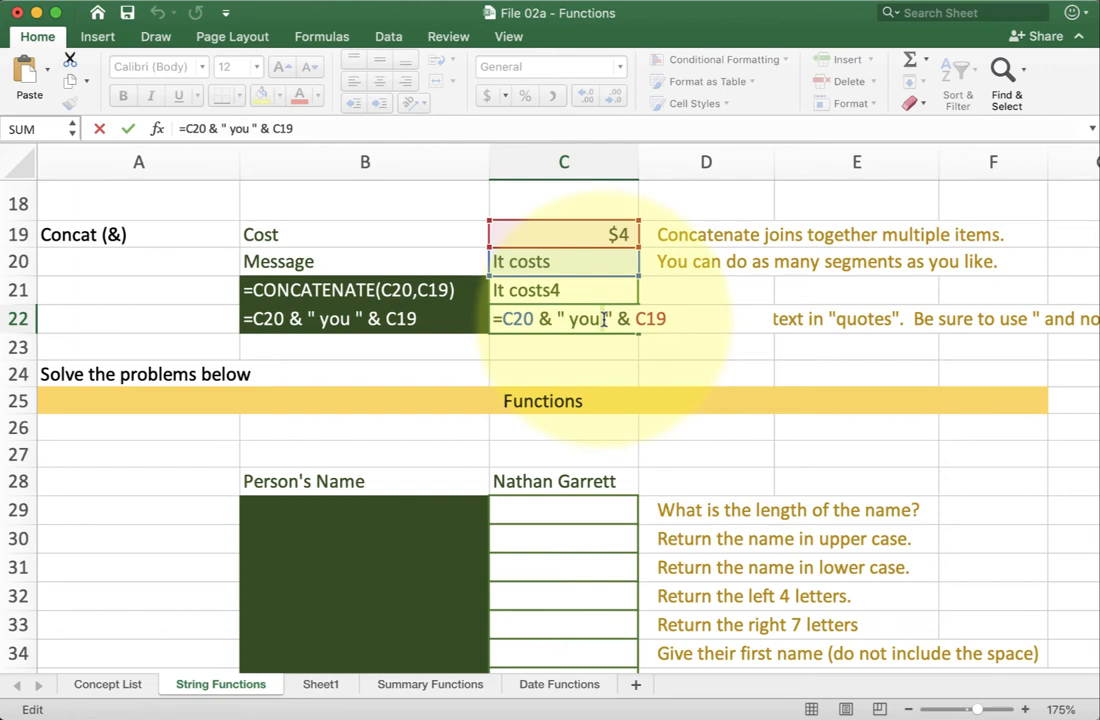
pyautogui.press('Return')
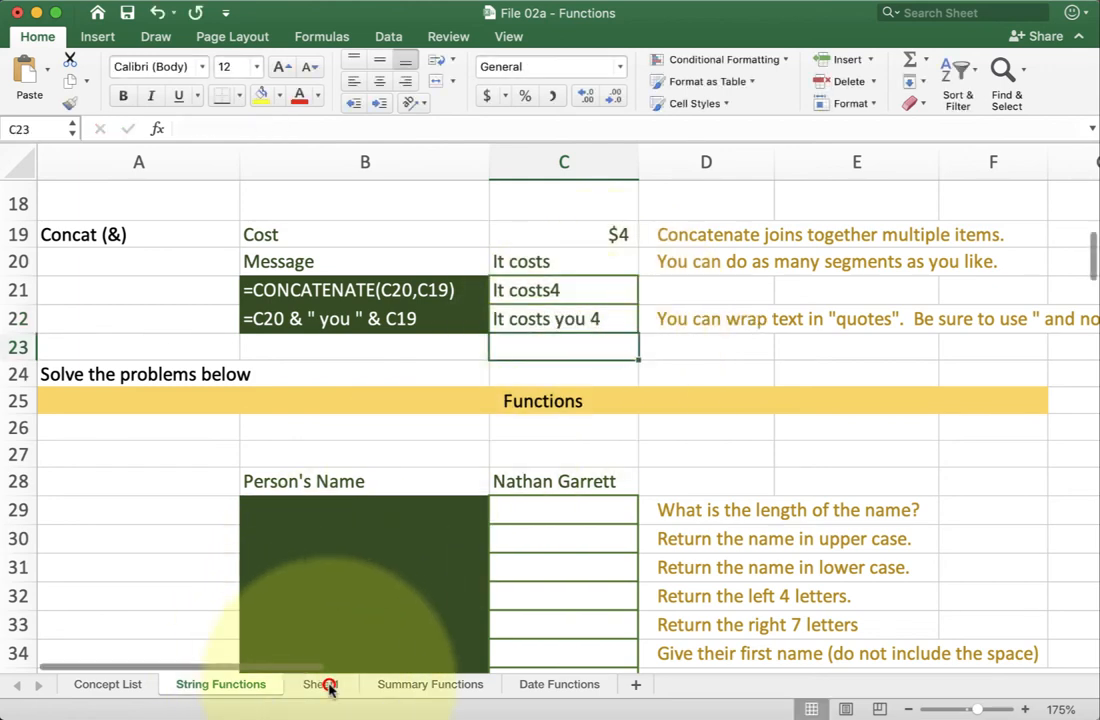
pyautogui.click(318, 684)
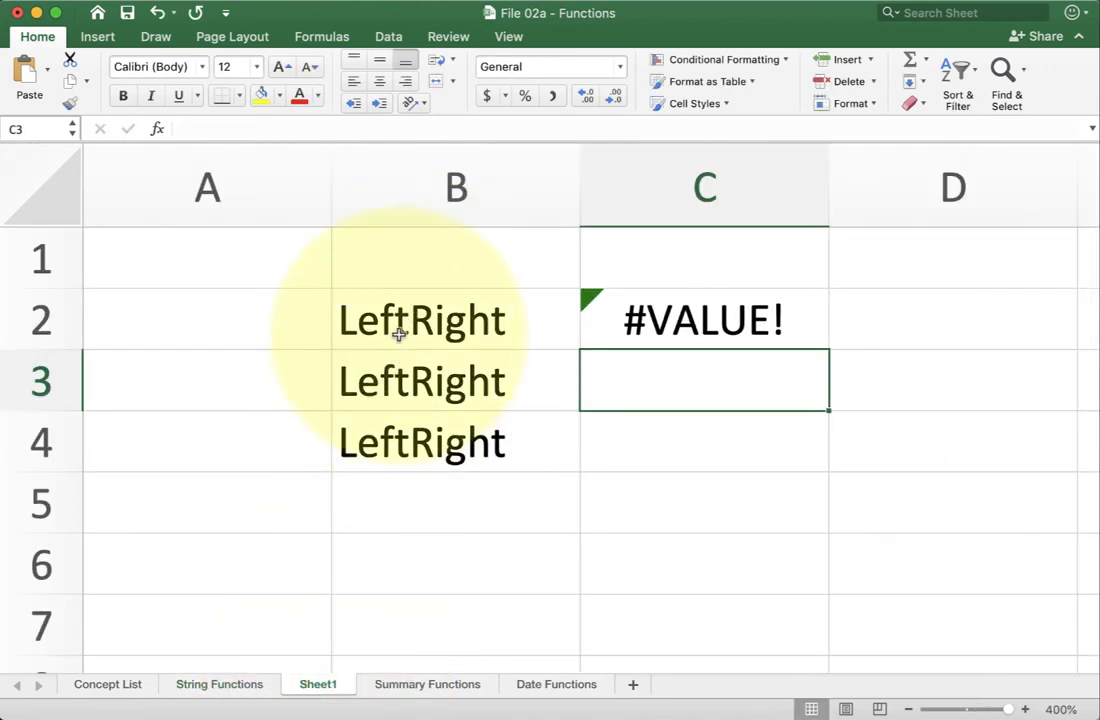
# Add a space inside "Left " in B2's formula, then append & " "
pyautogui.doubleClick(421, 320)
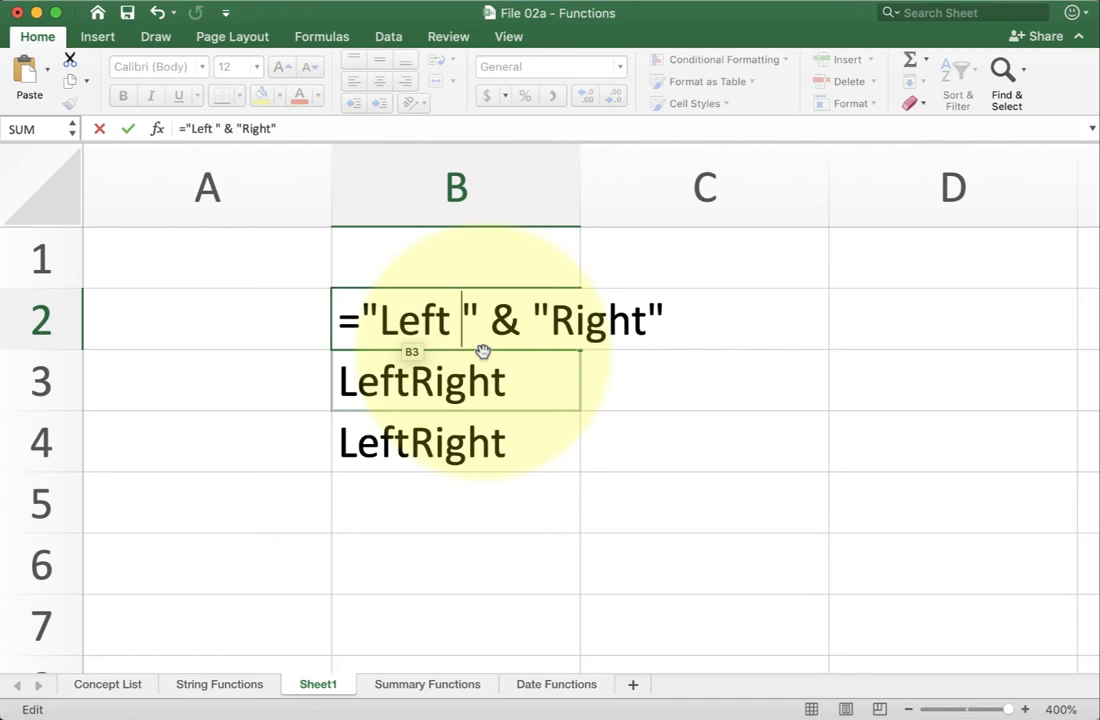
pyautogui.press('Backspace')
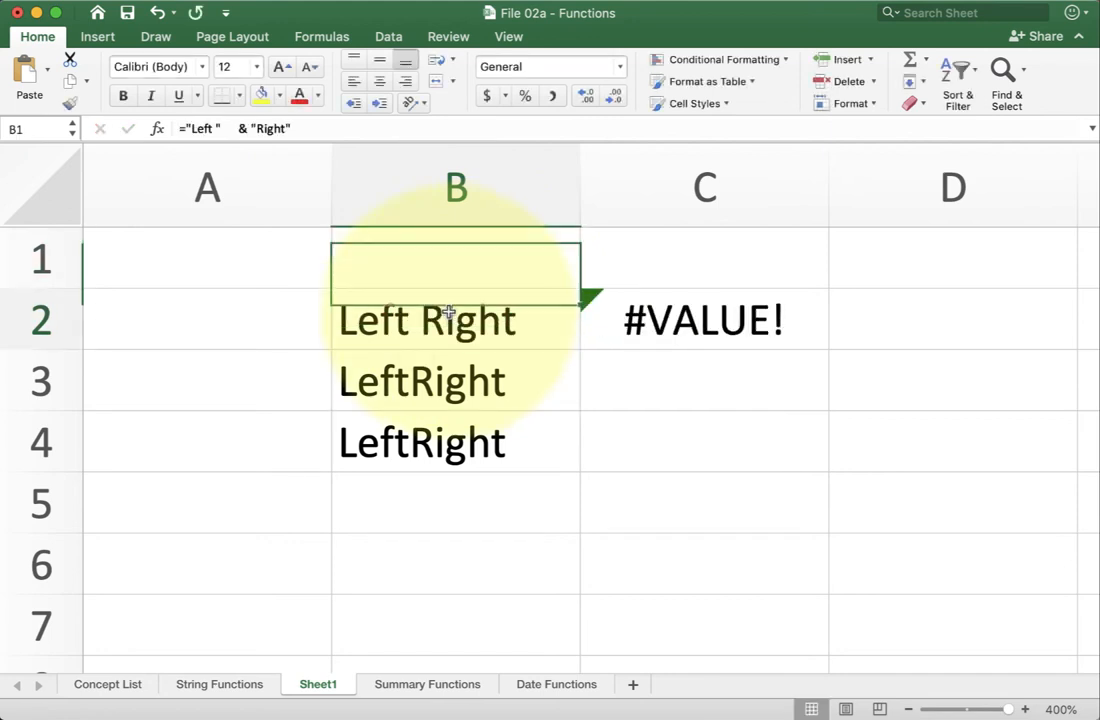
pyautogui.doubleClick(455, 318)
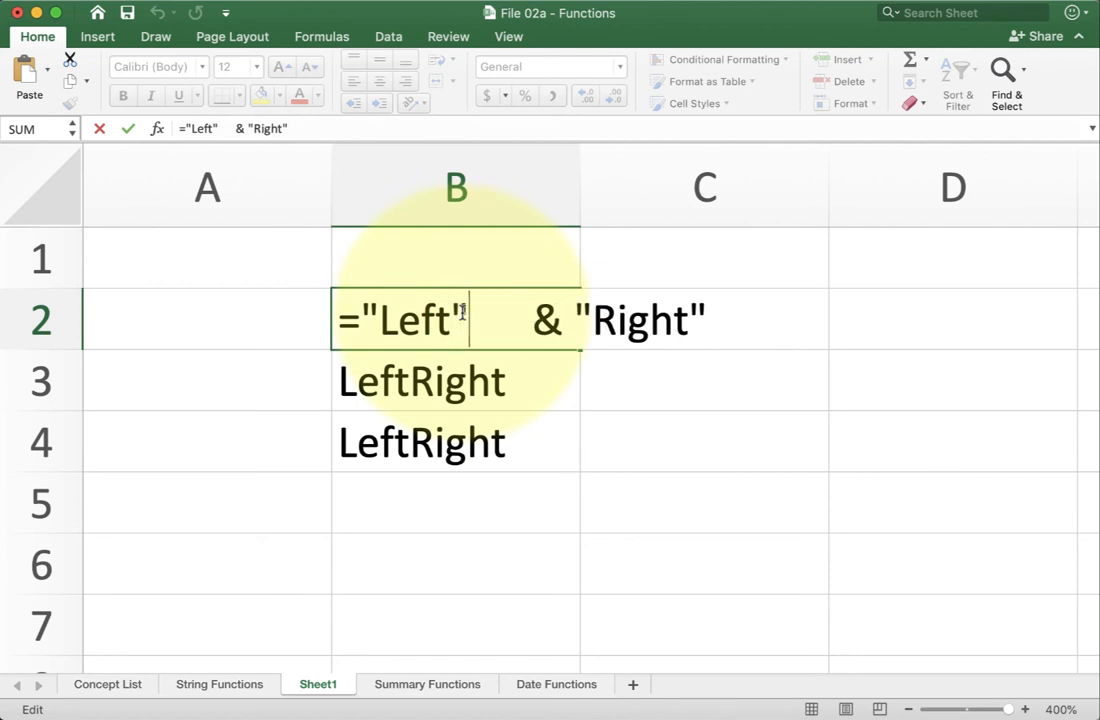
pyautogui.write('& " "')
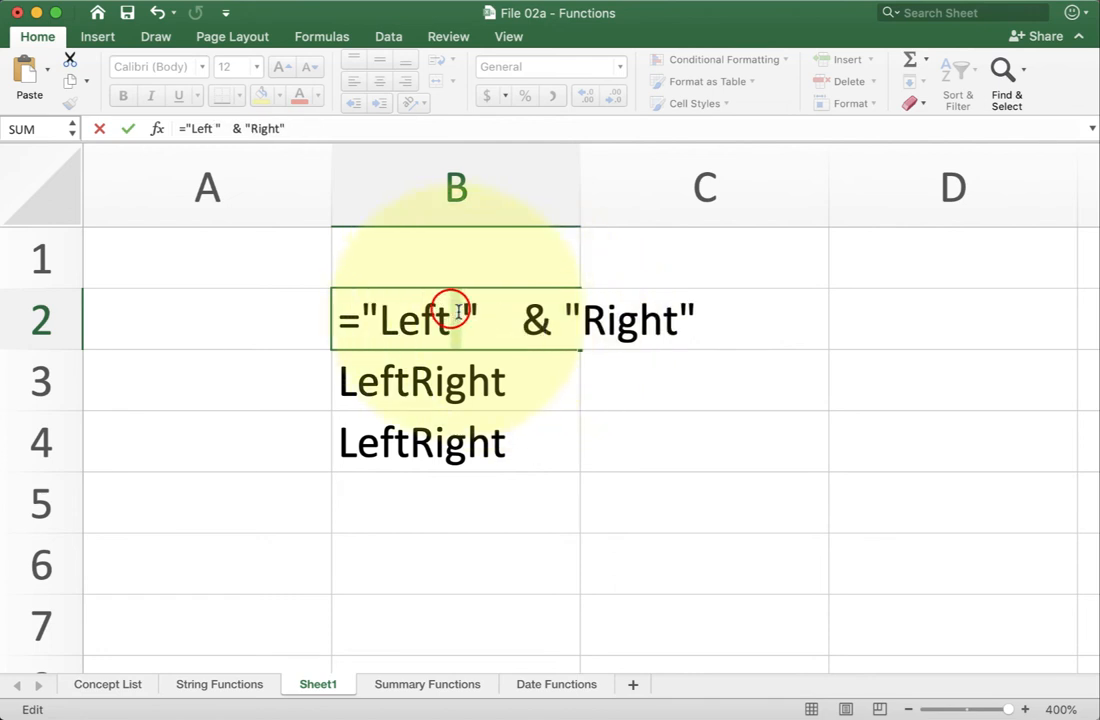
pyautogui.moveTo(477, 372)
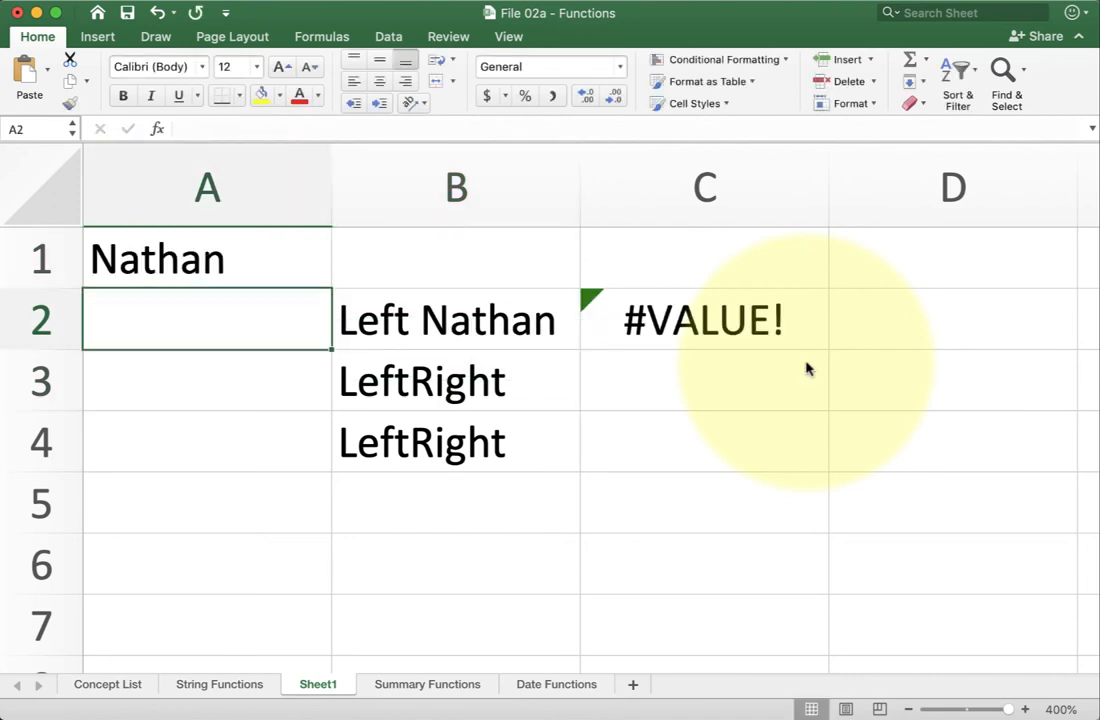
pyautogui.moveTo(195, 697)
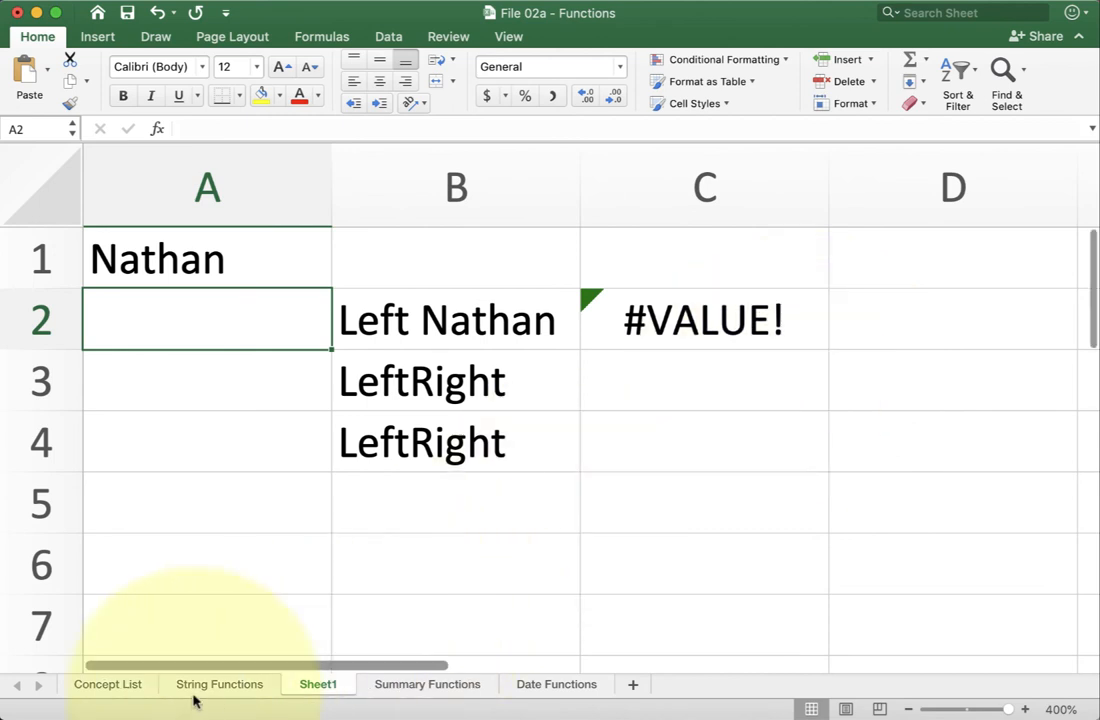
# Go to the String Functions sheet and scroll down to Complex Text Functions
pyautogui.click(219, 684)
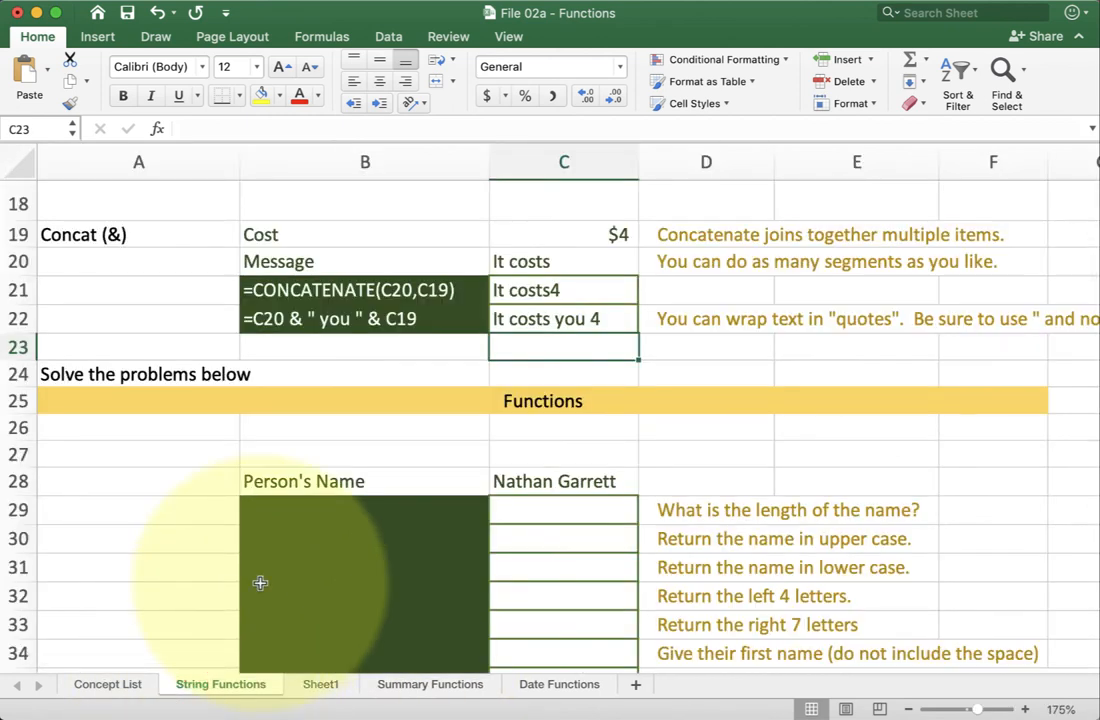
pyautogui.scroll(-3)
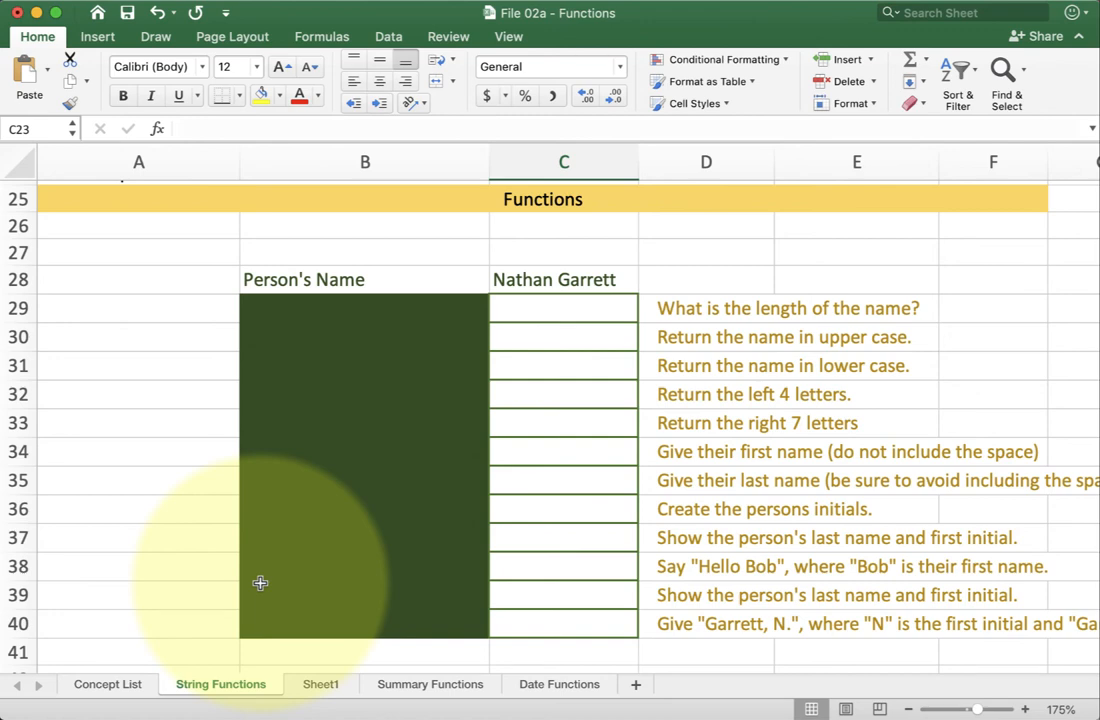
pyautogui.scroll(-3)
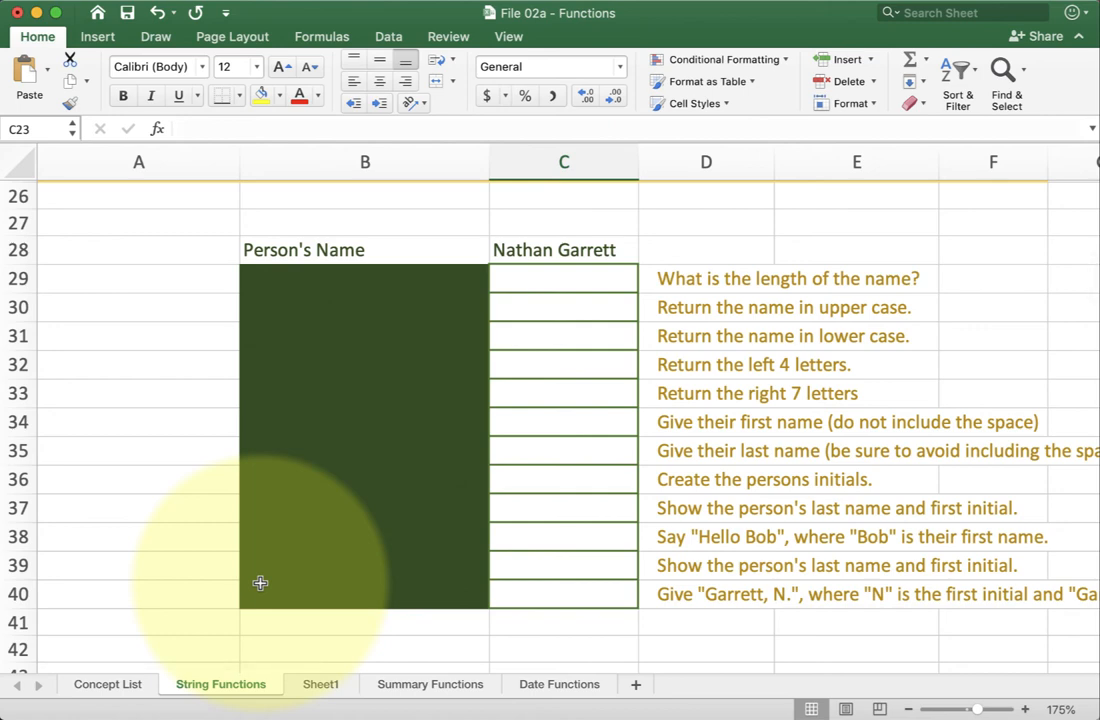
pyautogui.scroll(-3)
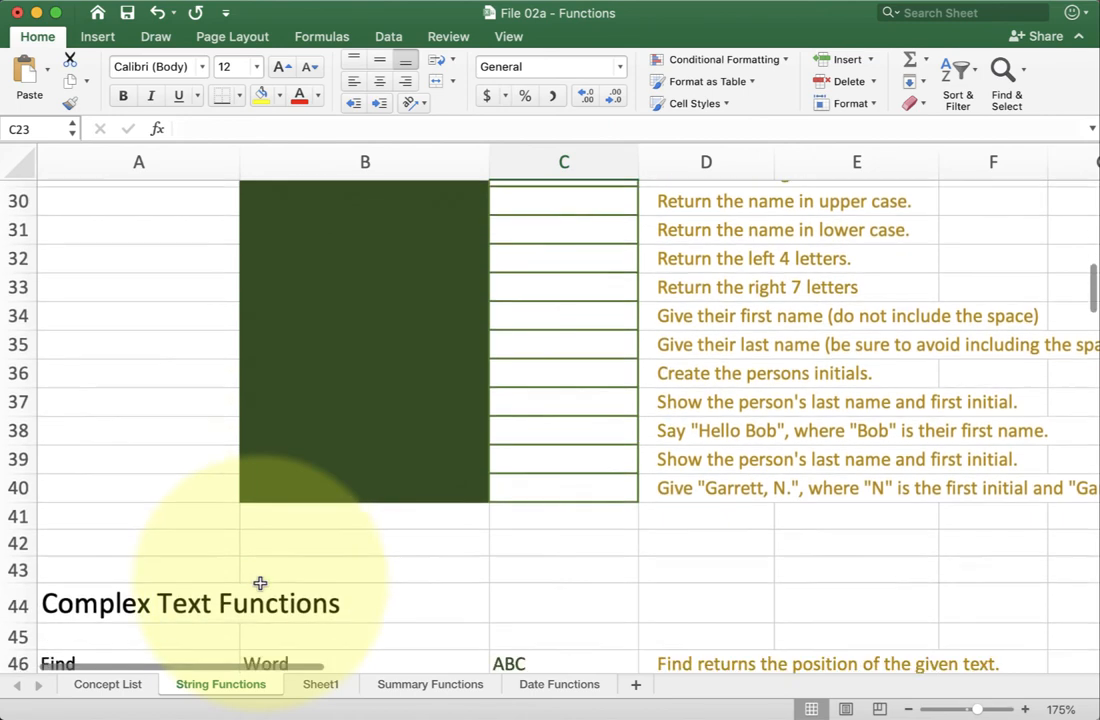
pyautogui.scroll(-3)
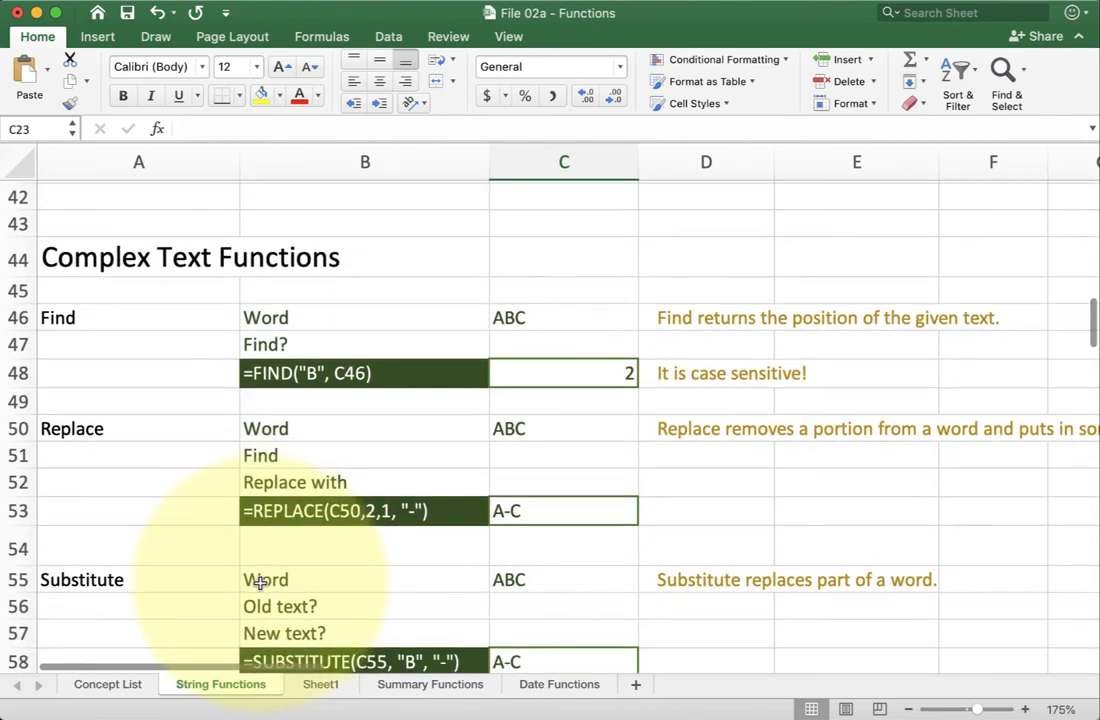
pyautogui.scroll(-3)
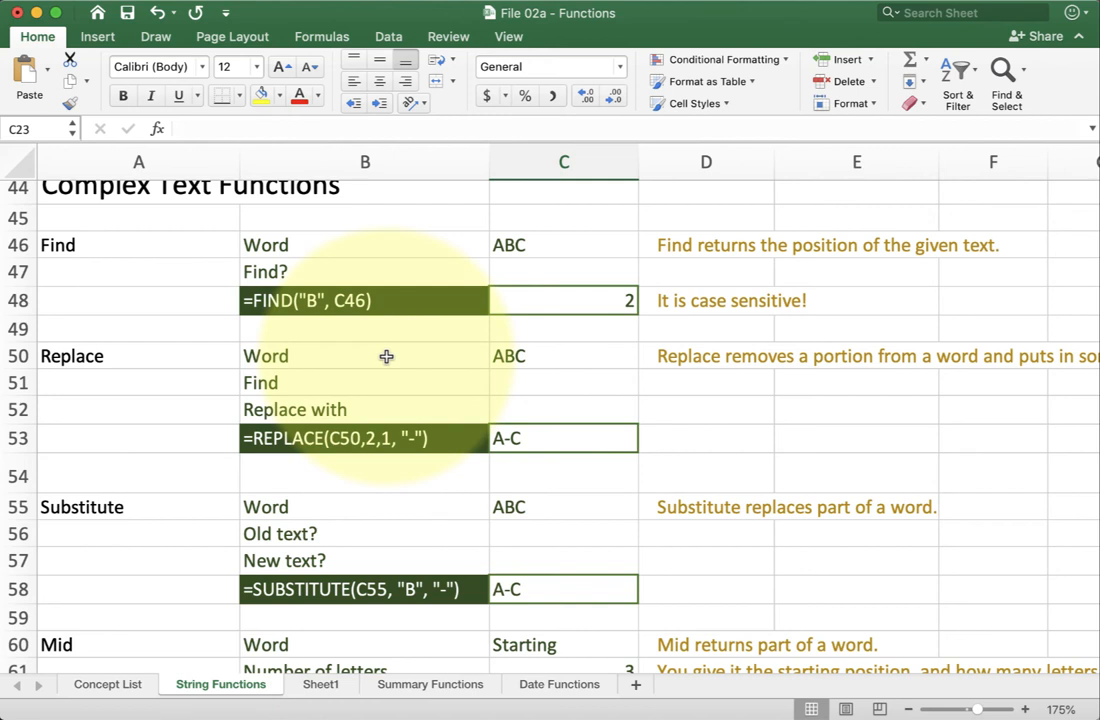
pyautogui.moveTo(336, 316)
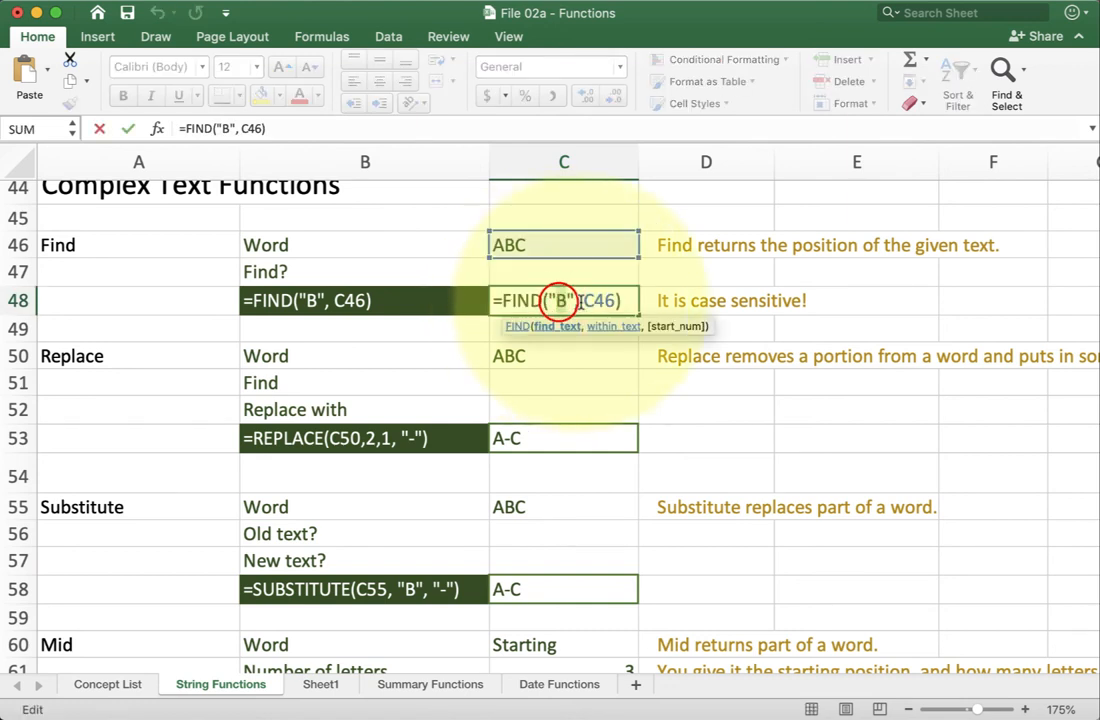
pyautogui.moveTo(521, 268)
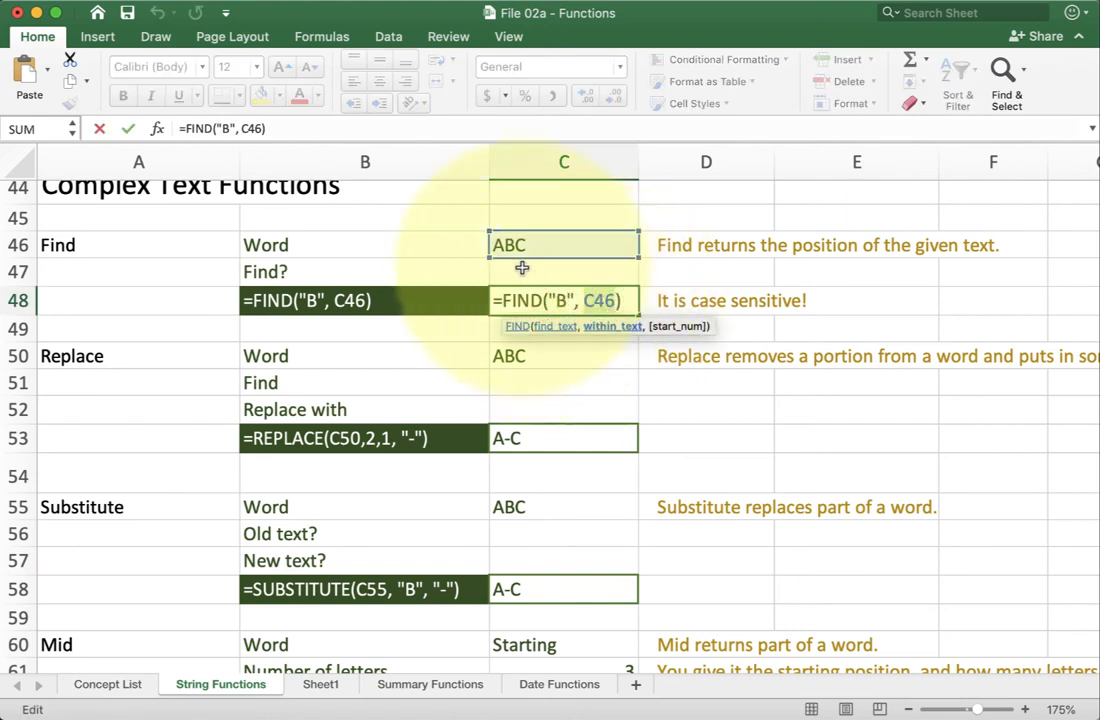
# Close C48's =FIND("B", C46) formula unchanged, leaving its result at 2
pyautogui.press('Return')
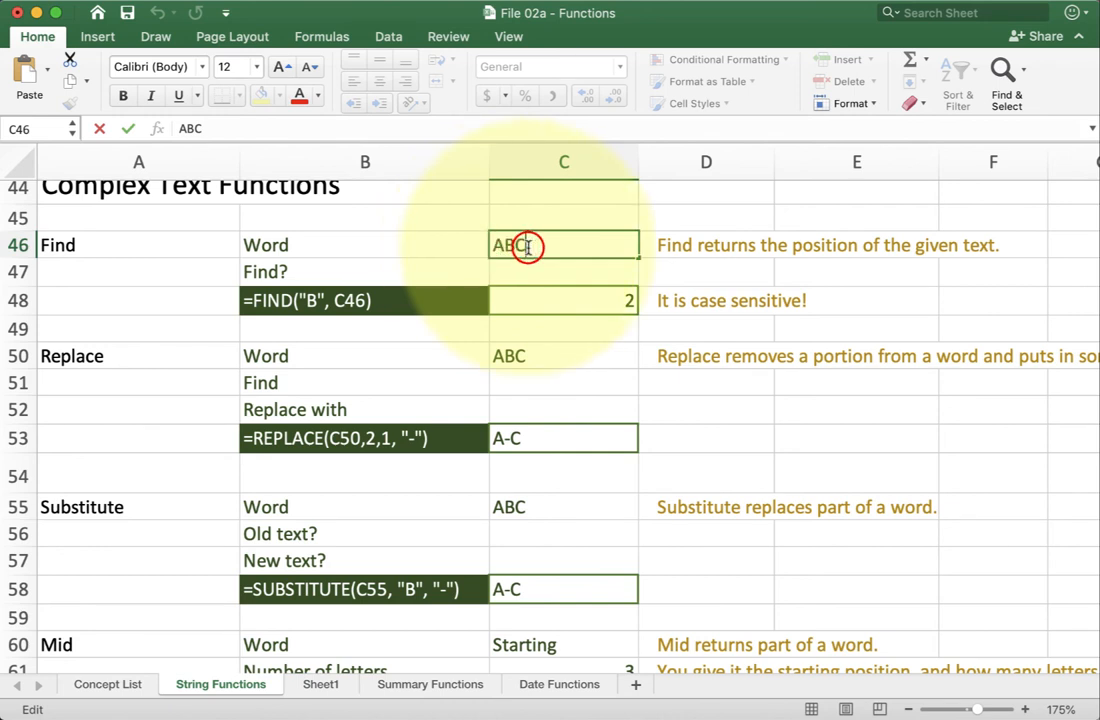
# Change C48's FIND to search for lowercase "c", yielding #VALUE!, and select the case-sensitivity note
pyautogui.click(540, 300)
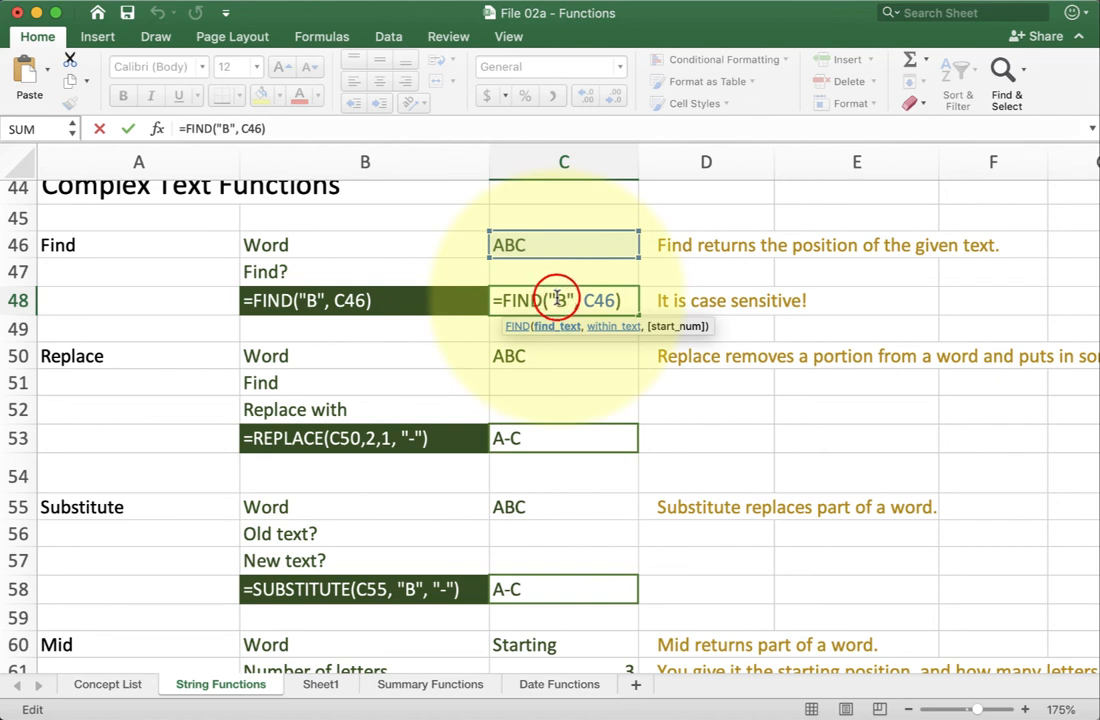
pyautogui.write('c')
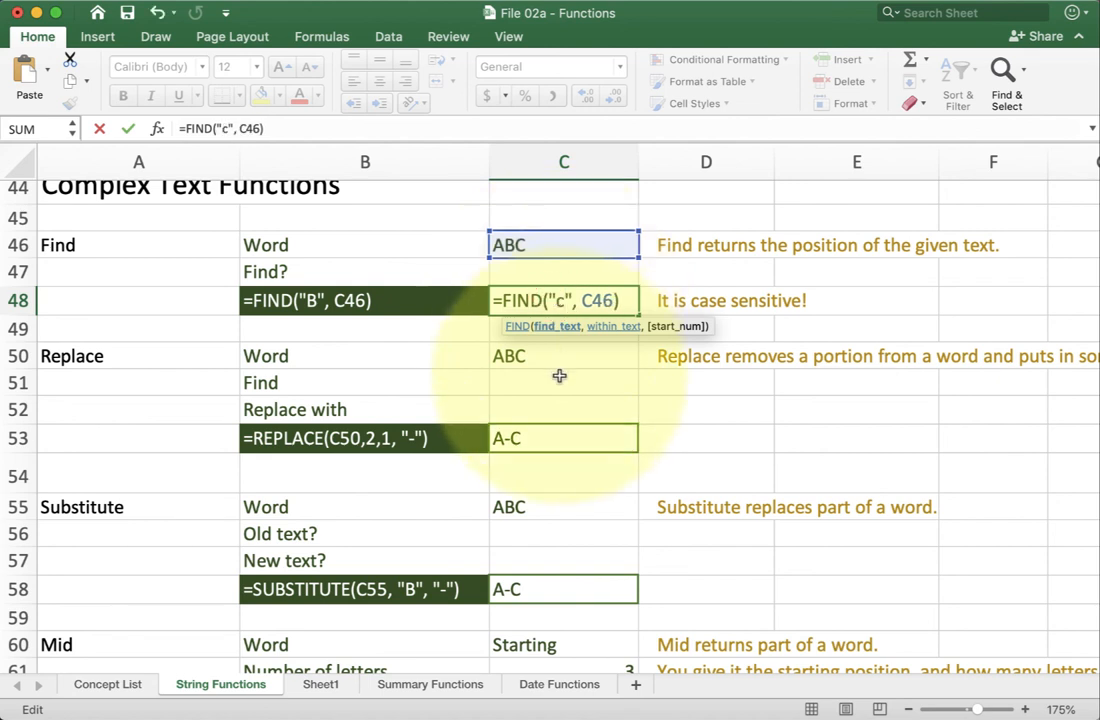
pyautogui.press('Return')
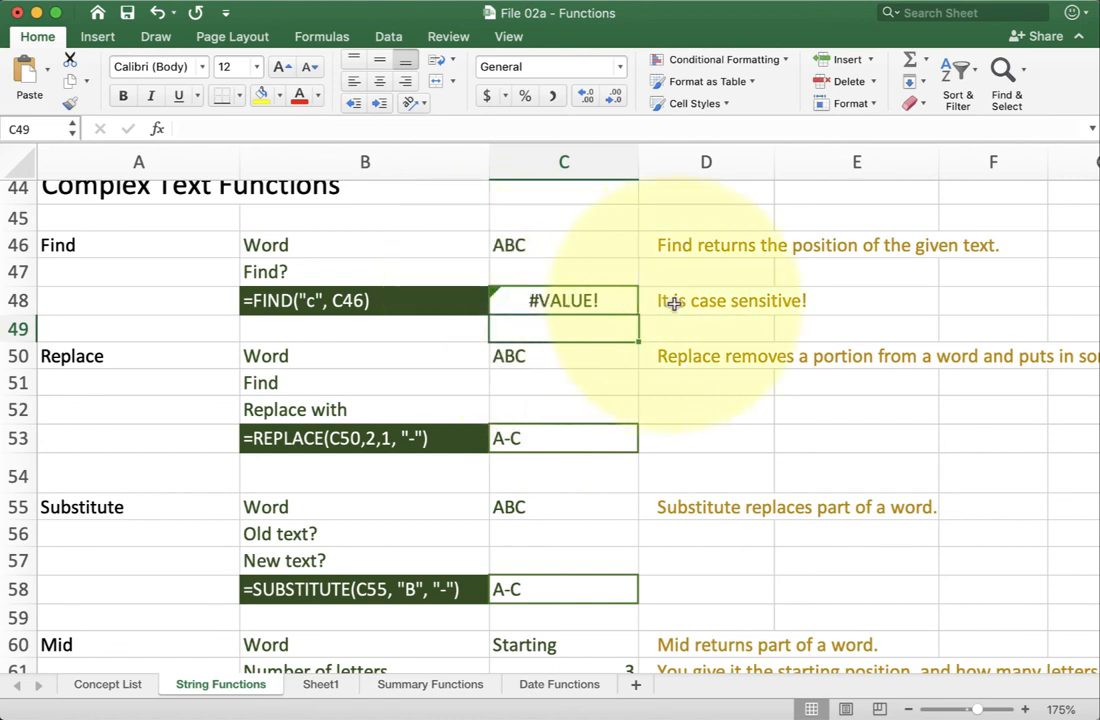
pyautogui.click(706, 300)
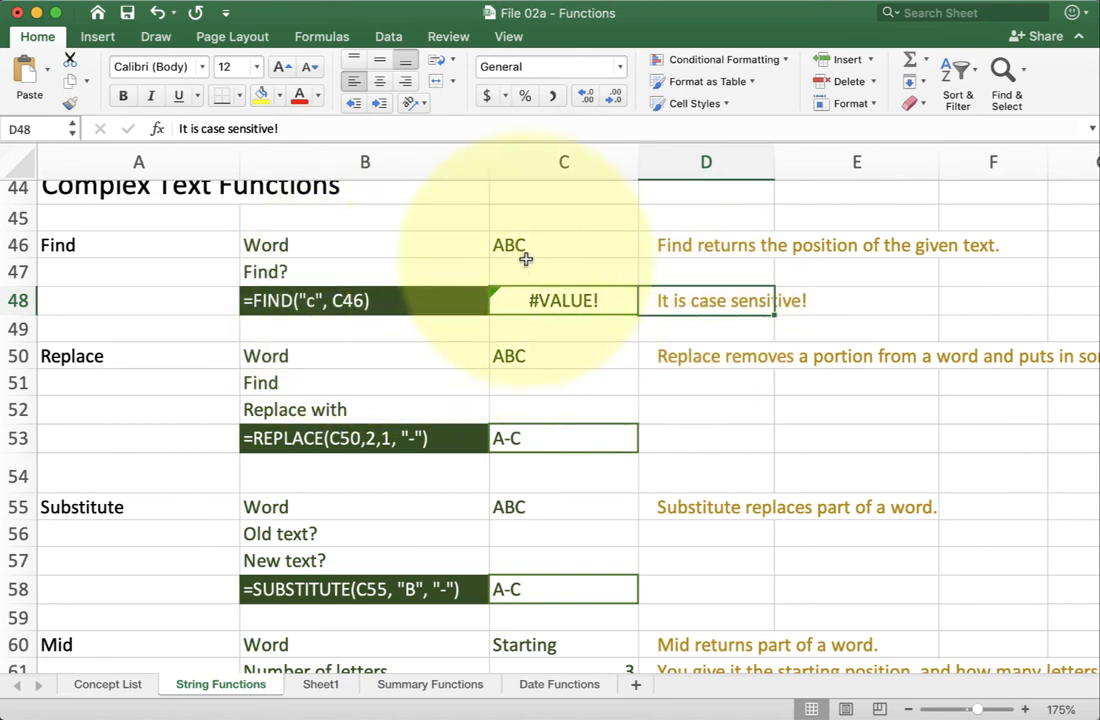
pyautogui.moveTo(303, 310)
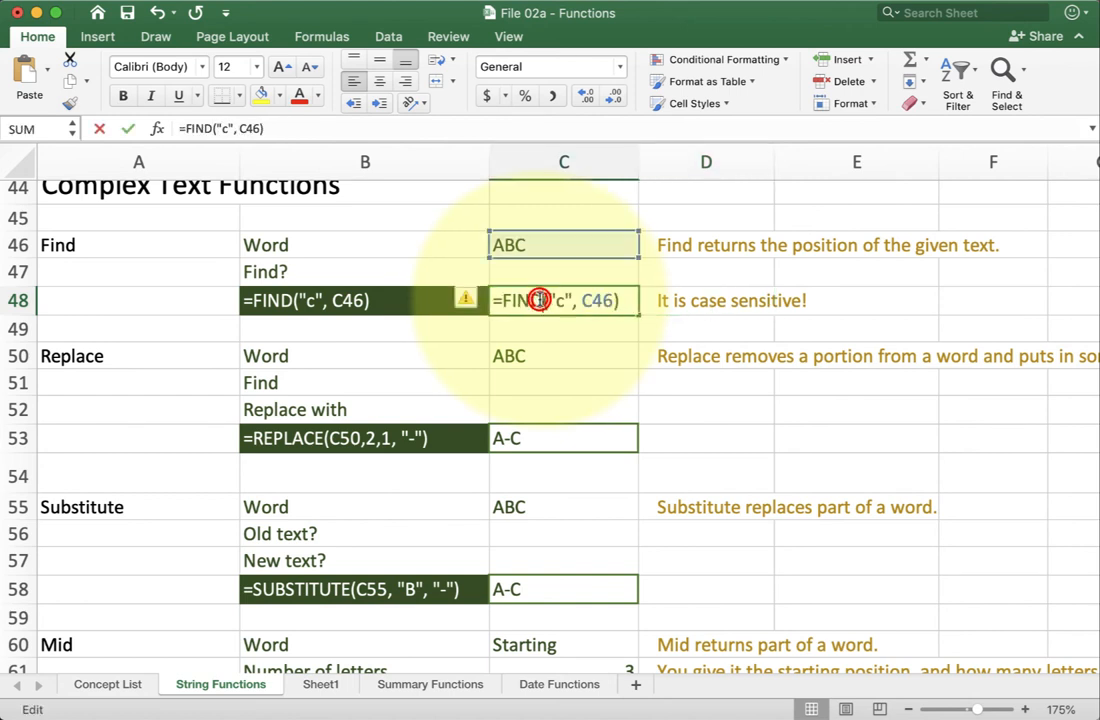
# Wrap C46 in LOWER inside C48's FIND formula so it returns 3, then change C46 to Abc
pyautogui.write('C')
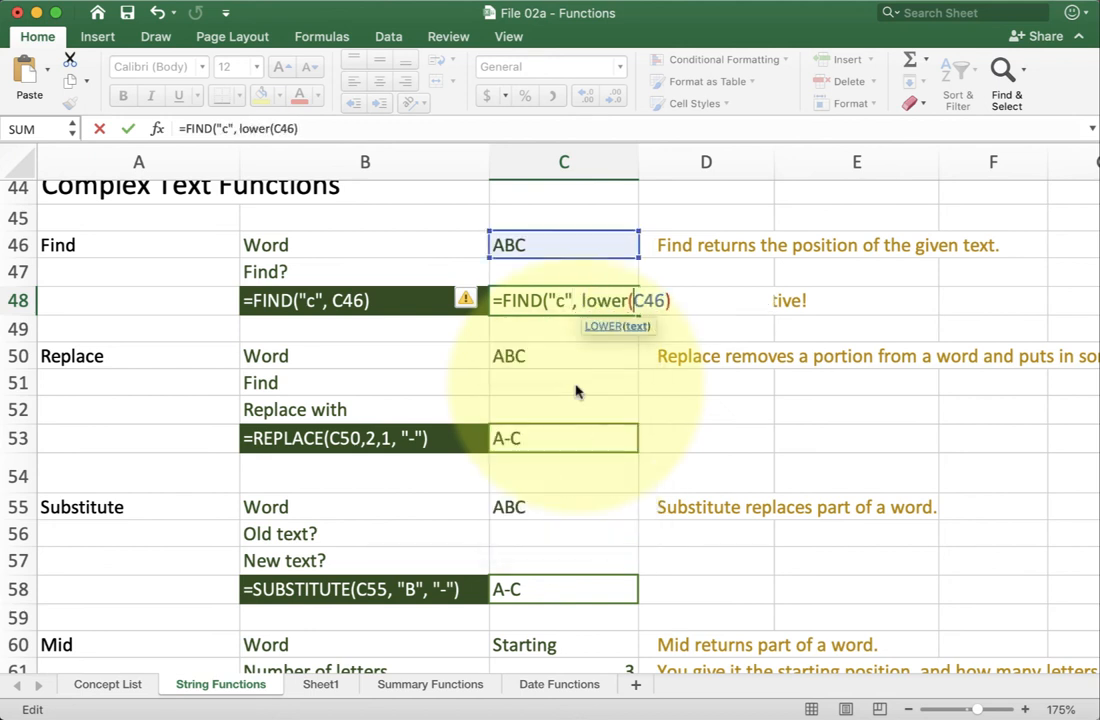
pyautogui.write(')')
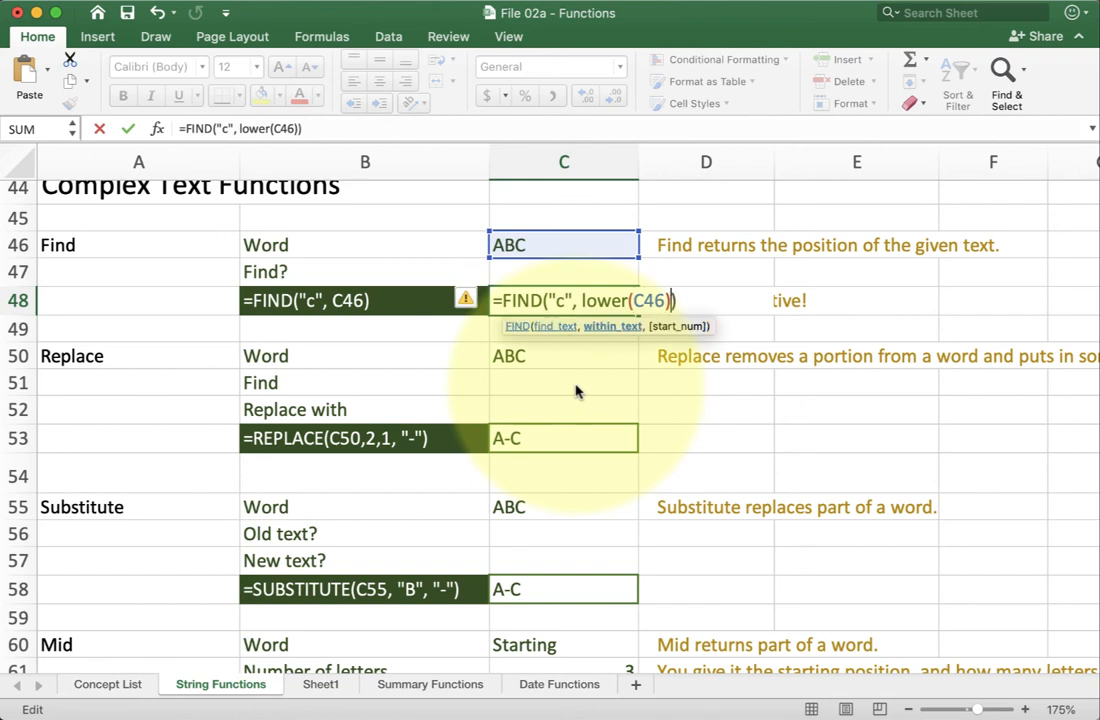
pyautogui.moveTo(575, 386)
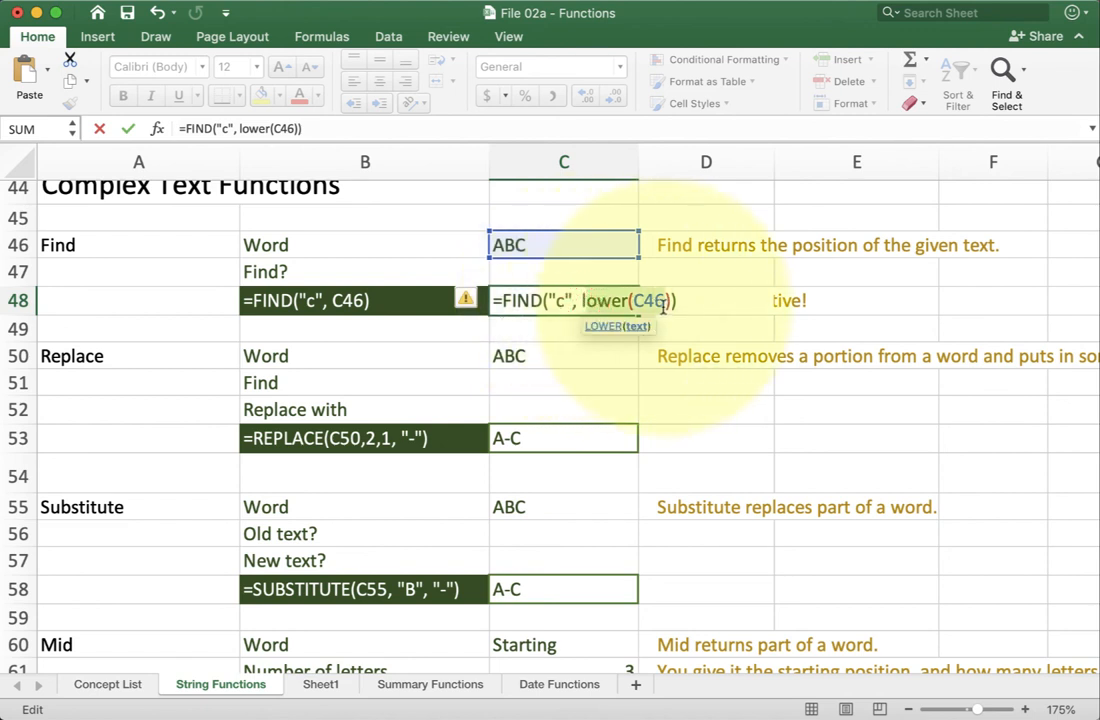
pyautogui.moveTo(505, 253)
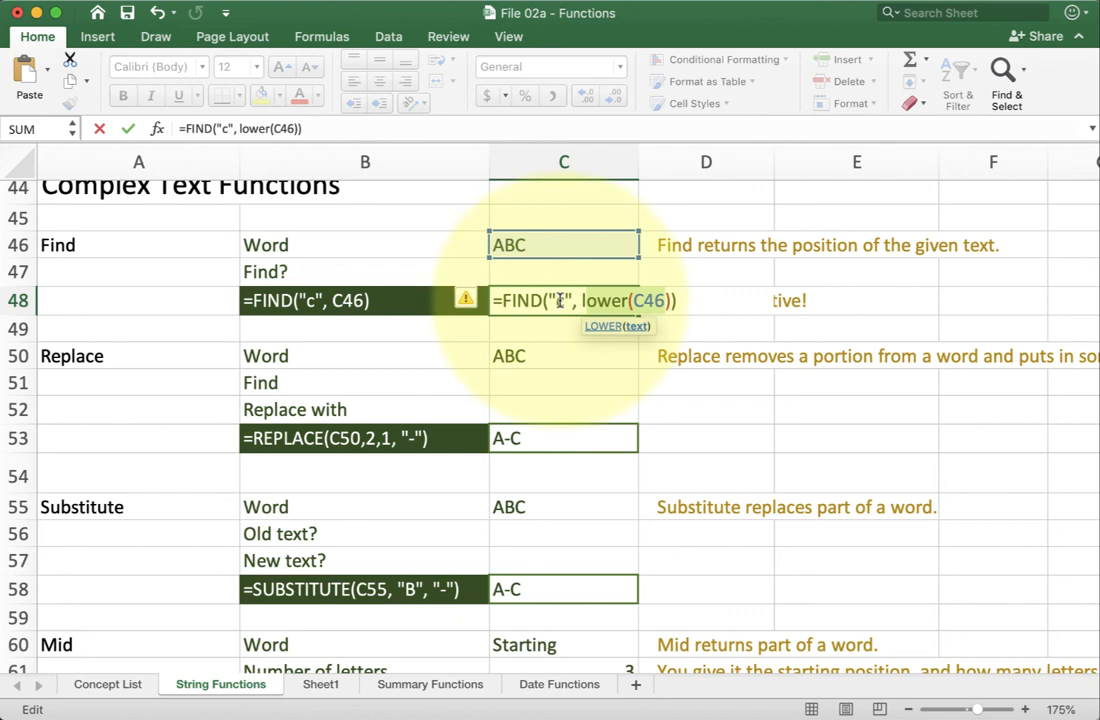
pyautogui.press('Return')
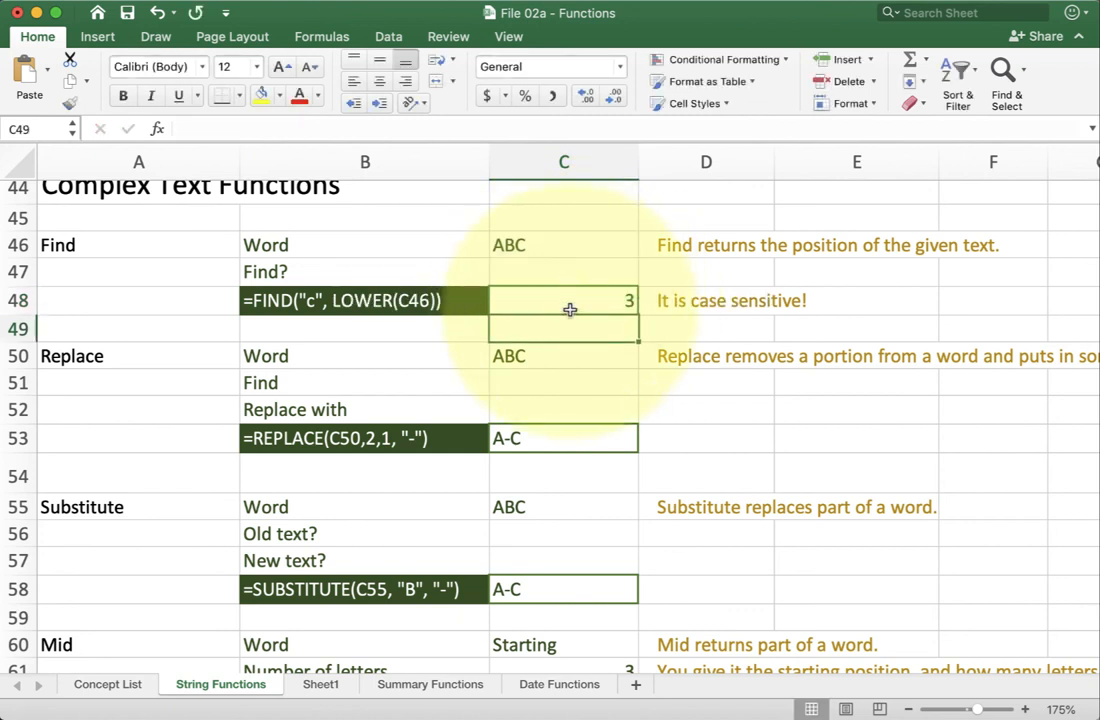
pyautogui.doubleClick(563, 245)
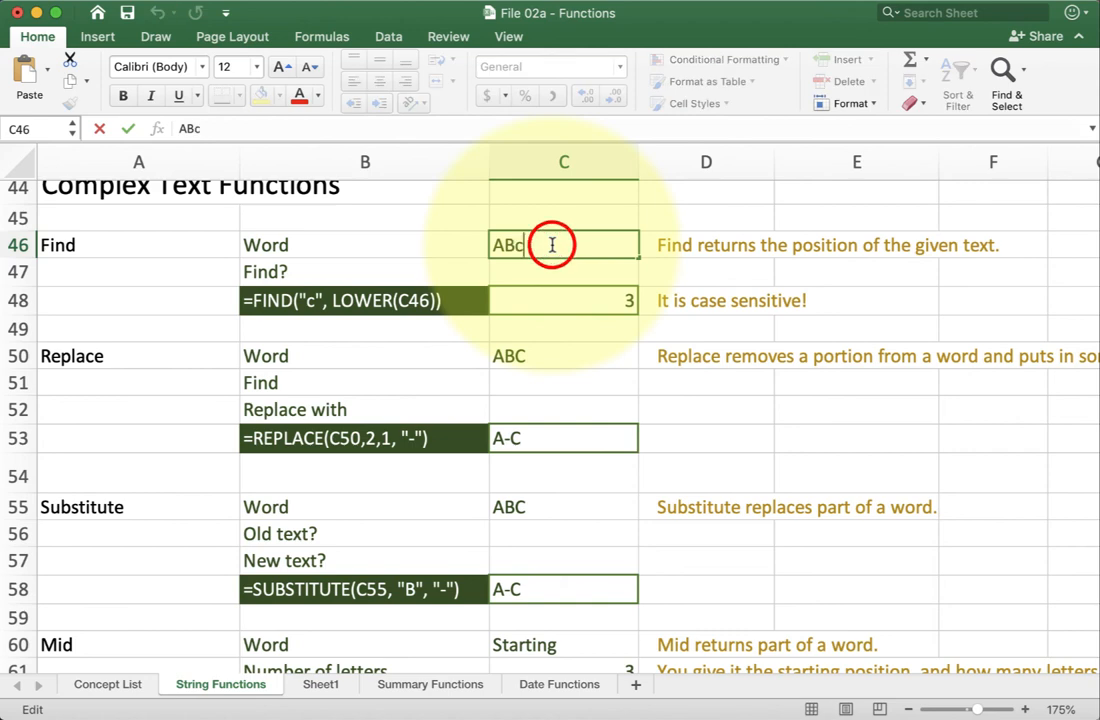
pyautogui.press('Return')
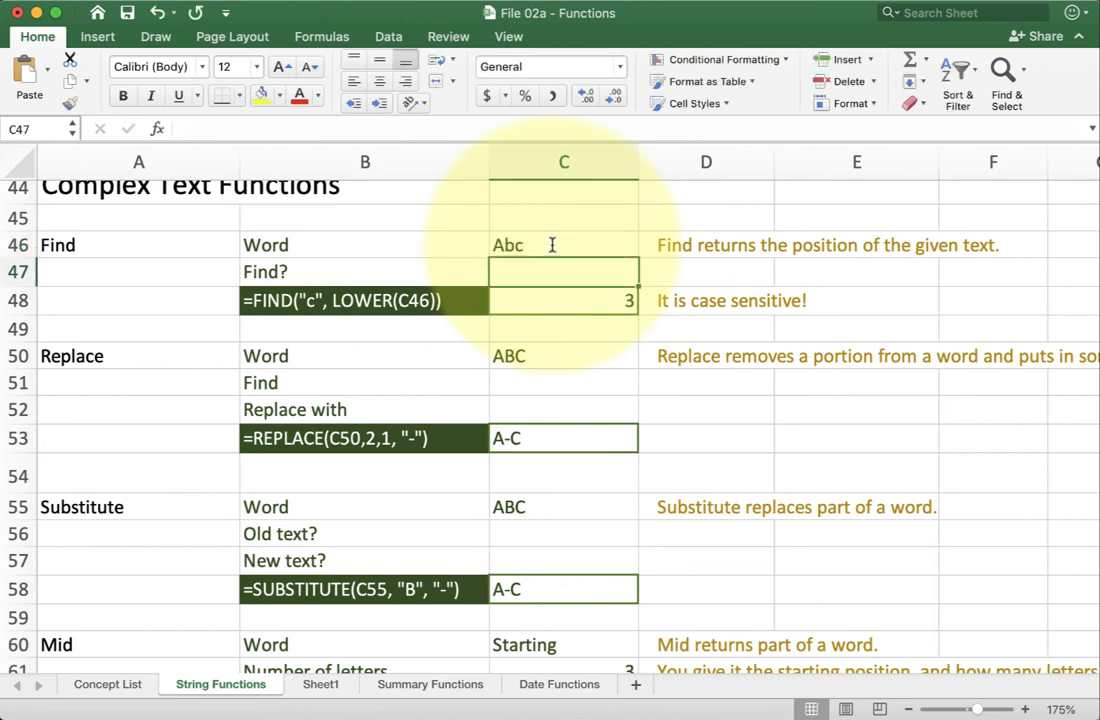
pyautogui.scroll(-3)
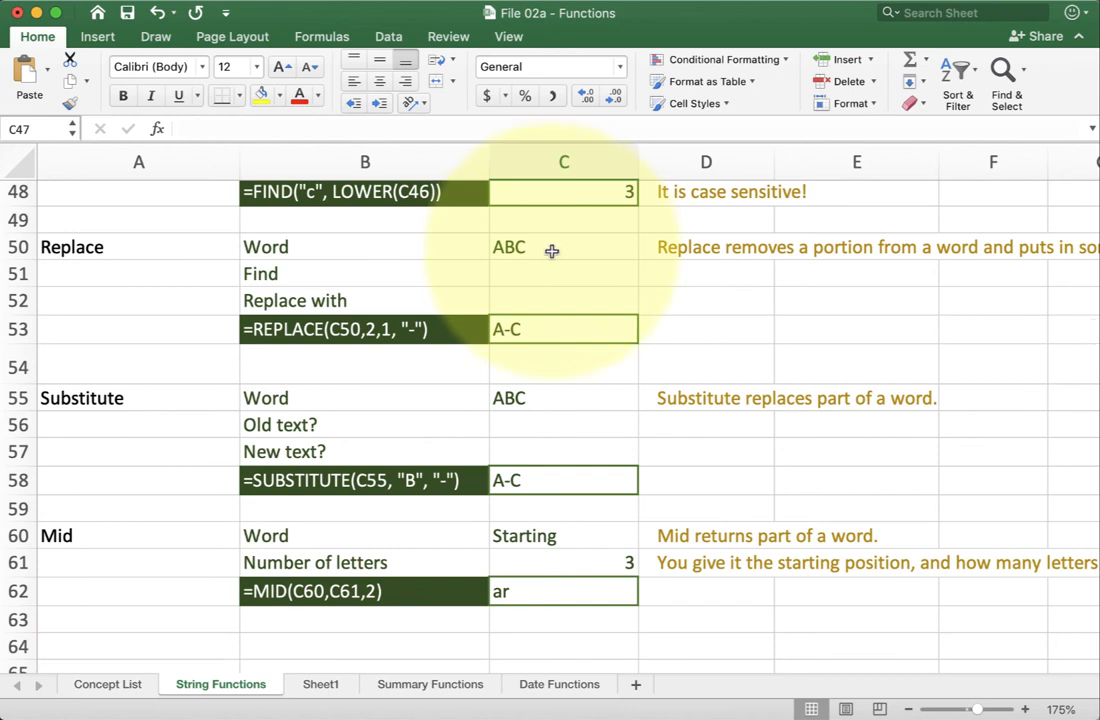
pyautogui.doubleClick(563, 329)
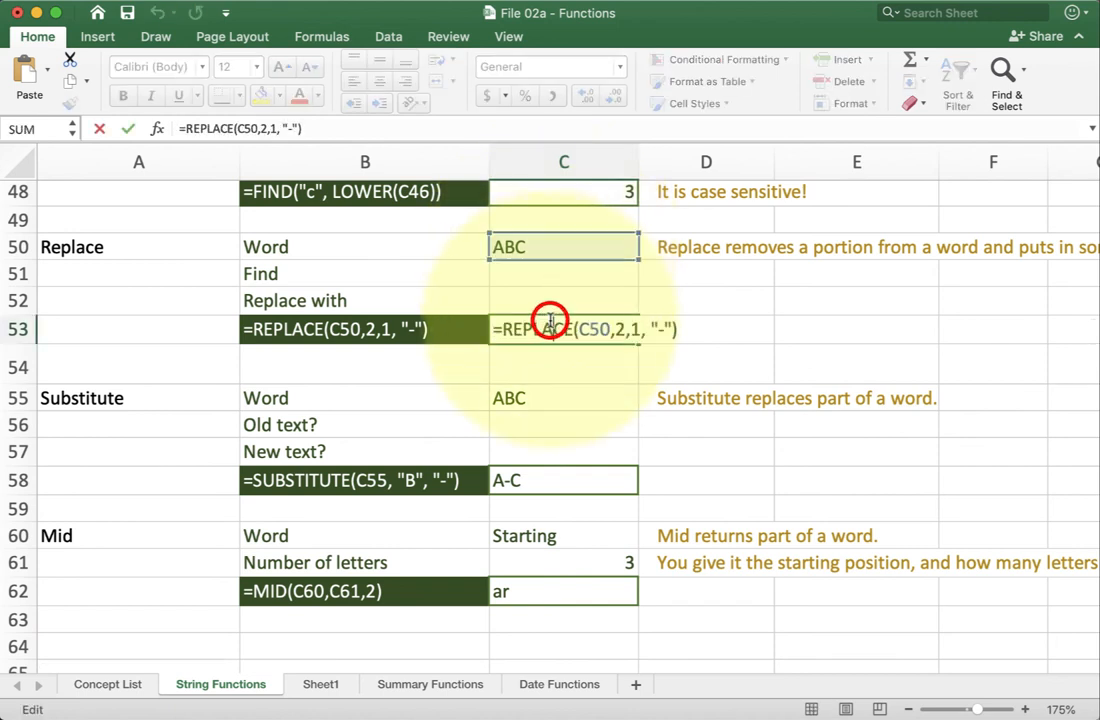
pyautogui.click(583, 329)
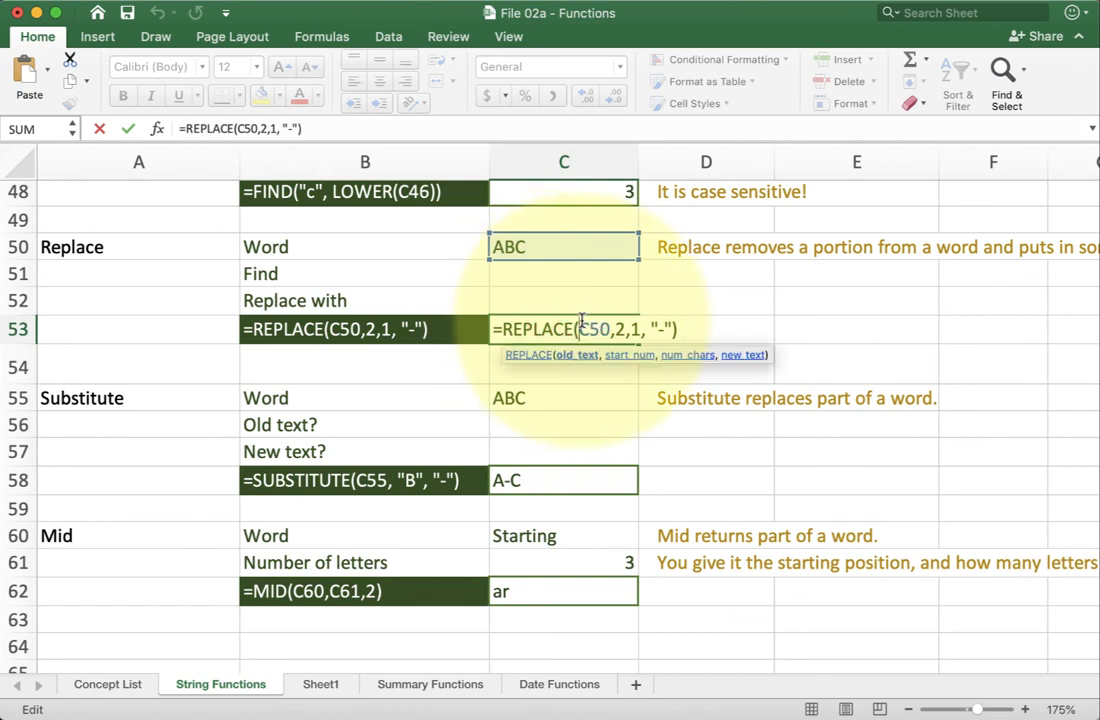
pyautogui.doubleClick(592, 329)
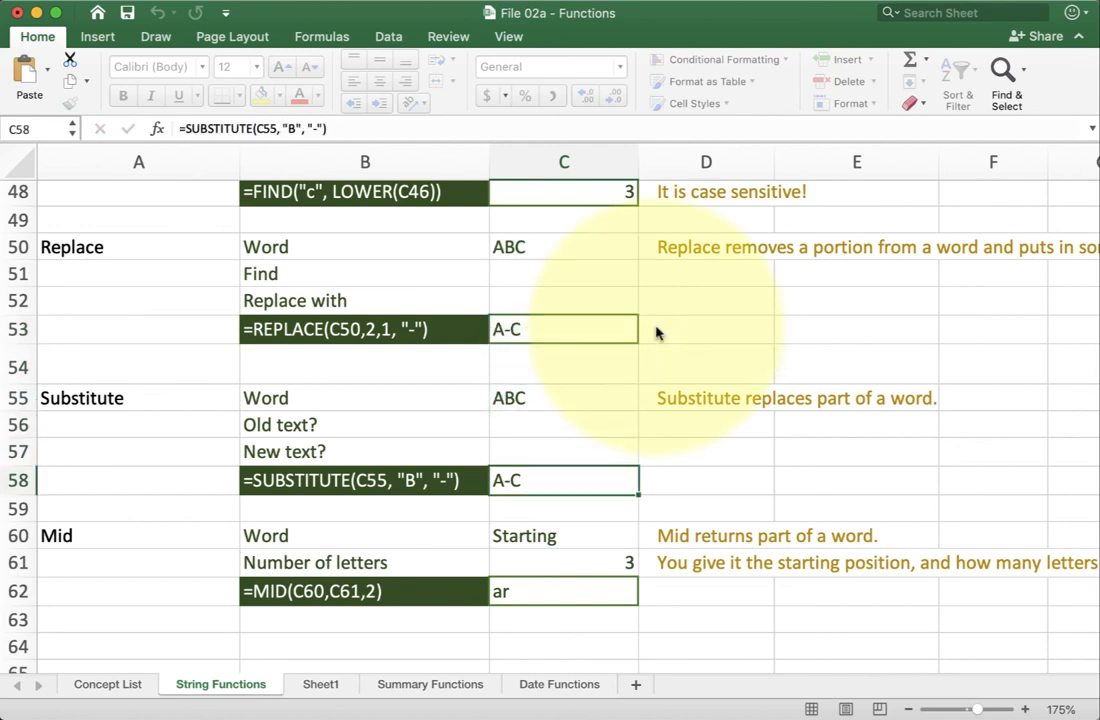
# Edit C58's SUBSTITUTE formula to replace B with empty text, giving AC instead of A-C
pyautogui.scroll(-3)
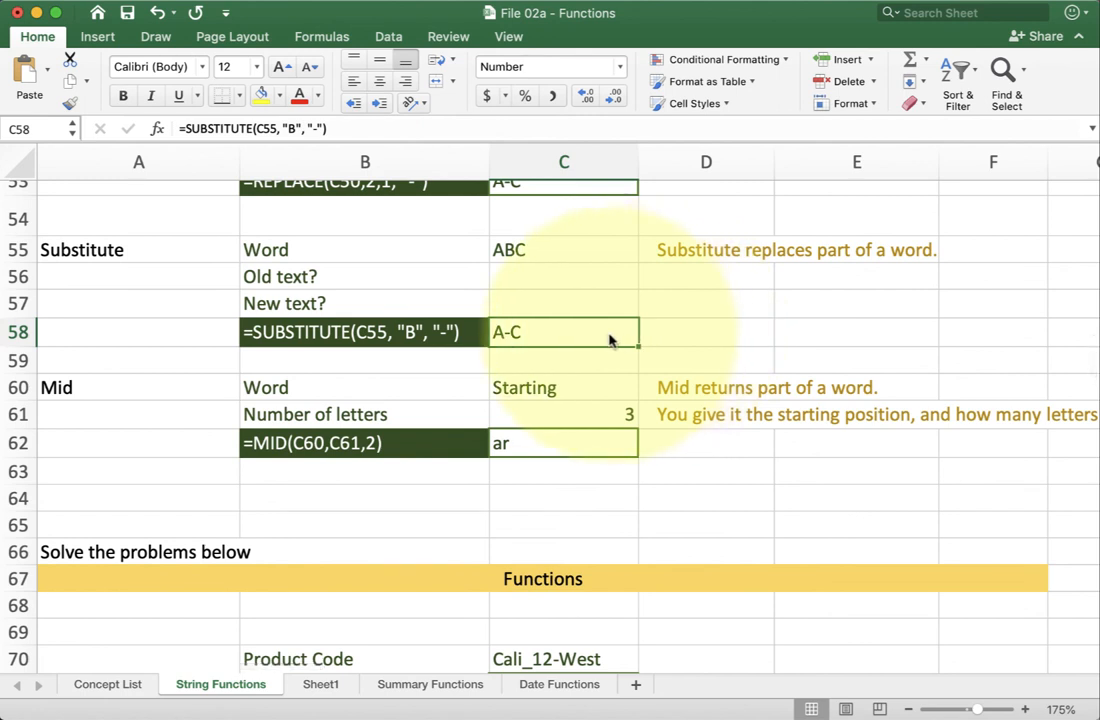
pyautogui.doubleClick(564, 332)
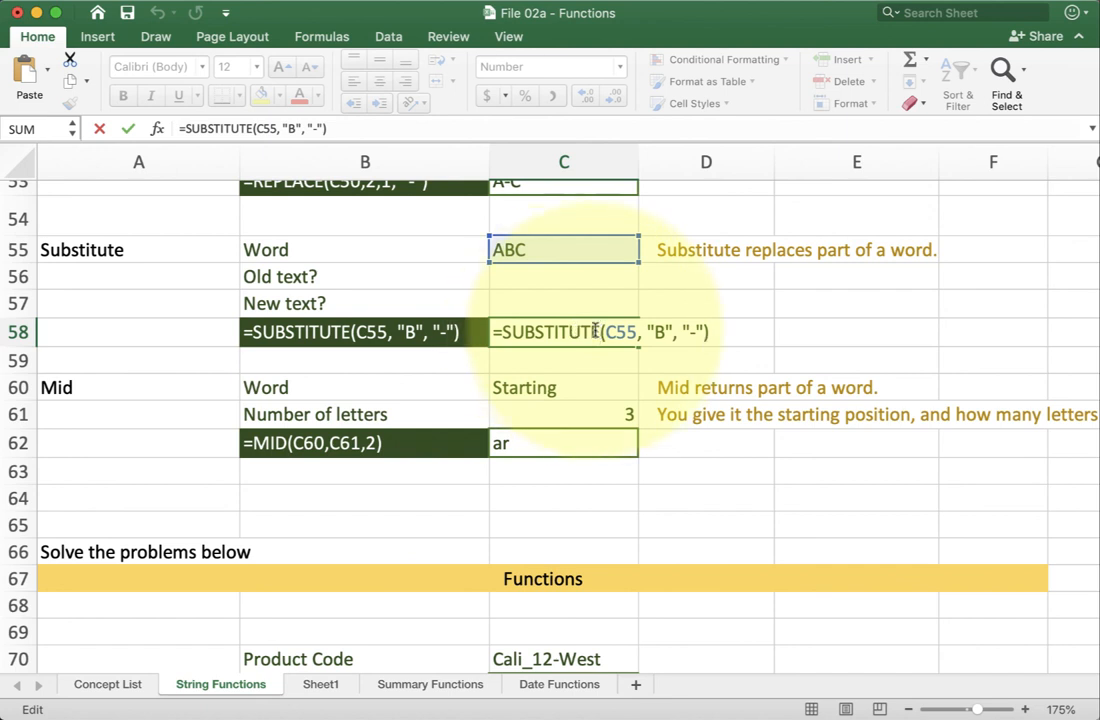
pyautogui.click(620, 332)
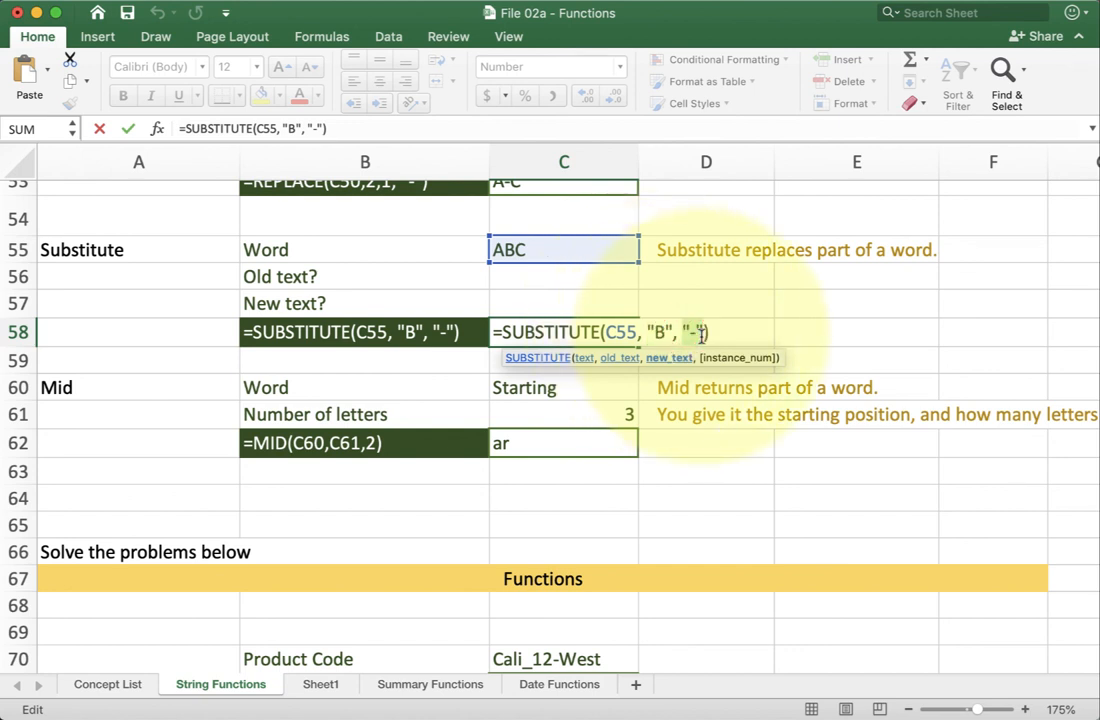
pyautogui.press('backspace')
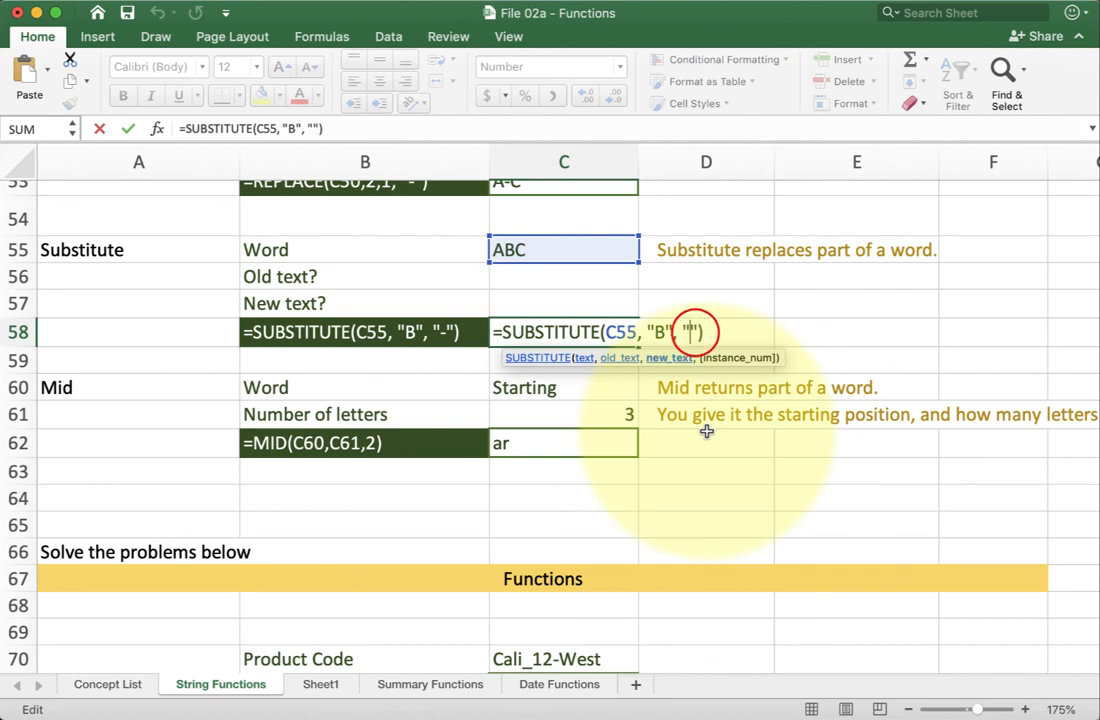
pyautogui.write('bbbbb')
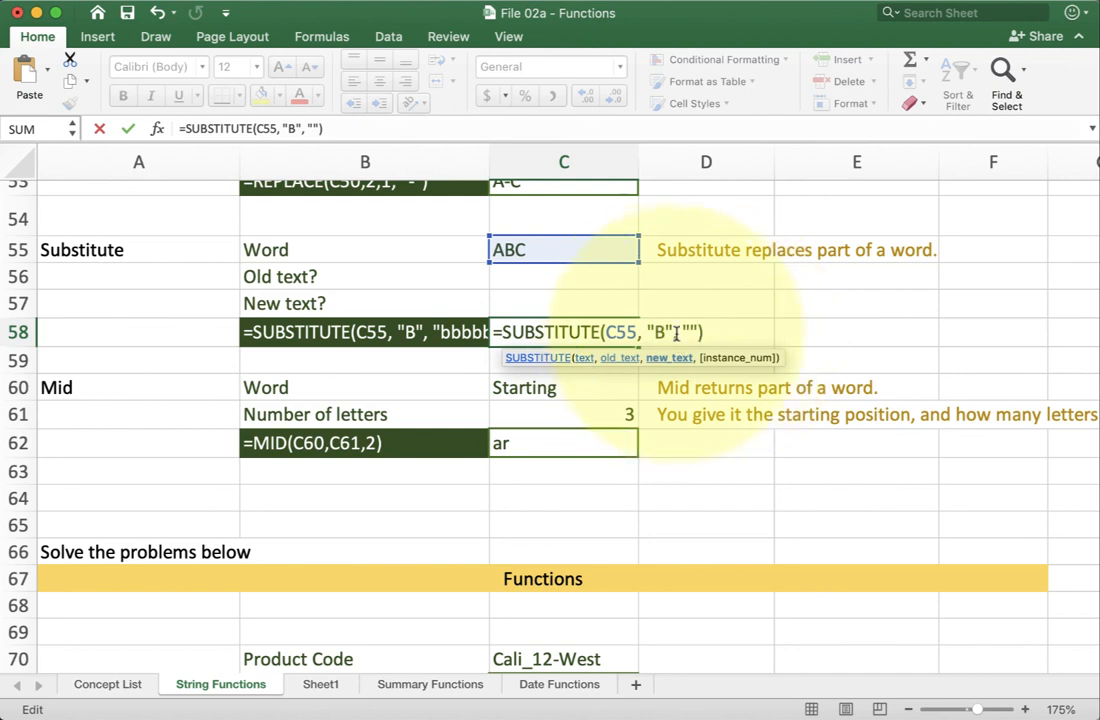
pyautogui.press('Return')
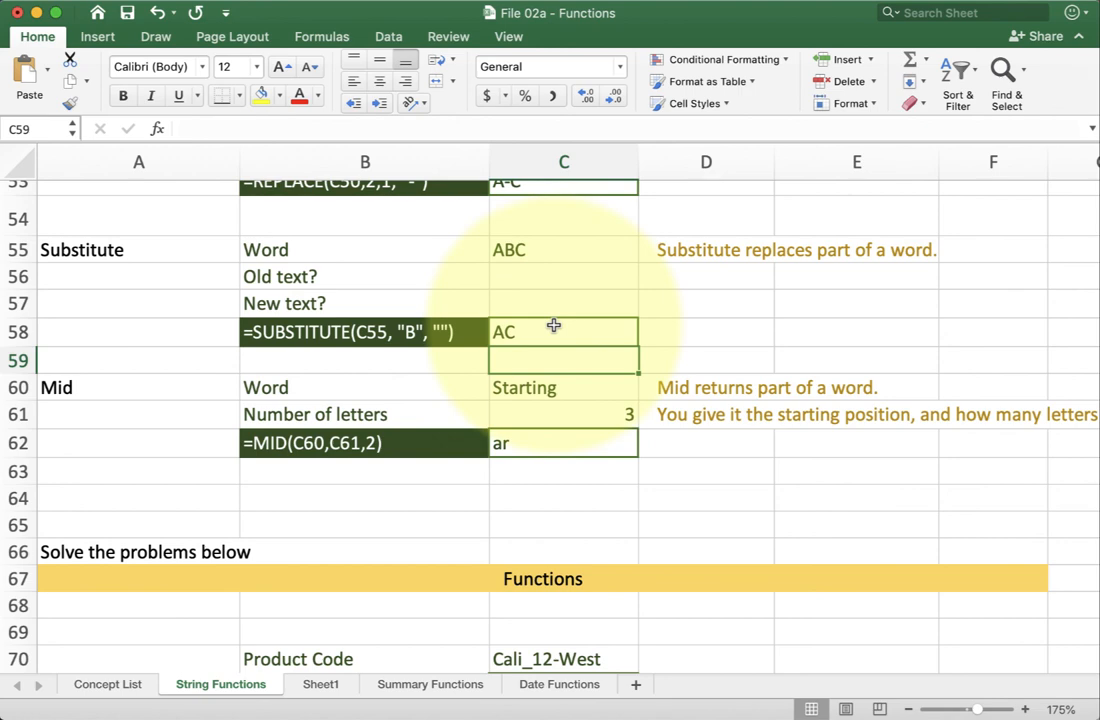
pyautogui.scroll(-3)
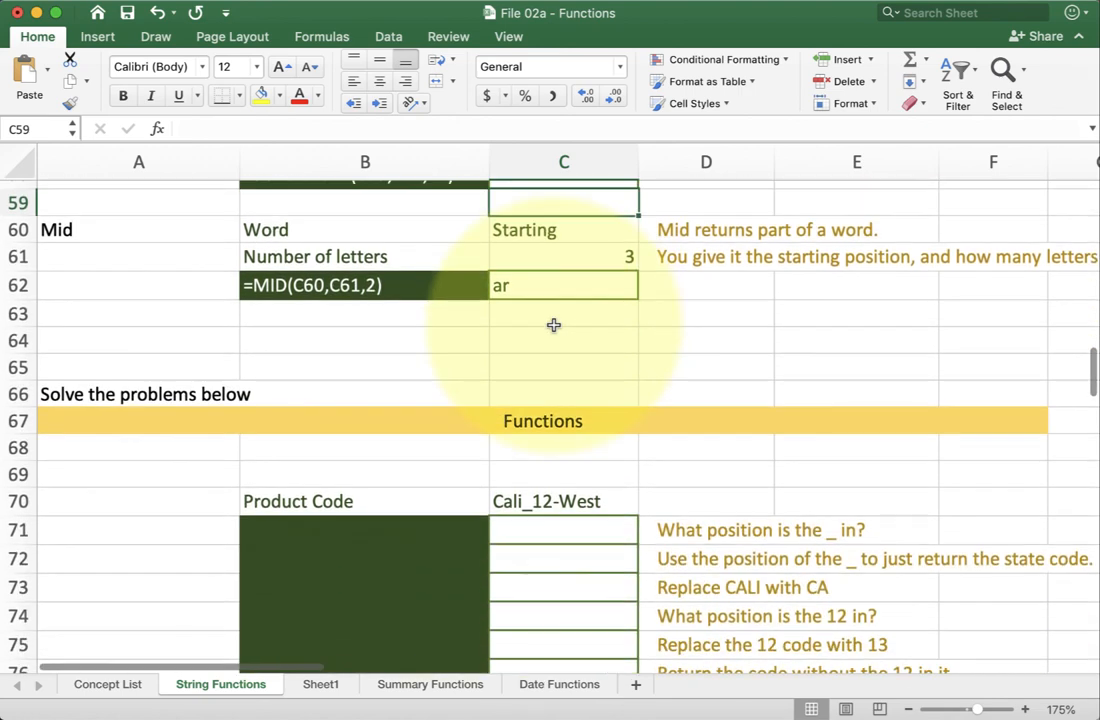
# Open C62's MID formula for editing and follow its tooltip link to Excel Help
pyautogui.doubleClick(563, 285)
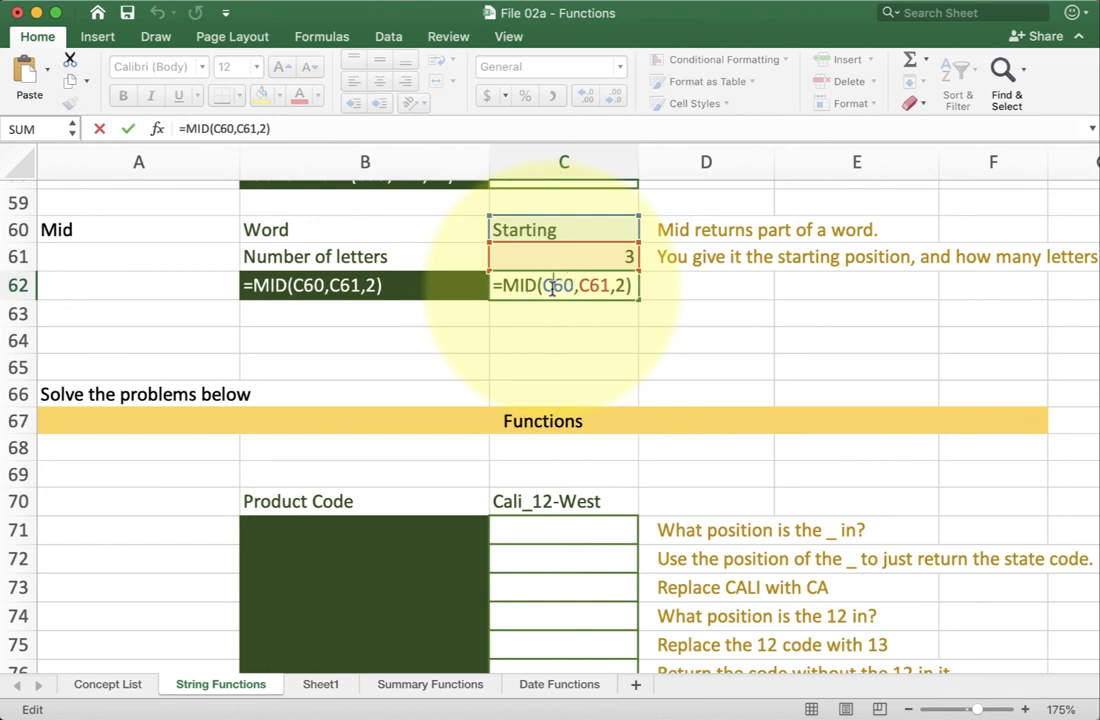
pyautogui.click(558, 285)
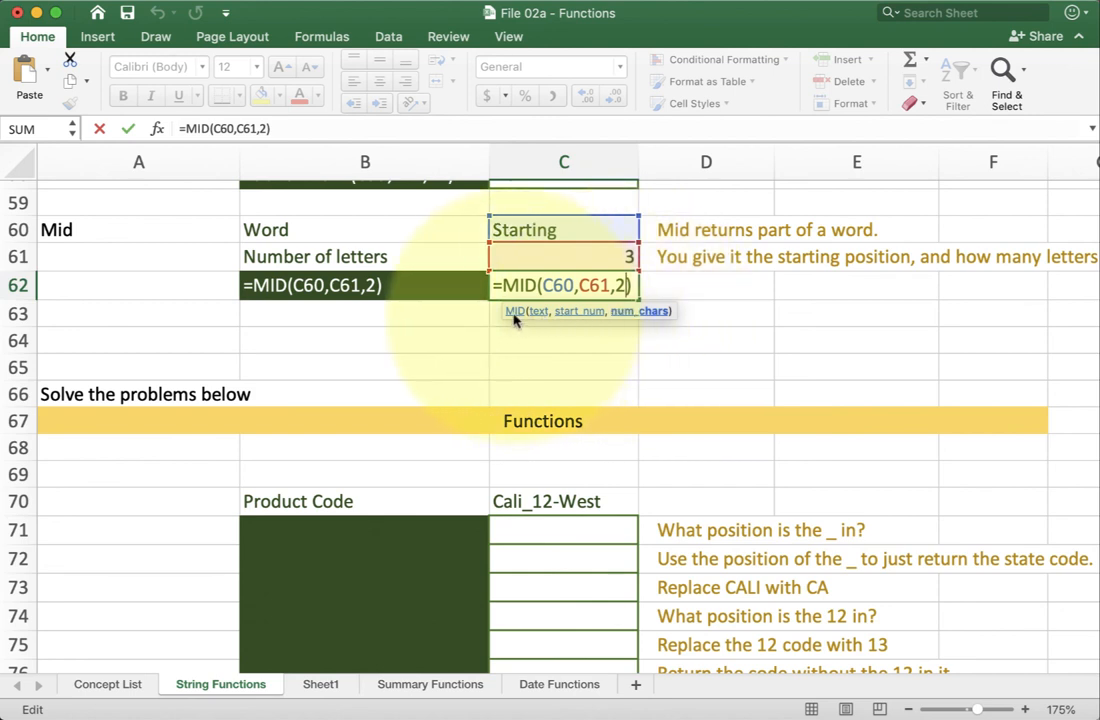
pyautogui.click(513, 311)
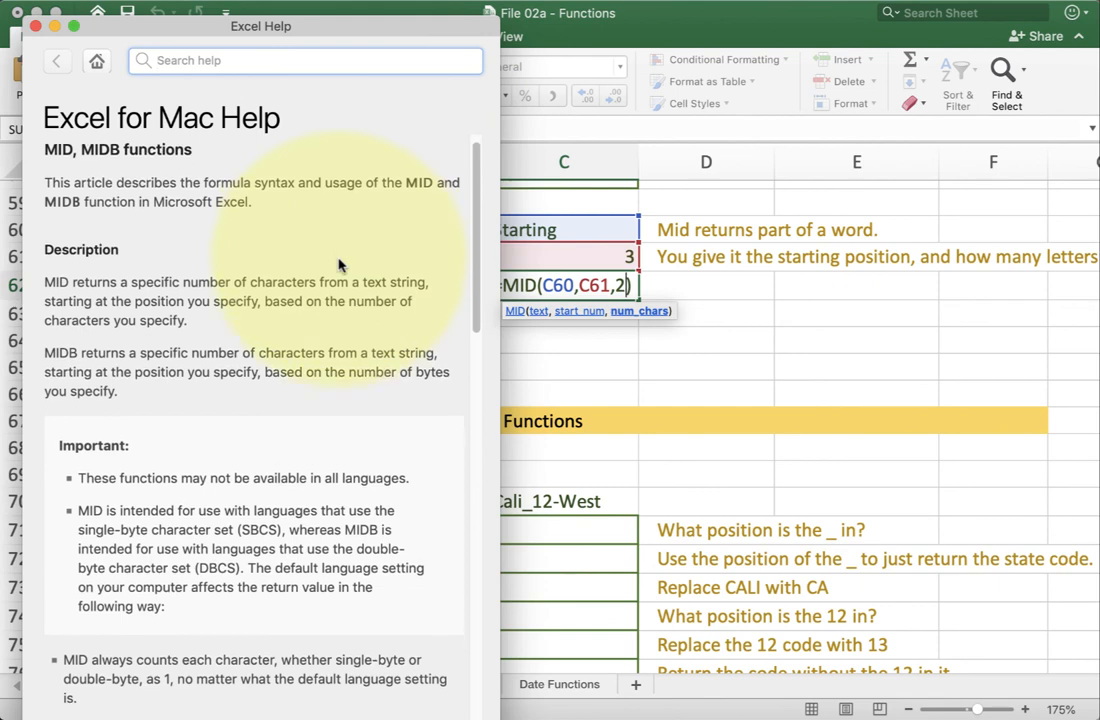
# Read through the MID article's syntax and examples, then close the Help window
pyautogui.scroll(-3)
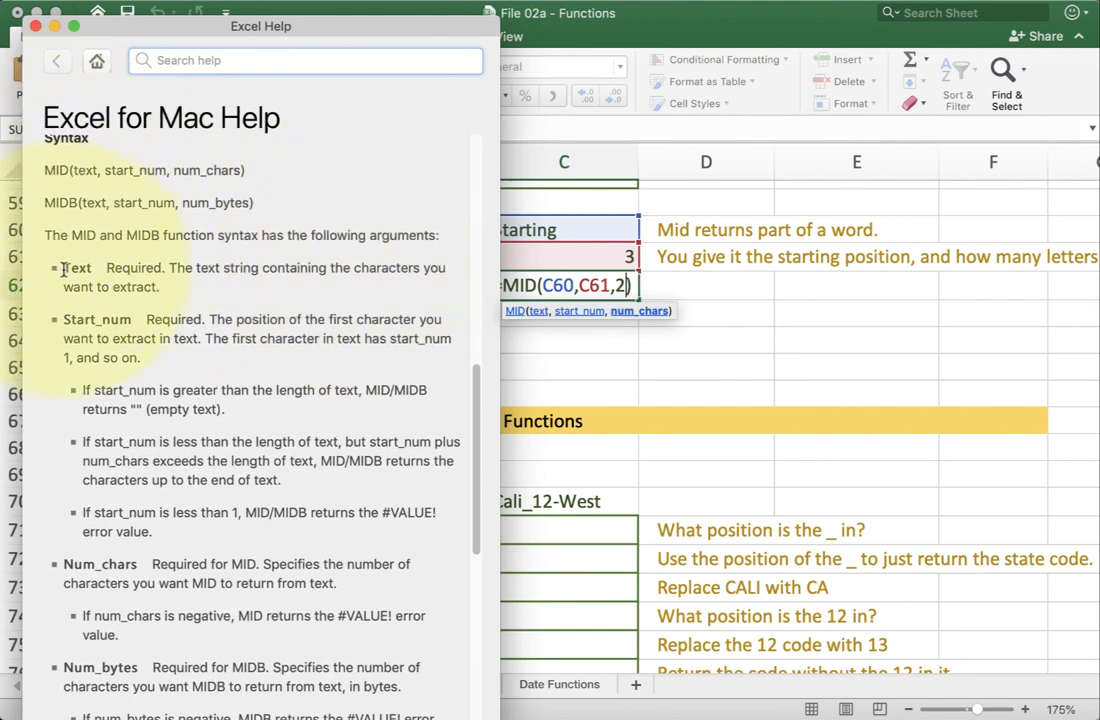
pyautogui.scroll(-3)
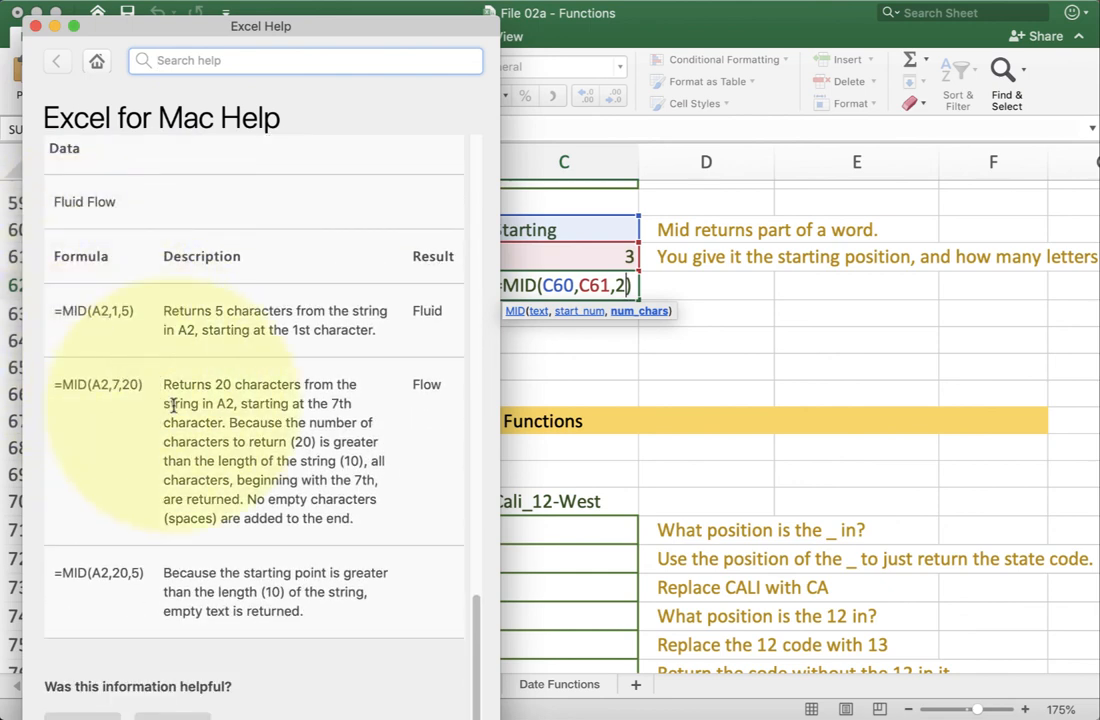
pyautogui.click(36, 25)
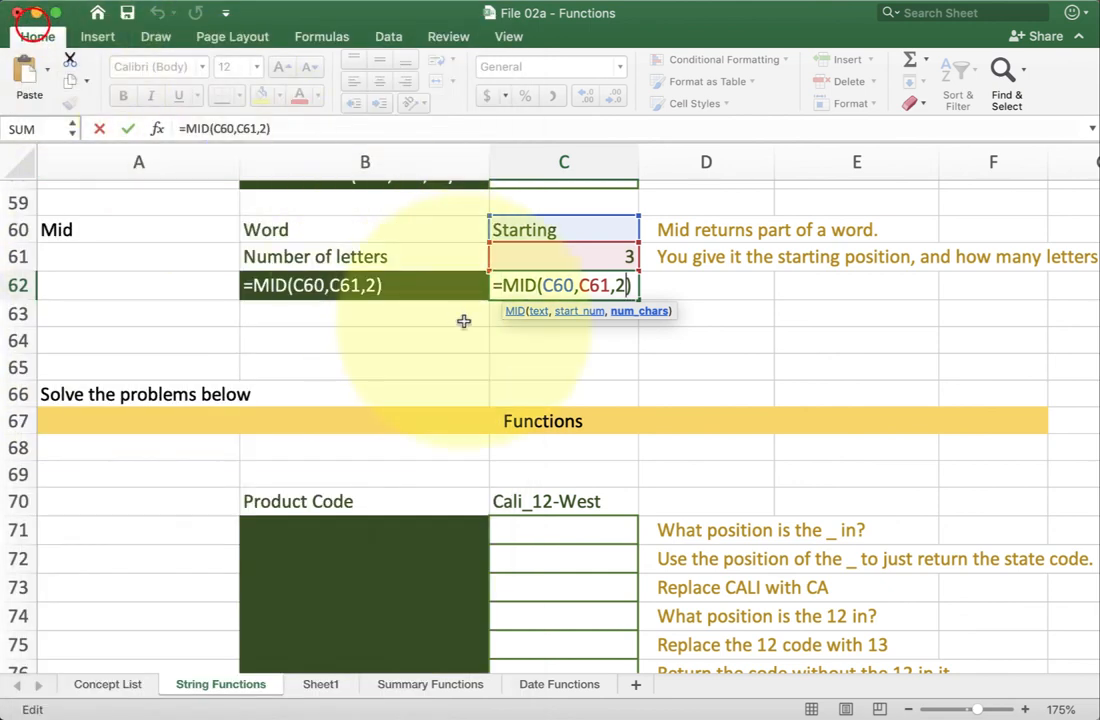
# Exit C62 with the MID formula unchanged and scroll down to the Product Code problems
pyautogui.press('Return')
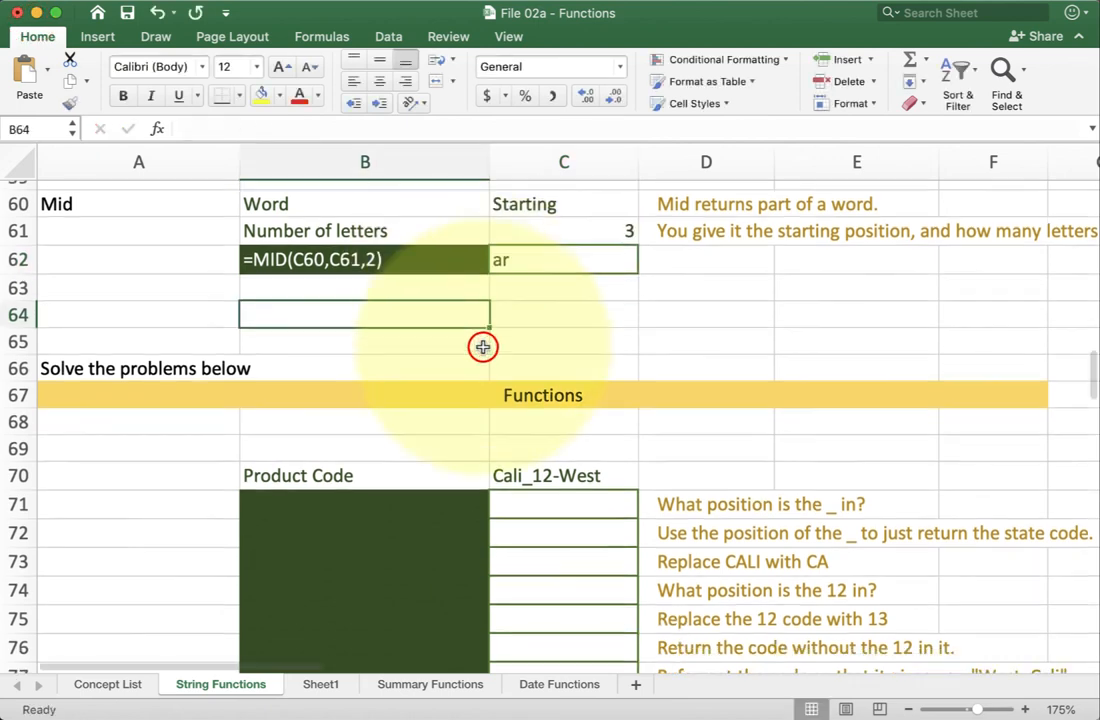
pyautogui.scroll(-3)
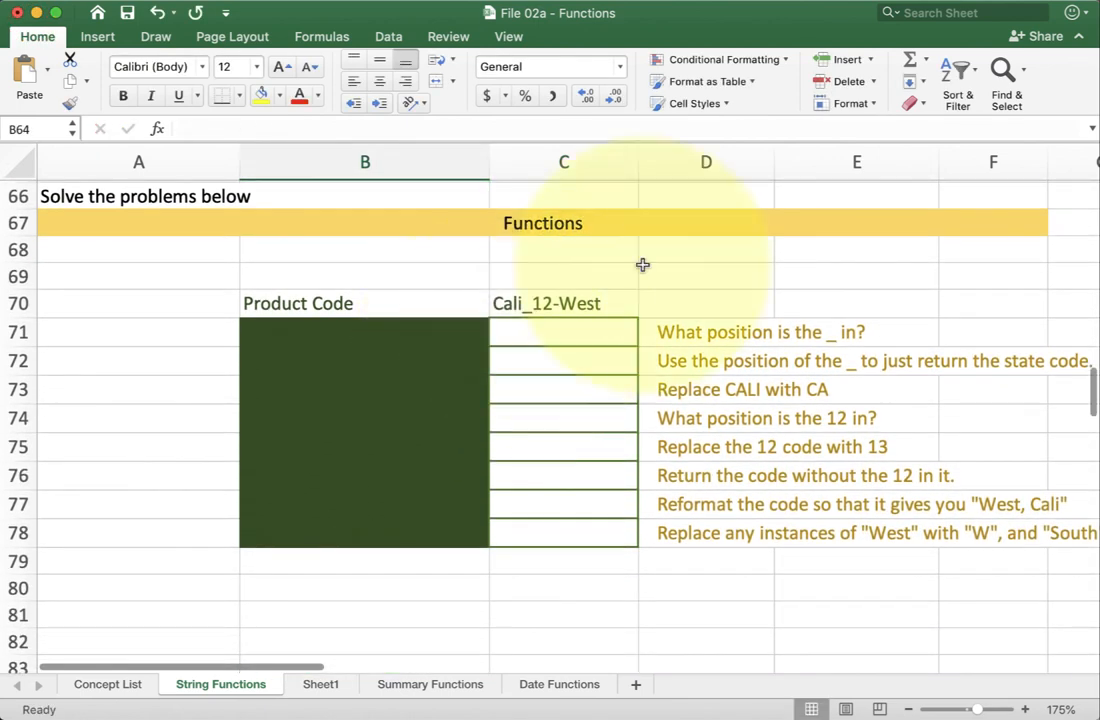
pyautogui.moveTo(792, 197)
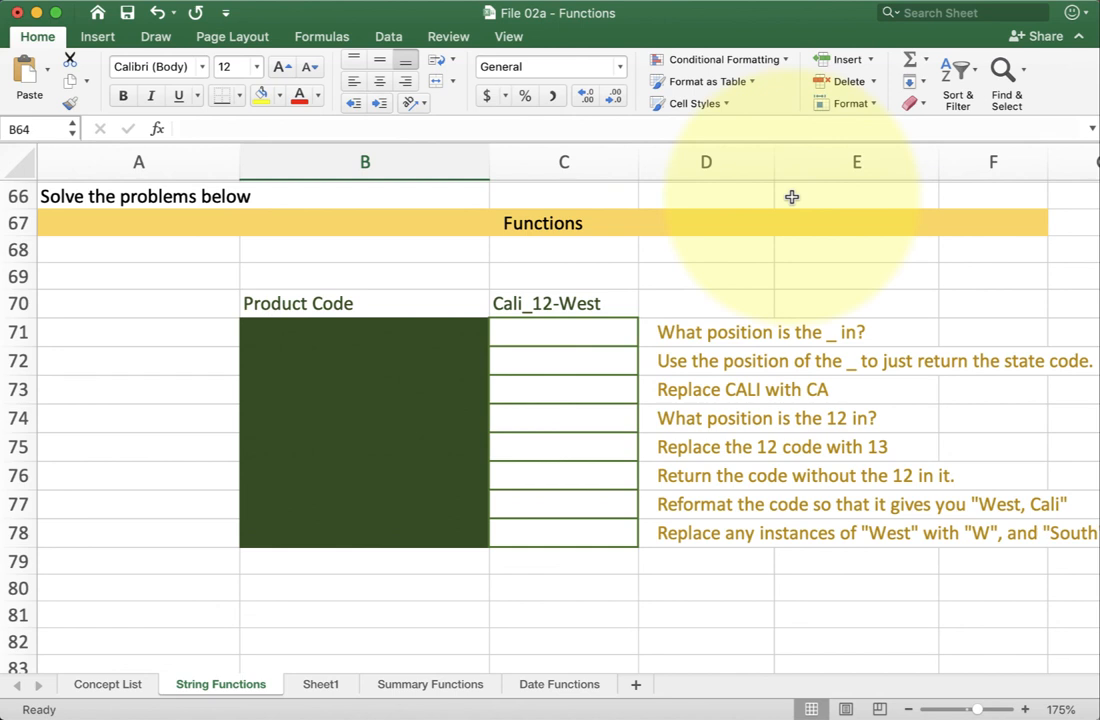